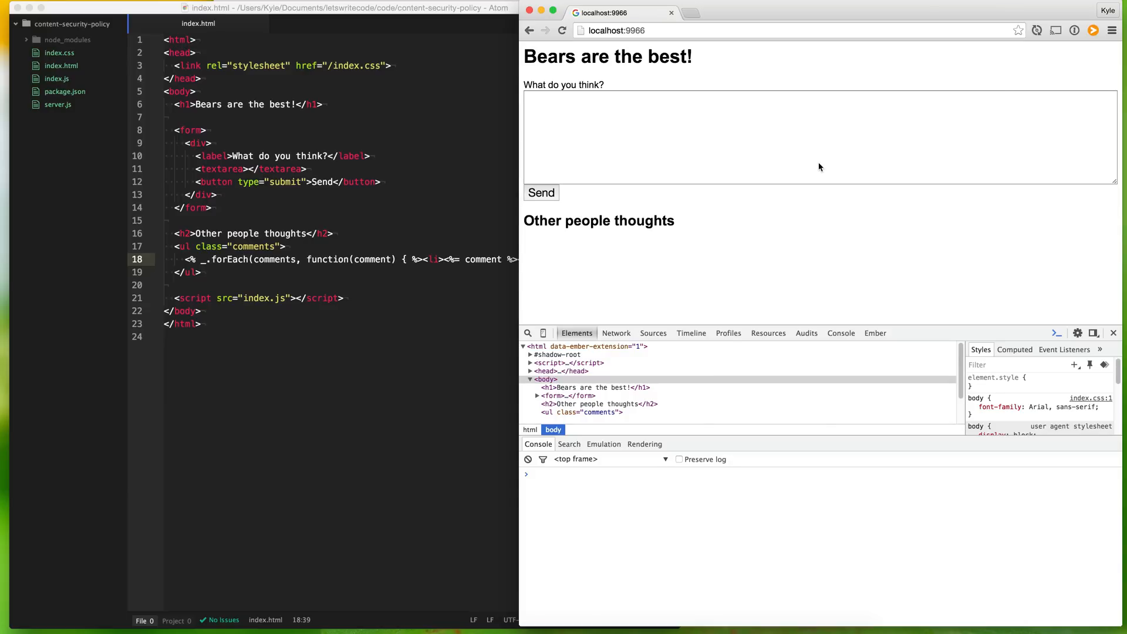
pyautogui.moveTo(653, 170)
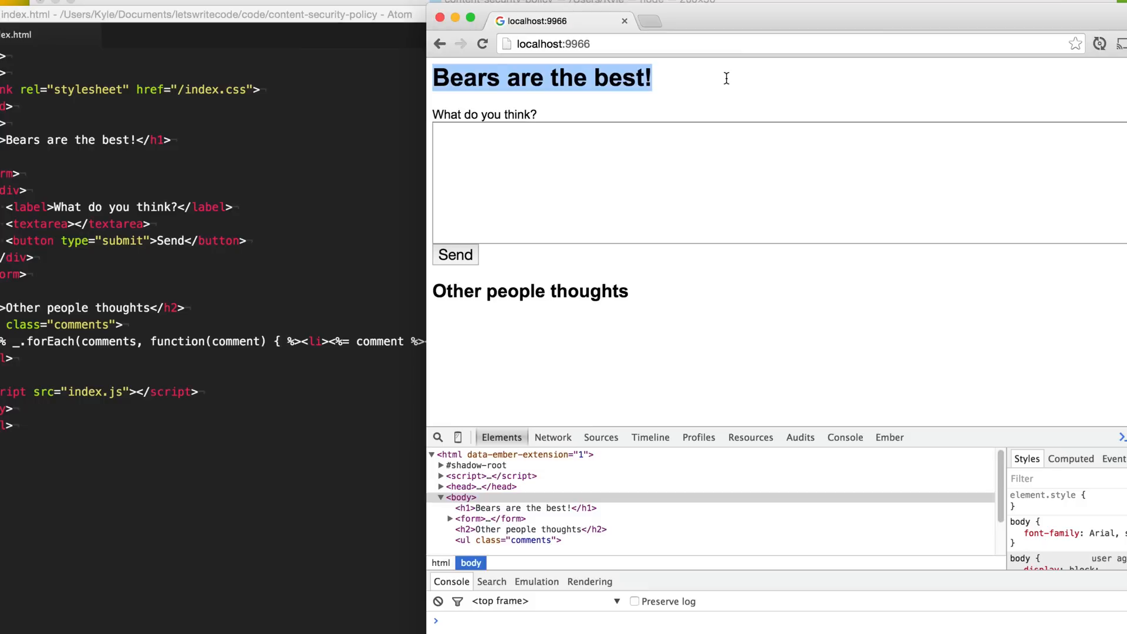
# Step: Type 'Whatever they want' into the Bears page's 'What do you think?' comment box
pyautogui.click(719, 183)
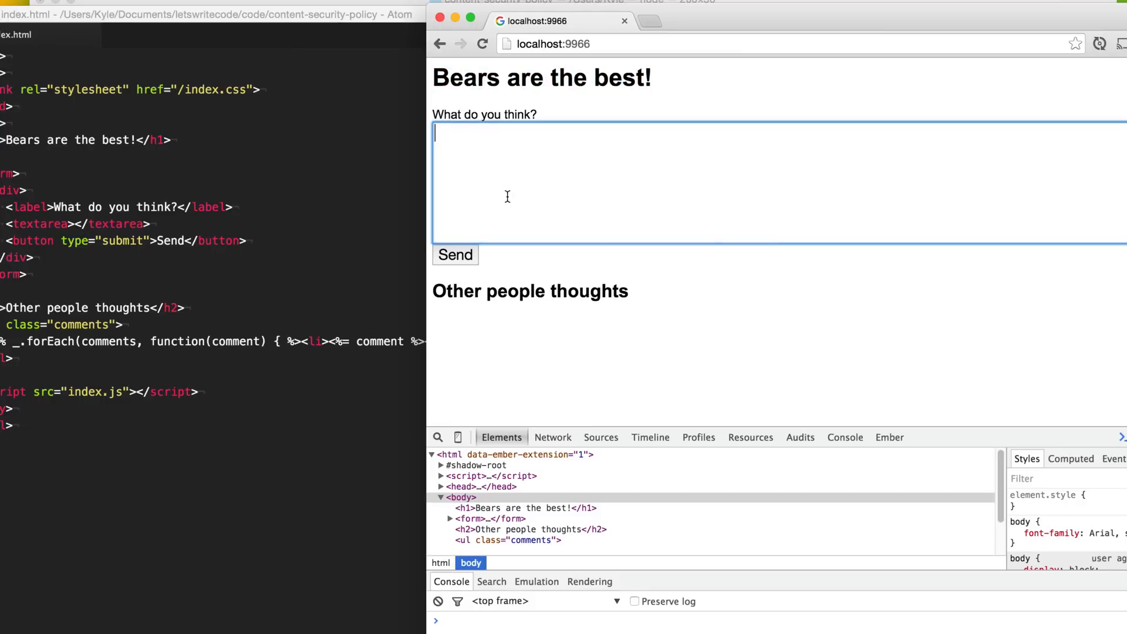
pyautogui.moveTo(501, 171)
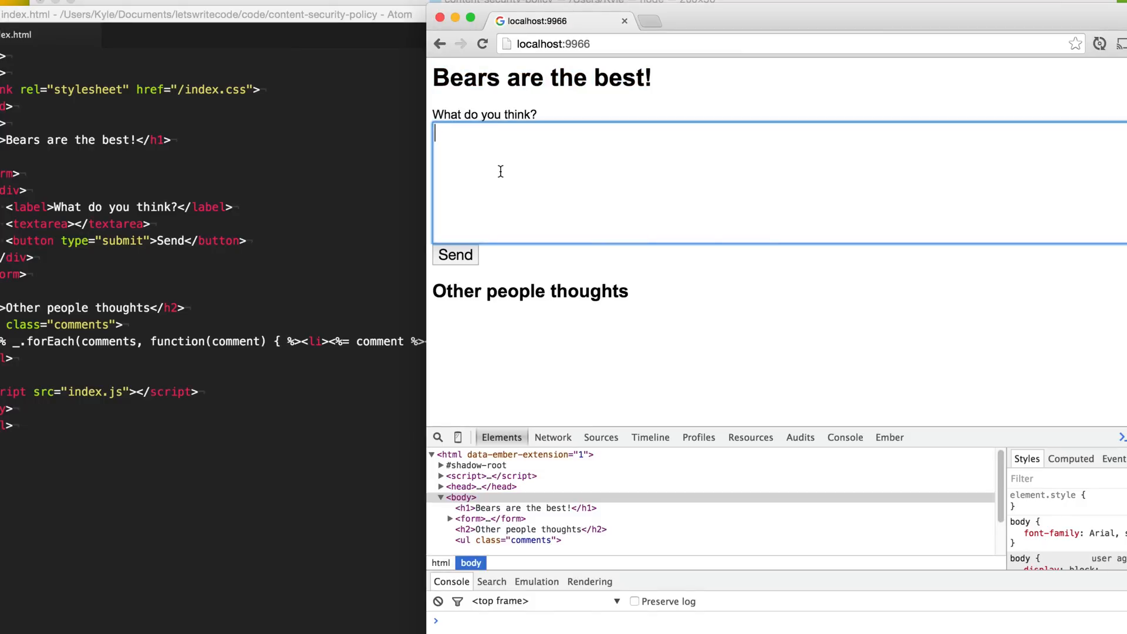
pyautogui.write('Whatever they want')
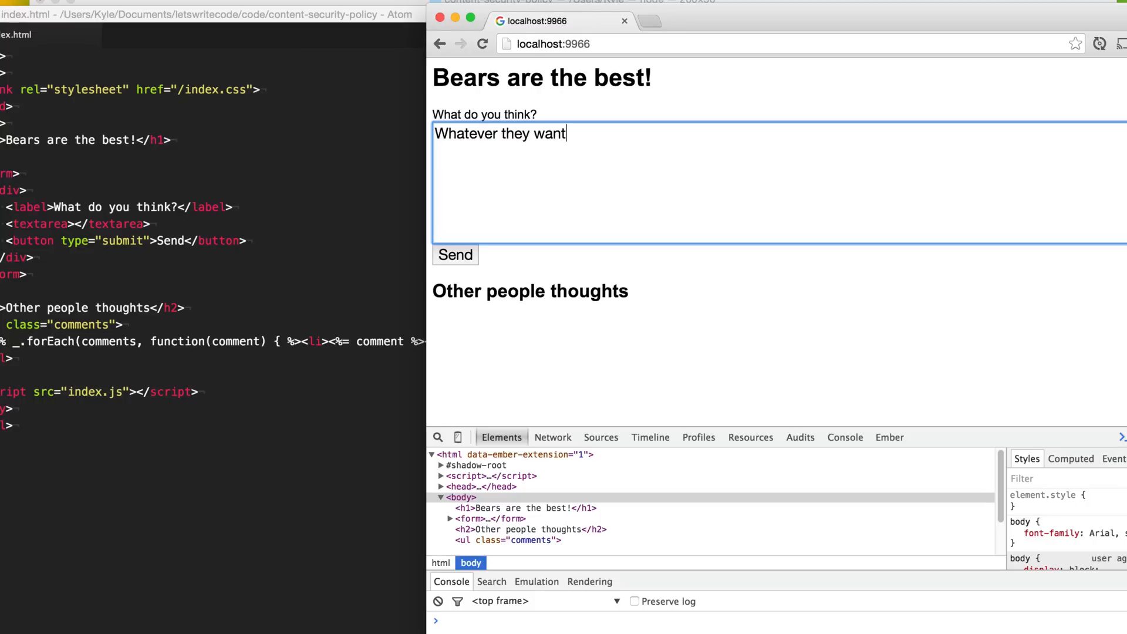
pyautogui.moveTo(467, 285)
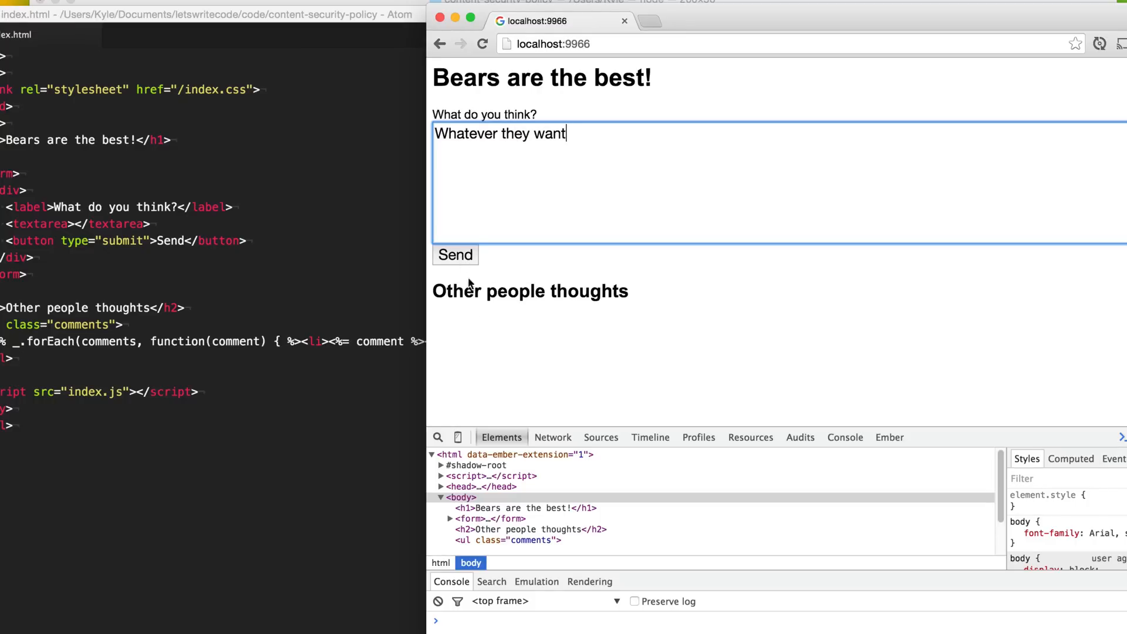
pyautogui.moveTo(510, 365)
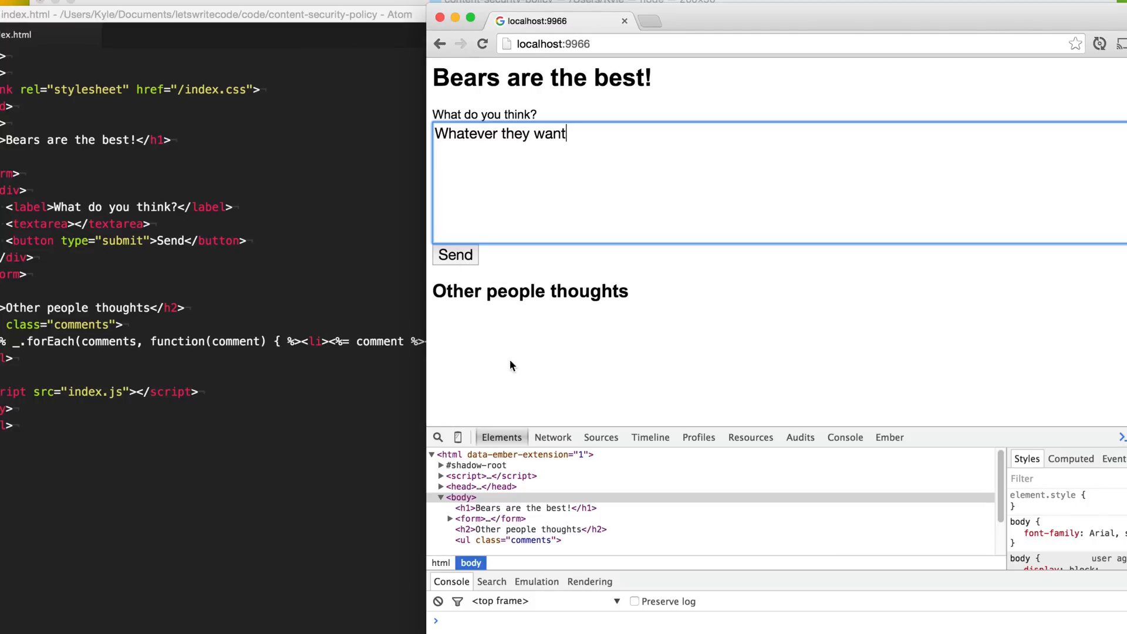
pyautogui.moveTo(518, 365)
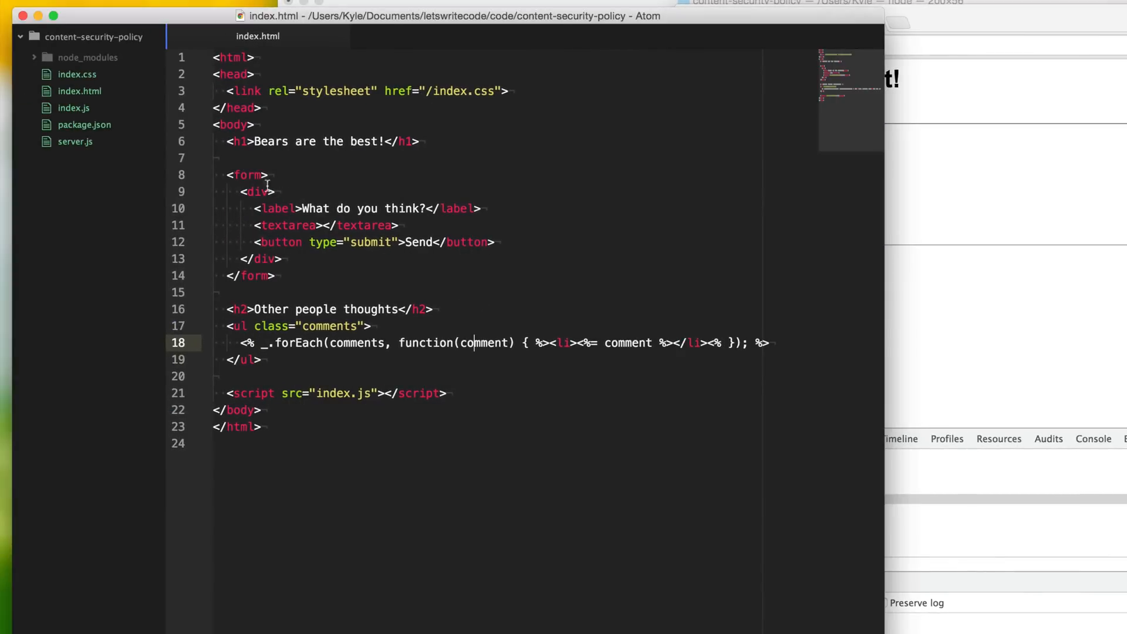
# Step: Review the script reference and comments loop in index.html, then open server.js
pyautogui.click(350, 393)
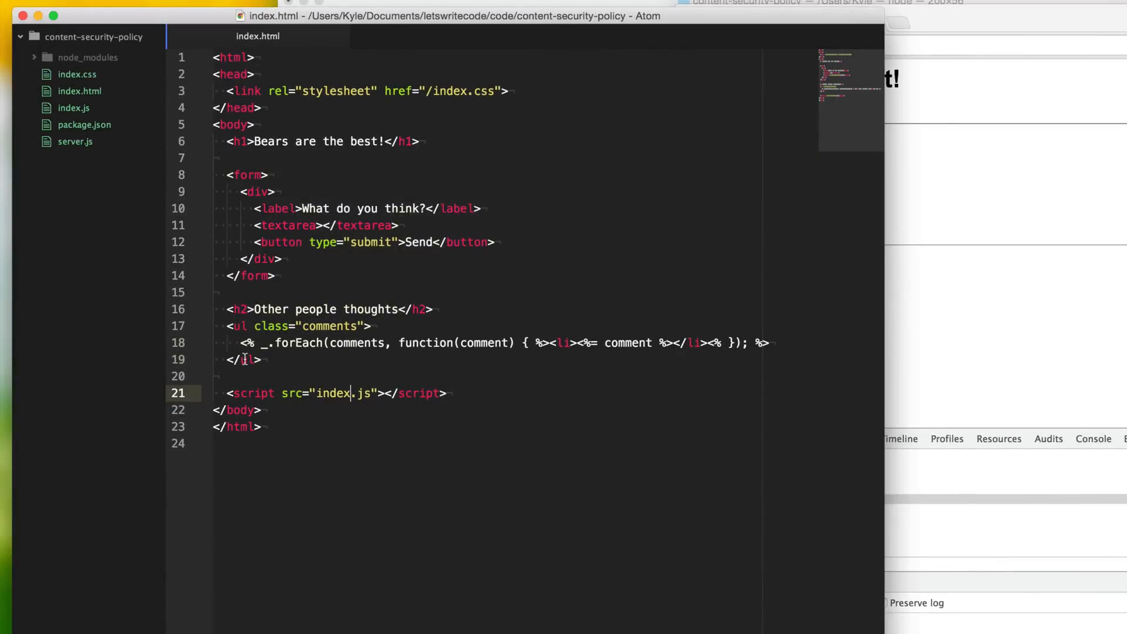
pyautogui.click(768, 342)
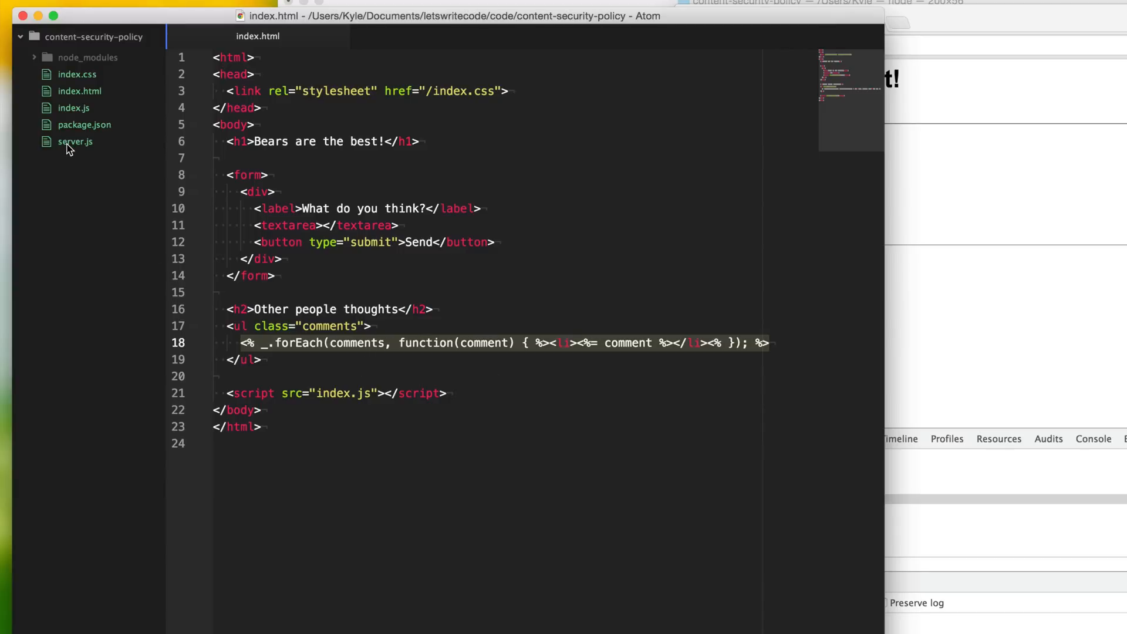
pyautogui.click(74, 142)
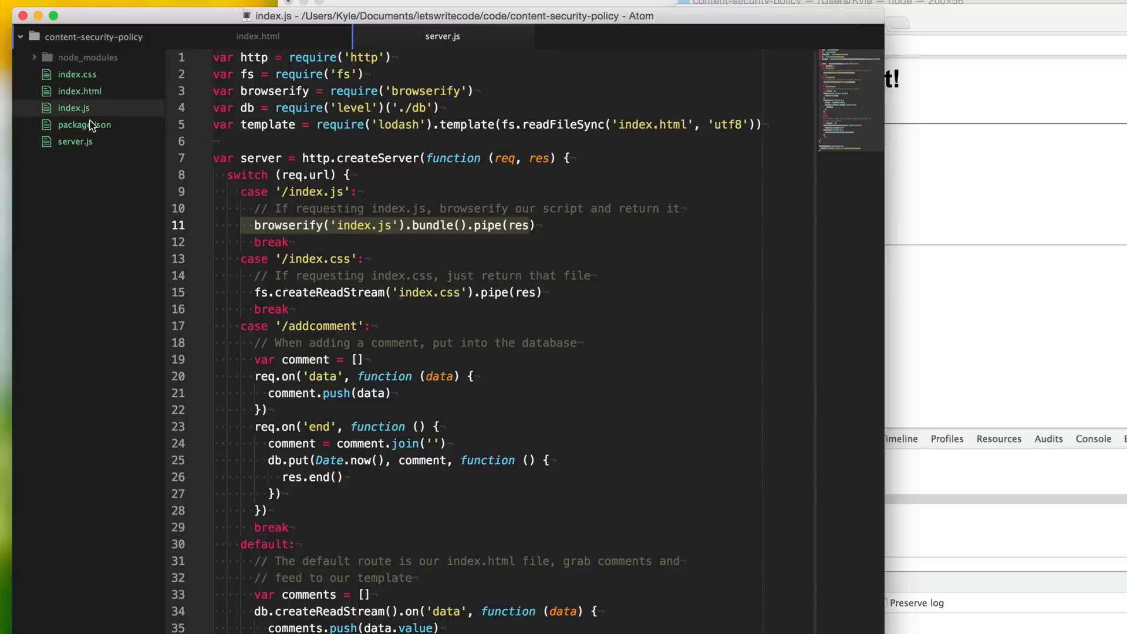
# Step: Open index.js and index.css, then scroll through server.js's add-comment and route cases
pyautogui.click(72, 108)
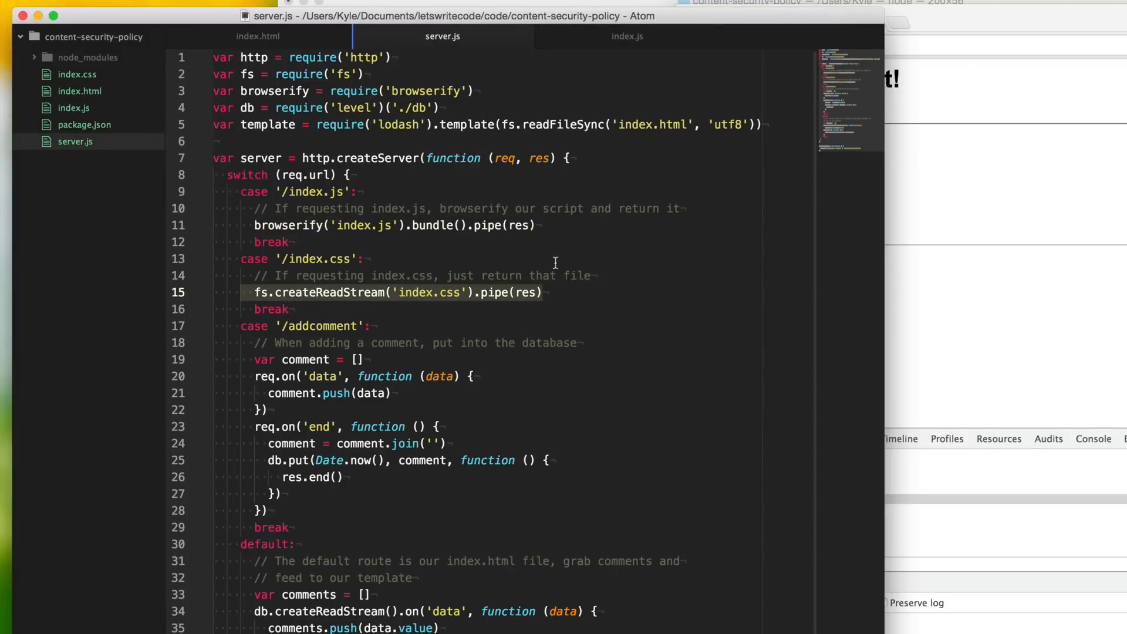
pyautogui.click(77, 74)
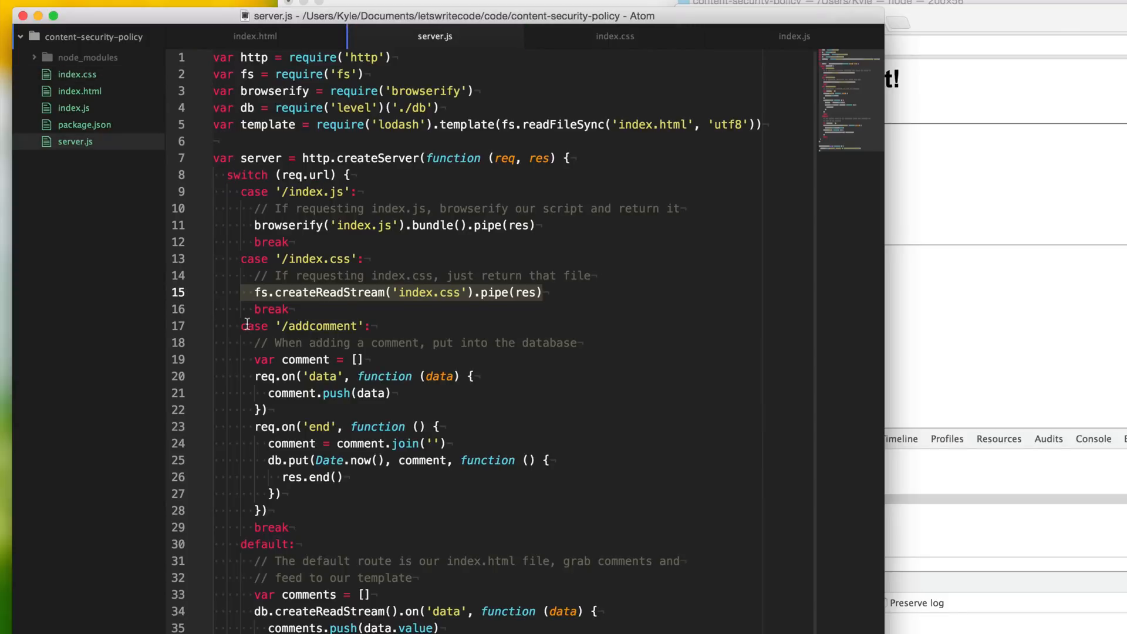
pyautogui.click(352, 426)
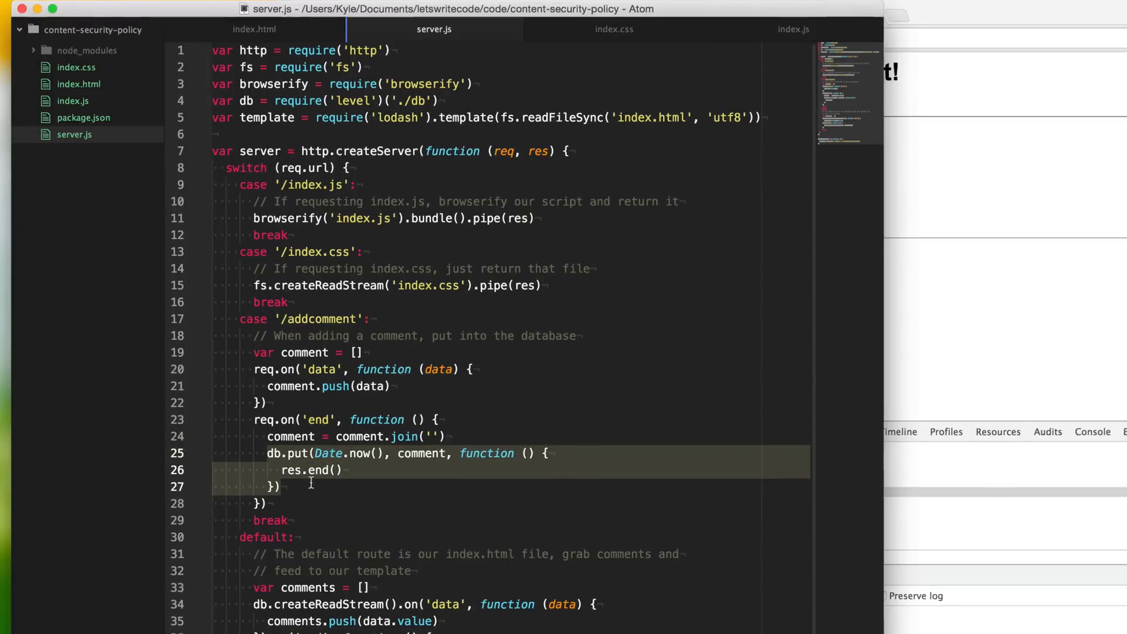
pyautogui.scroll(-3)
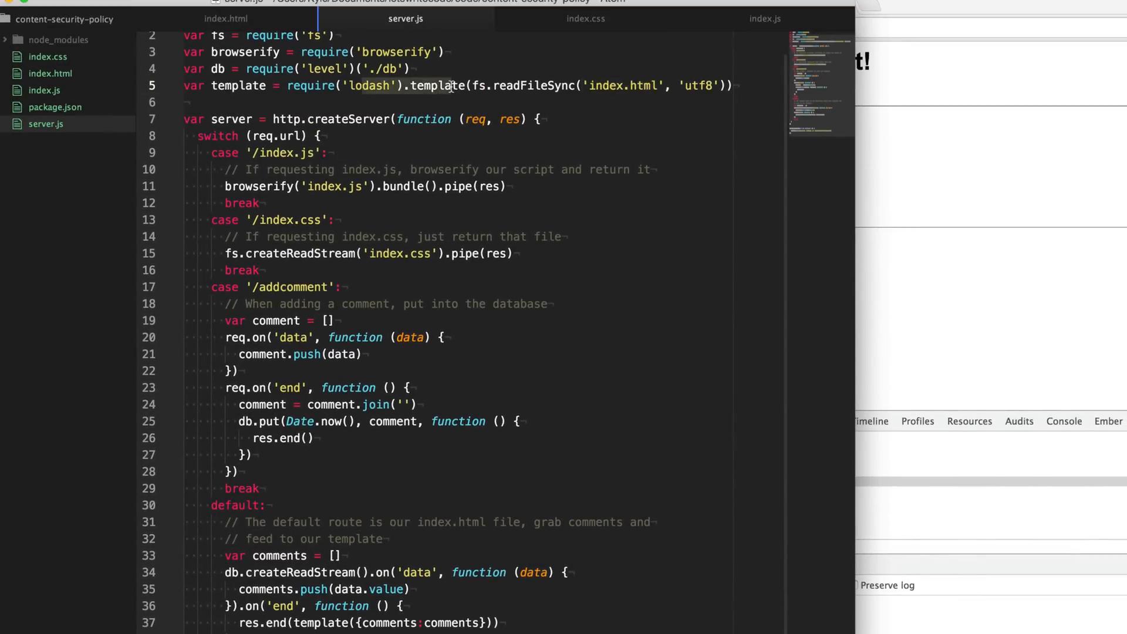
pyautogui.scroll(-3)
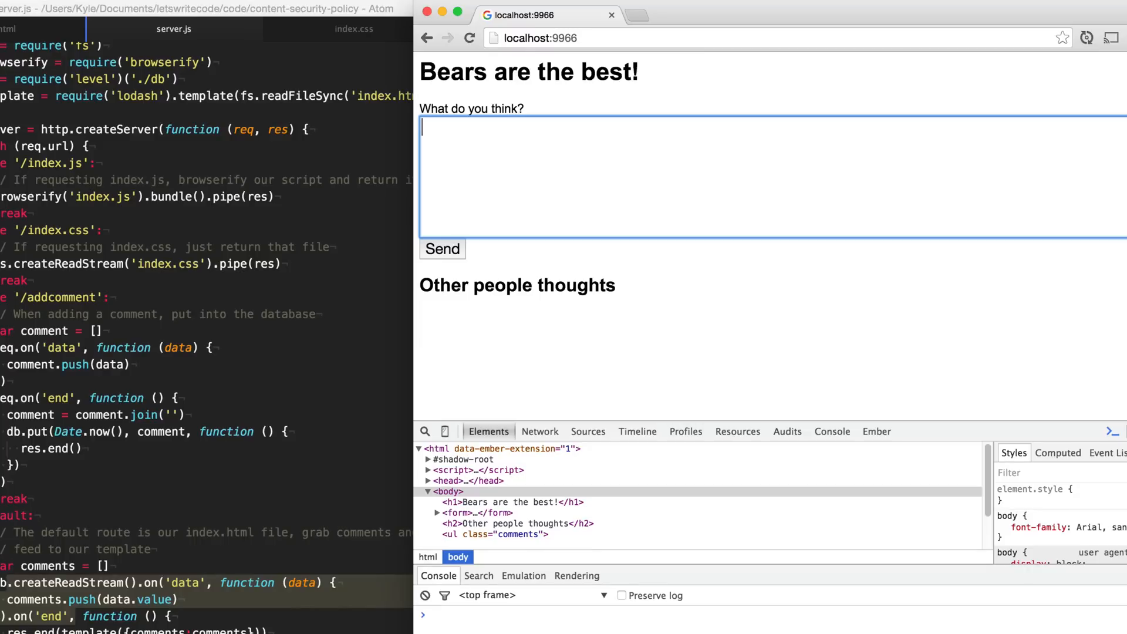
pyautogui.moveTo(383, 128)
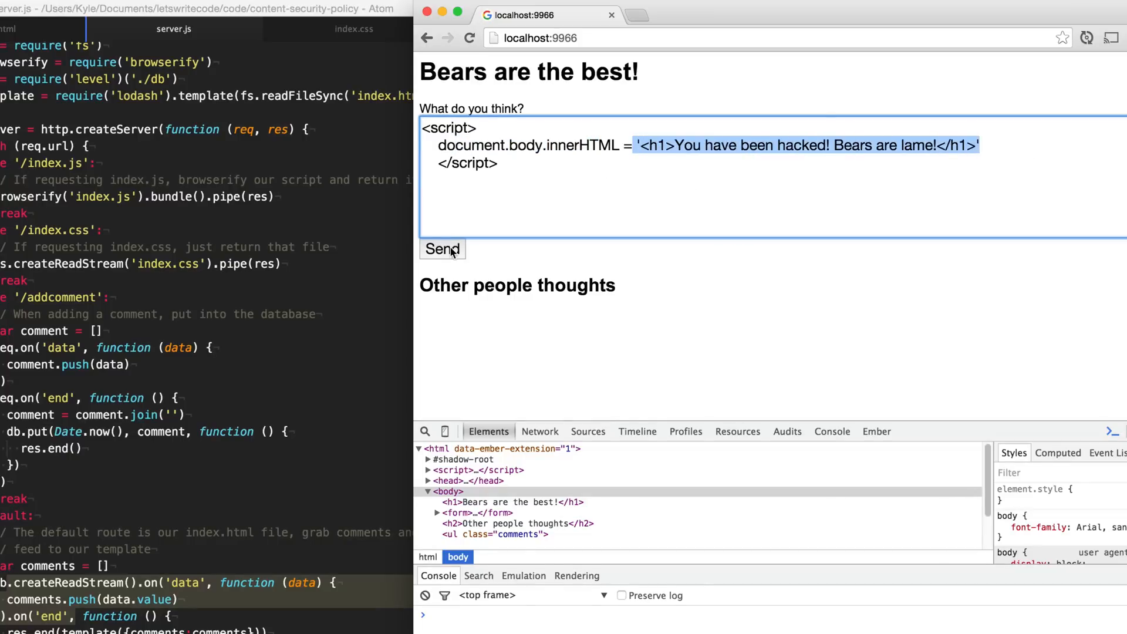
# Step: Send the document.body.innerHTML script comment, then select 'Bears are lame' and right-click
pyautogui.click(442, 249)
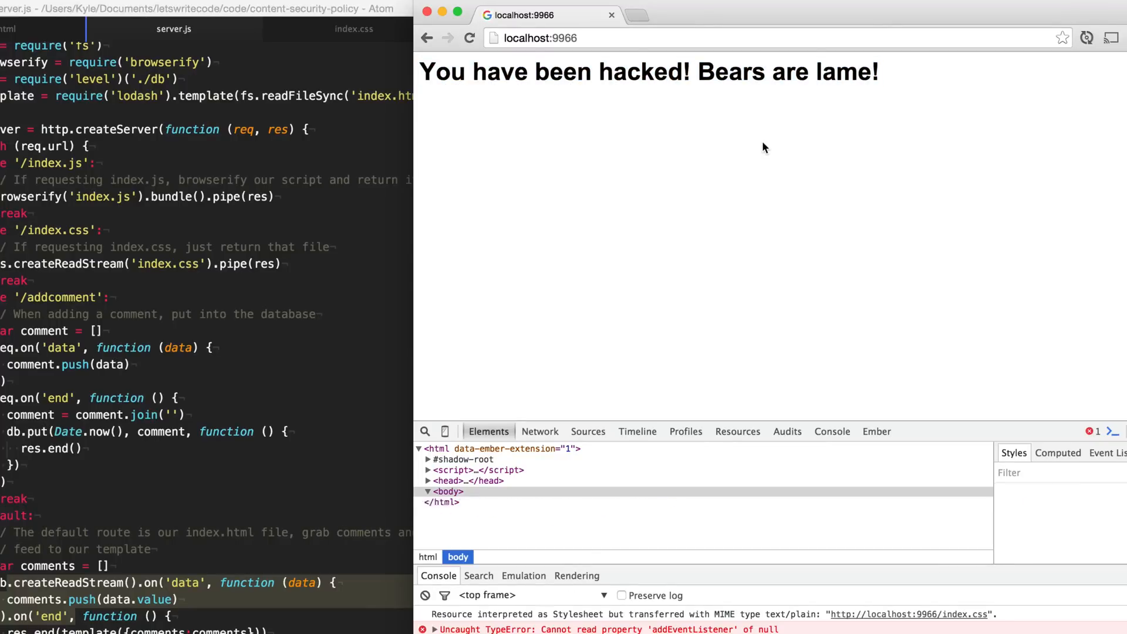
pyautogui.click(447, 492)
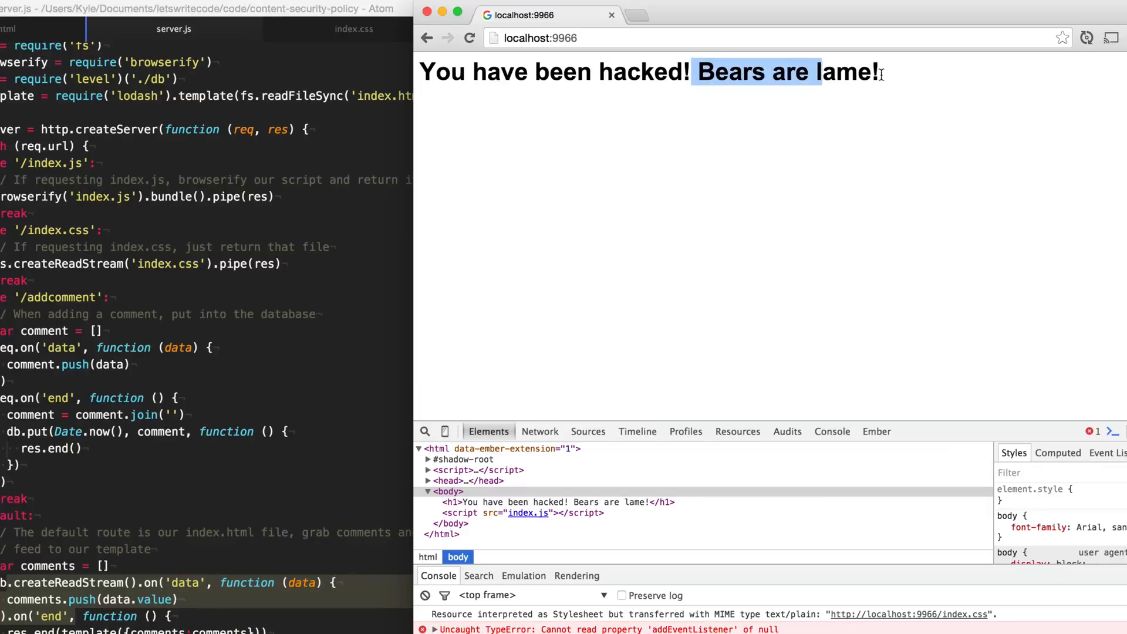
pyautogui.click(561, 502)
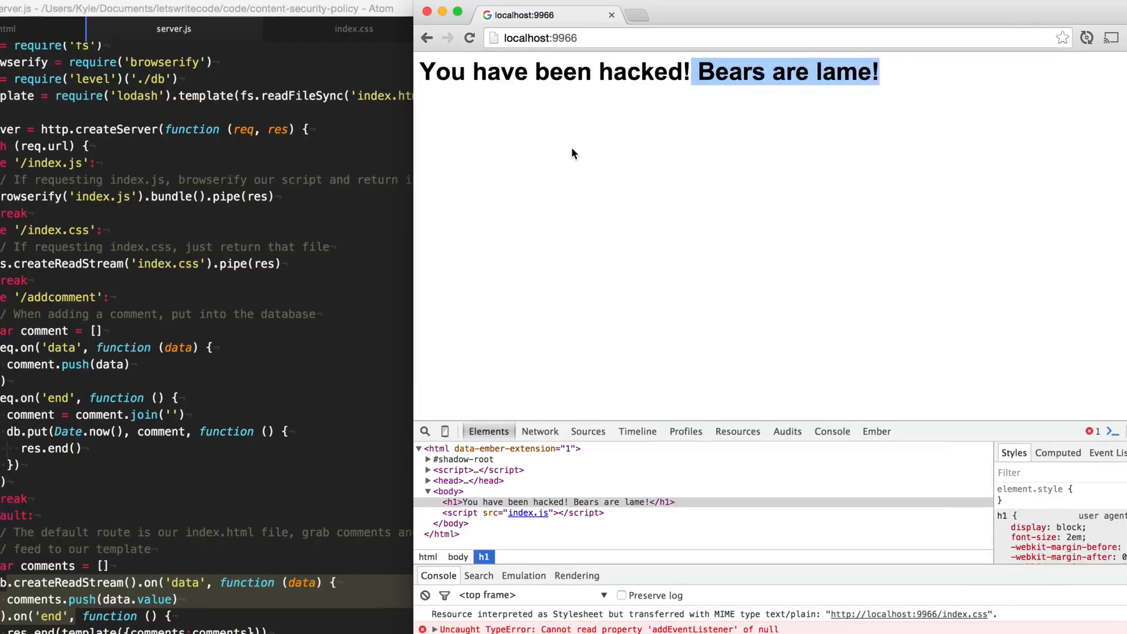
pyautogui.rightClick(574, 154)
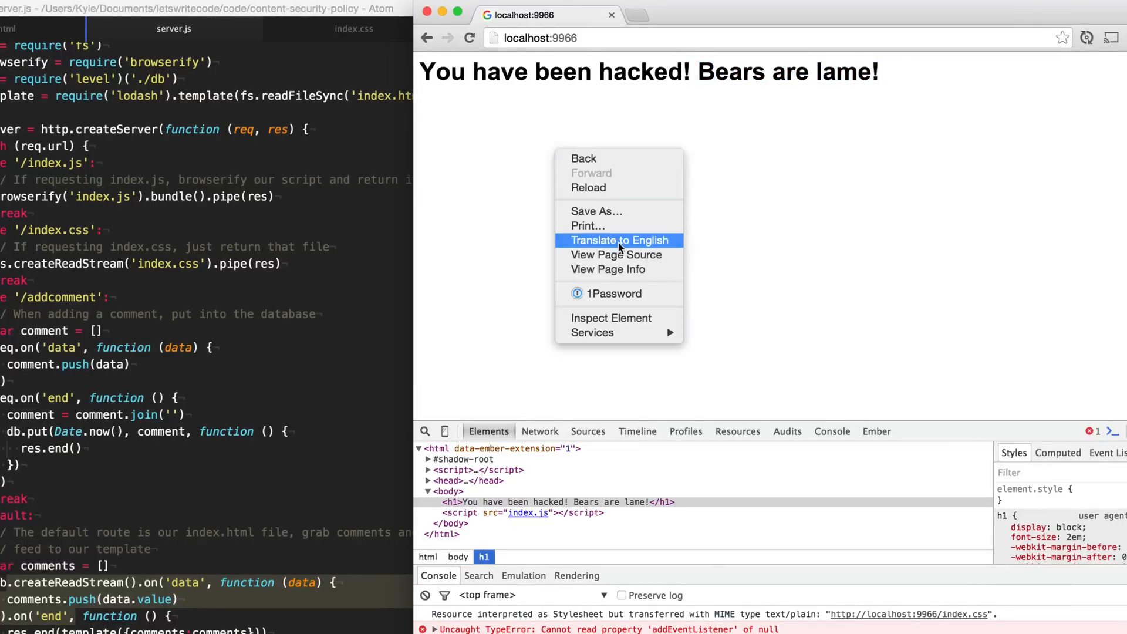
# Step: View the page source to see the injected <li><script> comment
pyautogui.click(615, 254)
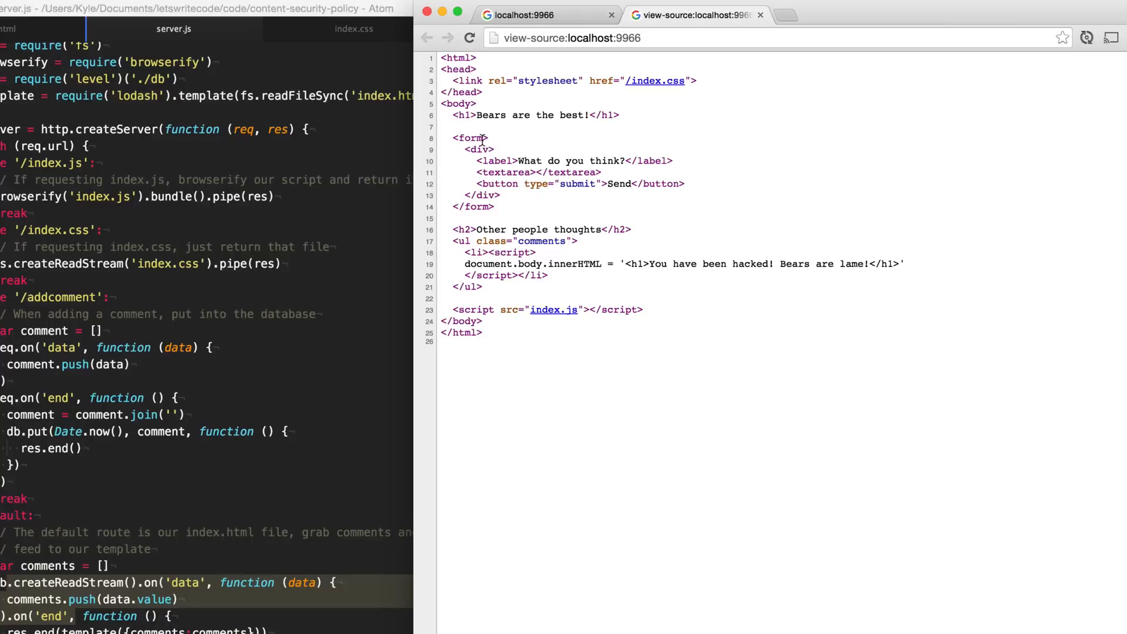
pyautogui.moveTo(466, 254)
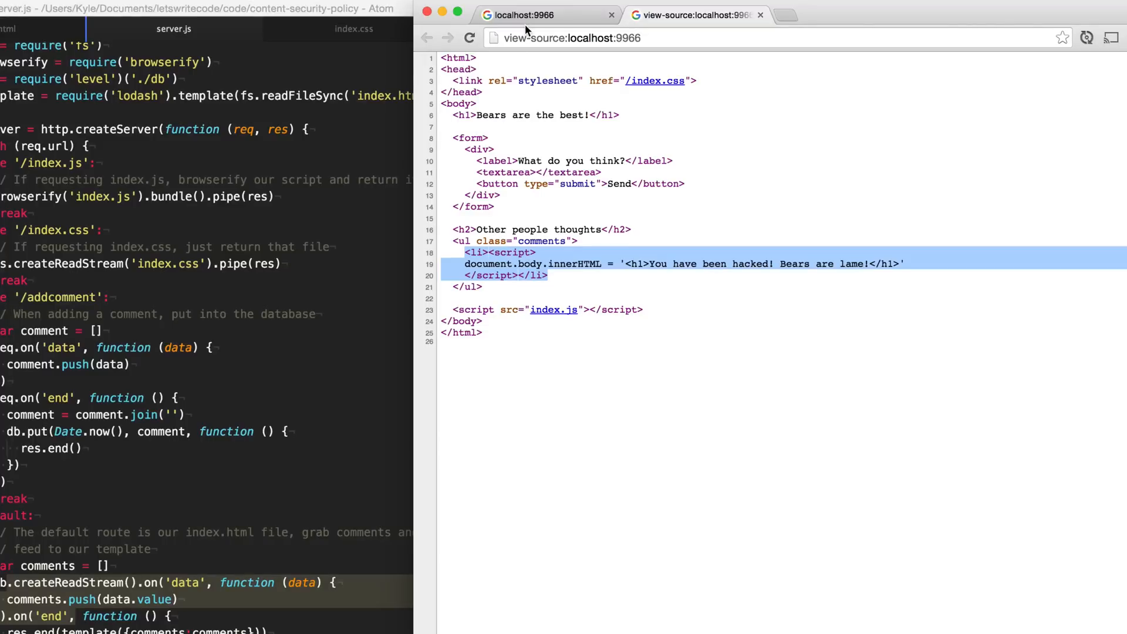
pyautogui.moveTo(710, 100)
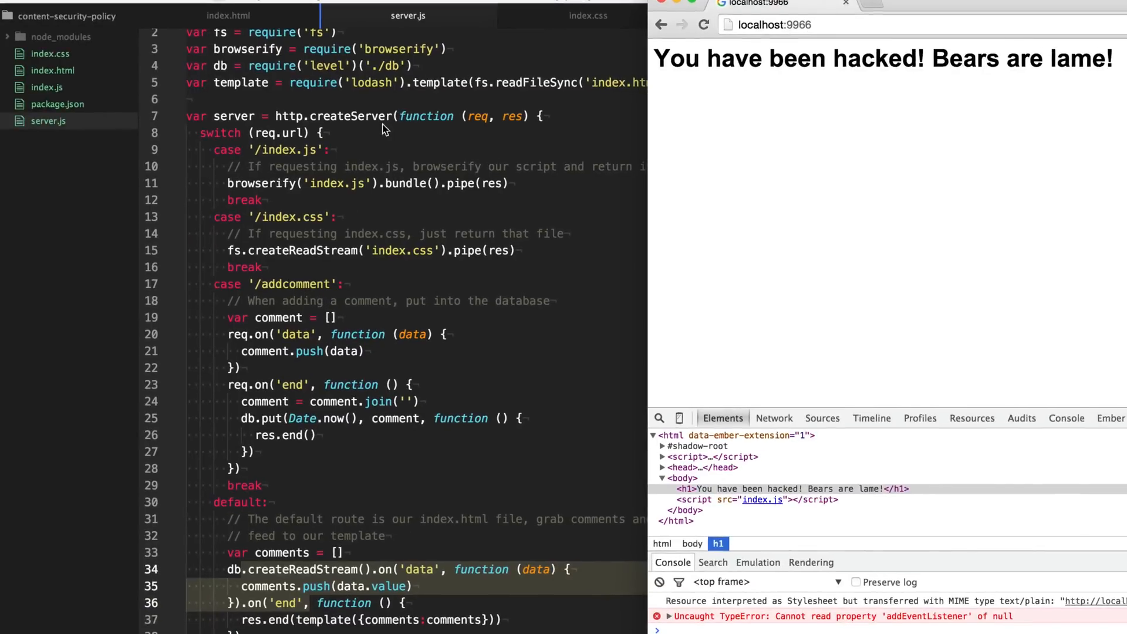
pyautogui.moveTo(423, 99)
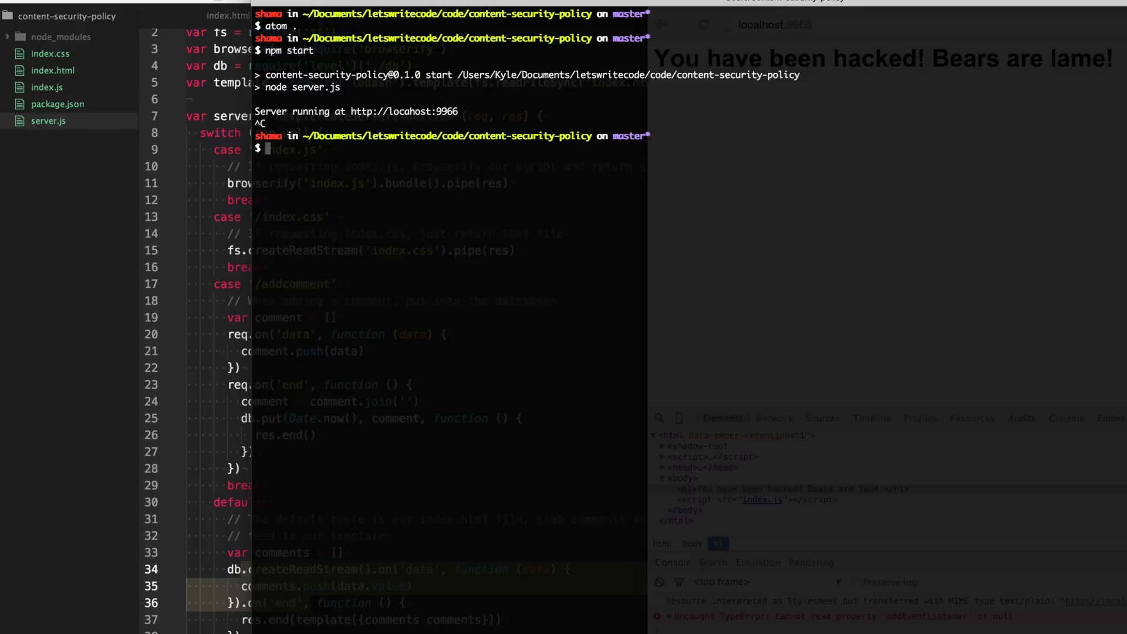
# Step: Run 'npm i sanitize-html --save', then type 'npm start'
pyautogui.write('npm i')
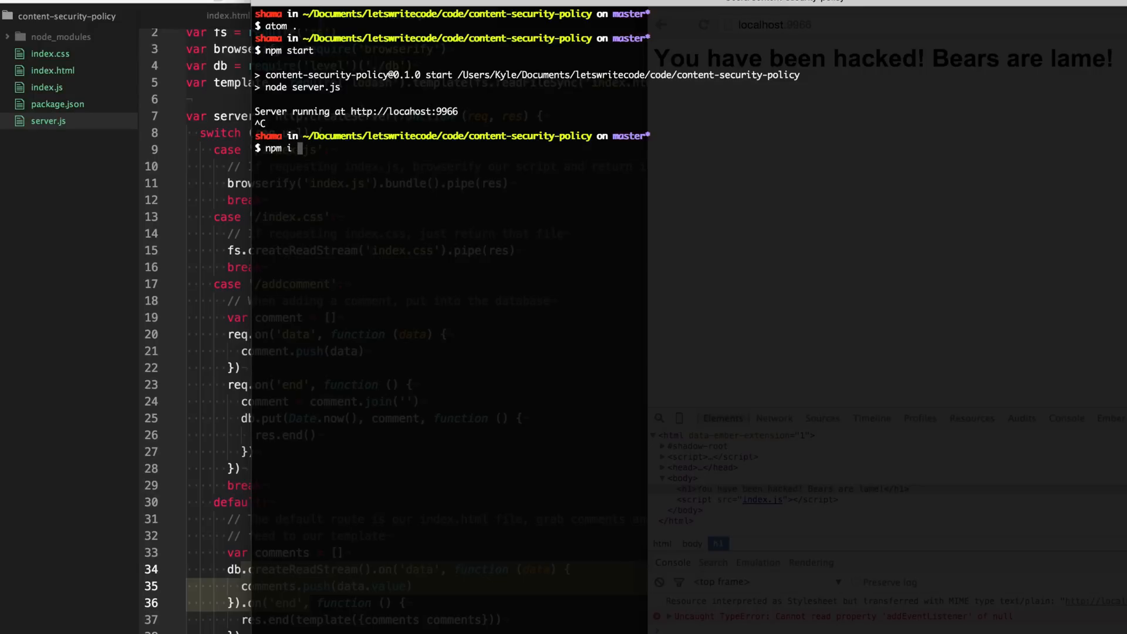
pyautogui.write('sanitize-')
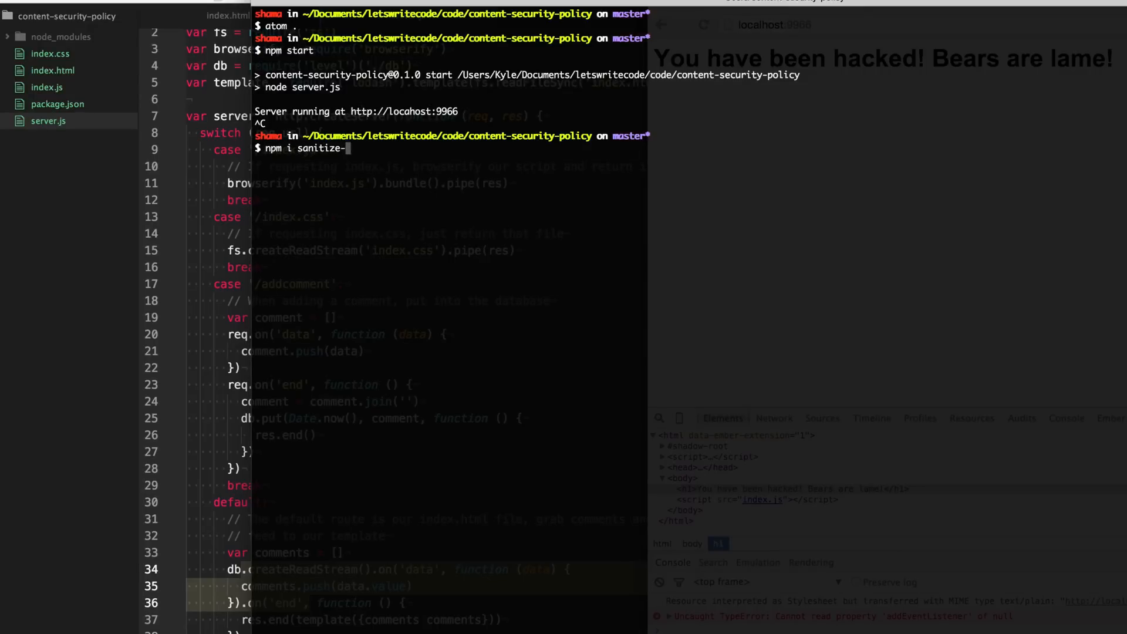
pyautogui.write('html --save')
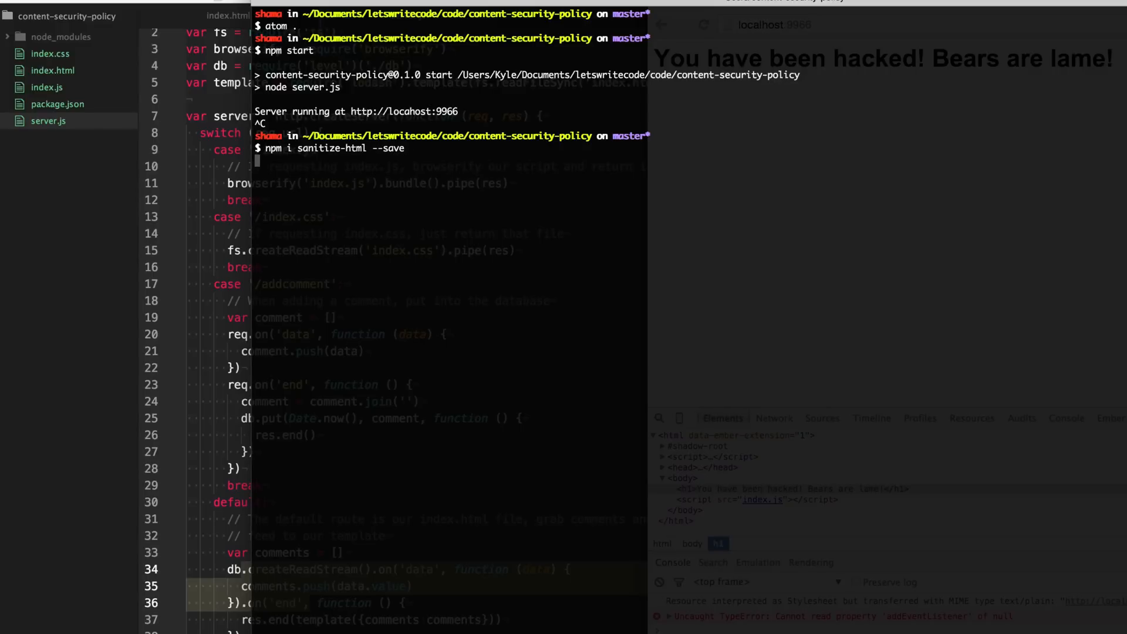
pyautogui.press('Return')
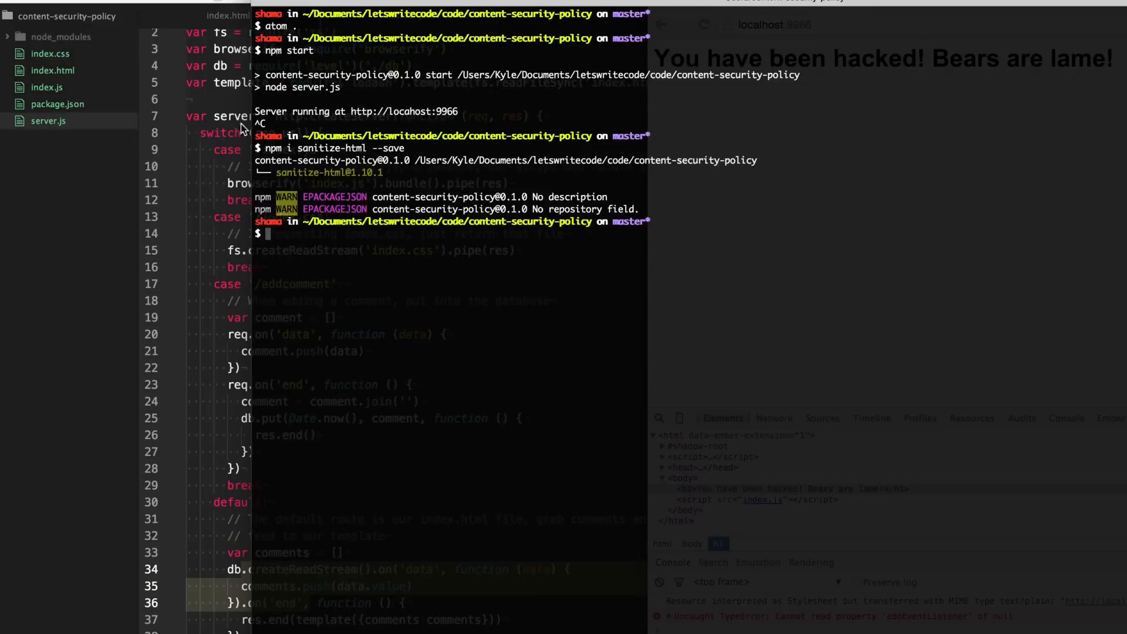
pyautogui.write('npm start')
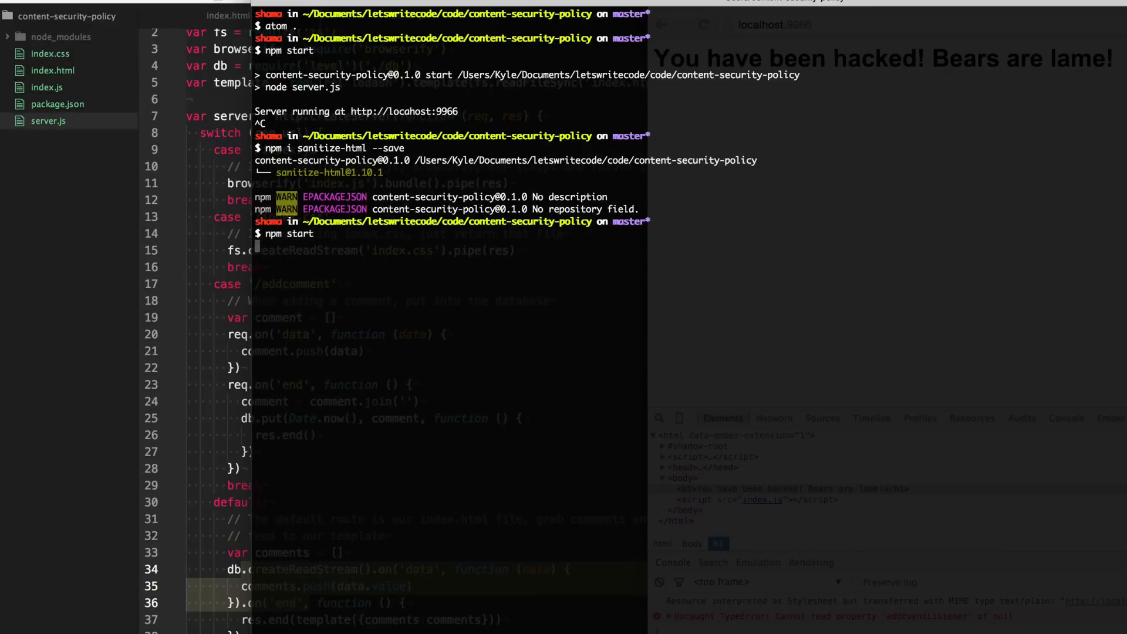
# Step: Add var sanitize = require('sanitize-html') to line 6 of server.js
pyautogui.click(228, 16)
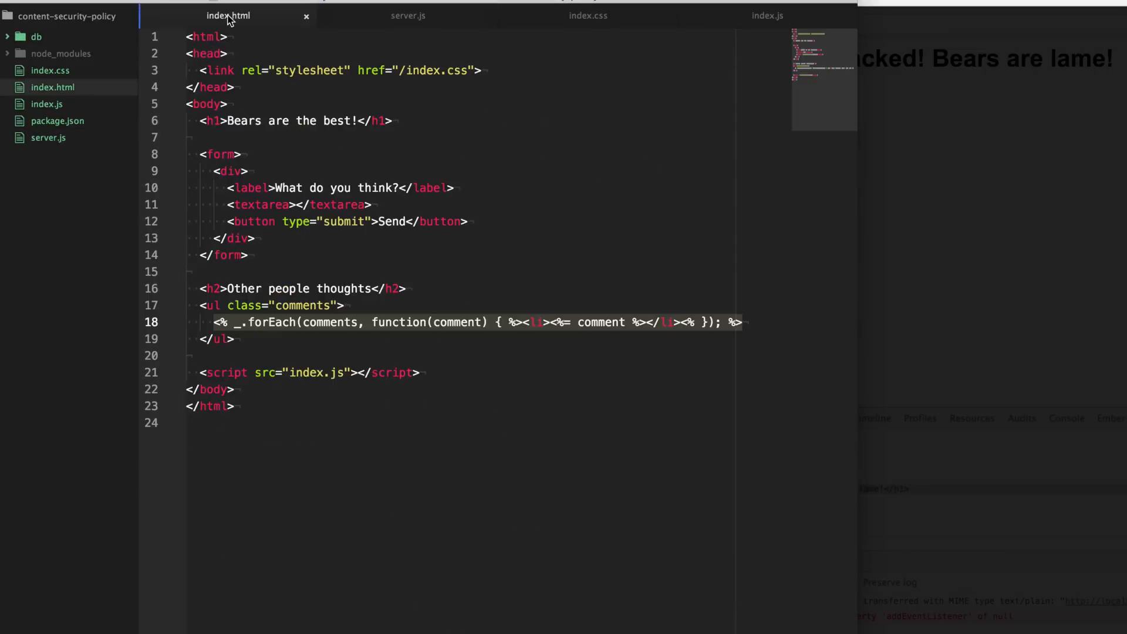
pyautogui.moveTo(45, 126)
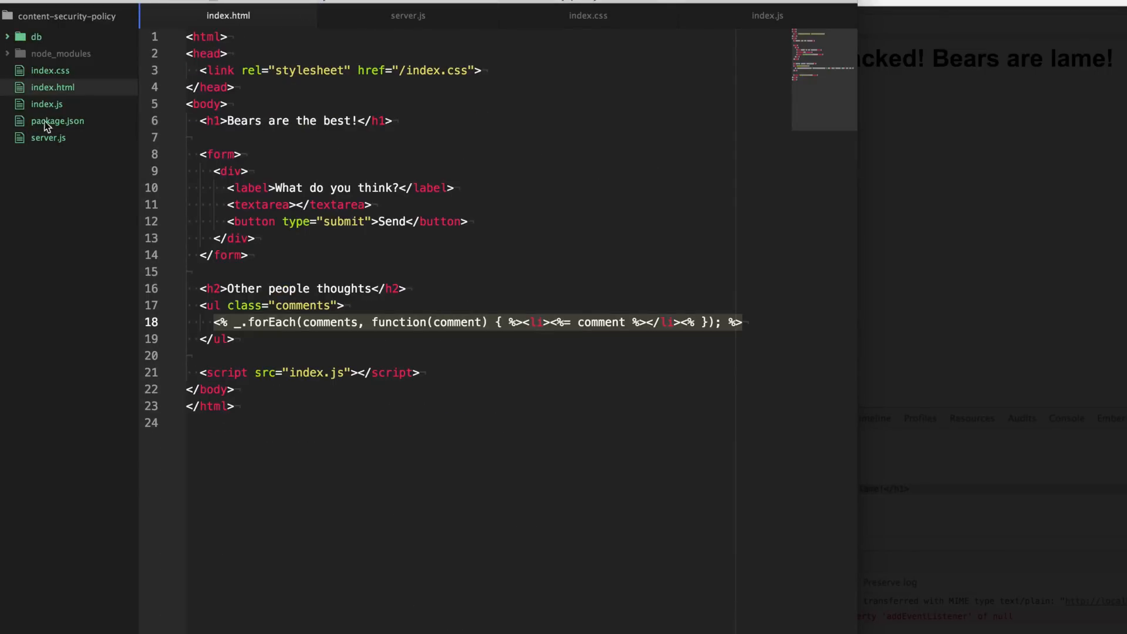
pyautogui.click(408, 15)
pyautogui.write('var')
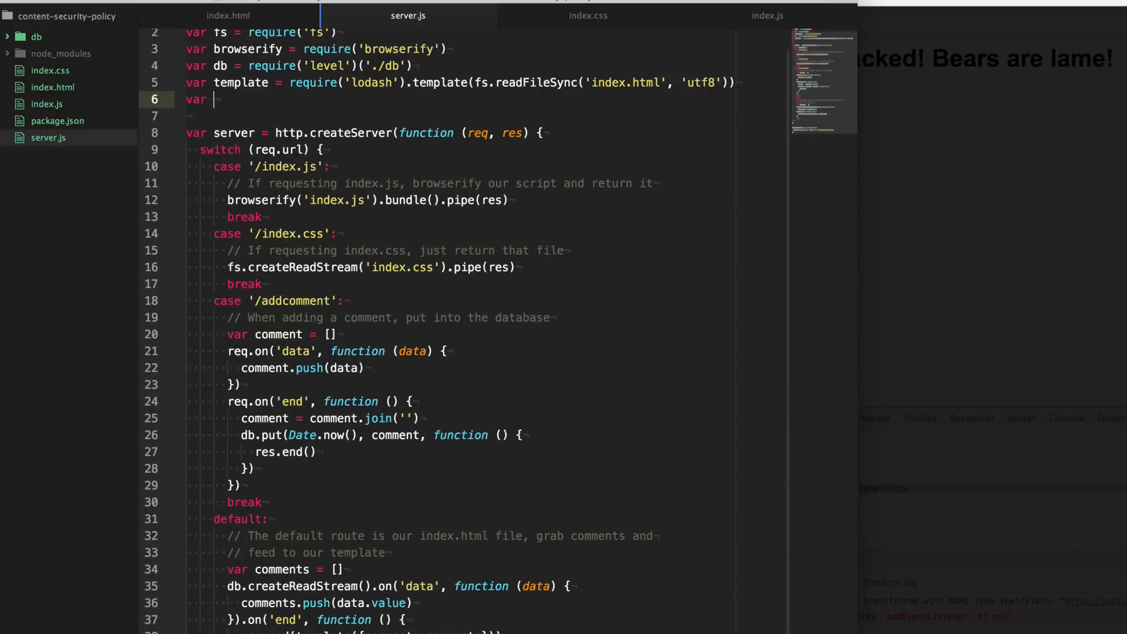
pyautogui.write("sanitize = require('sanitize")
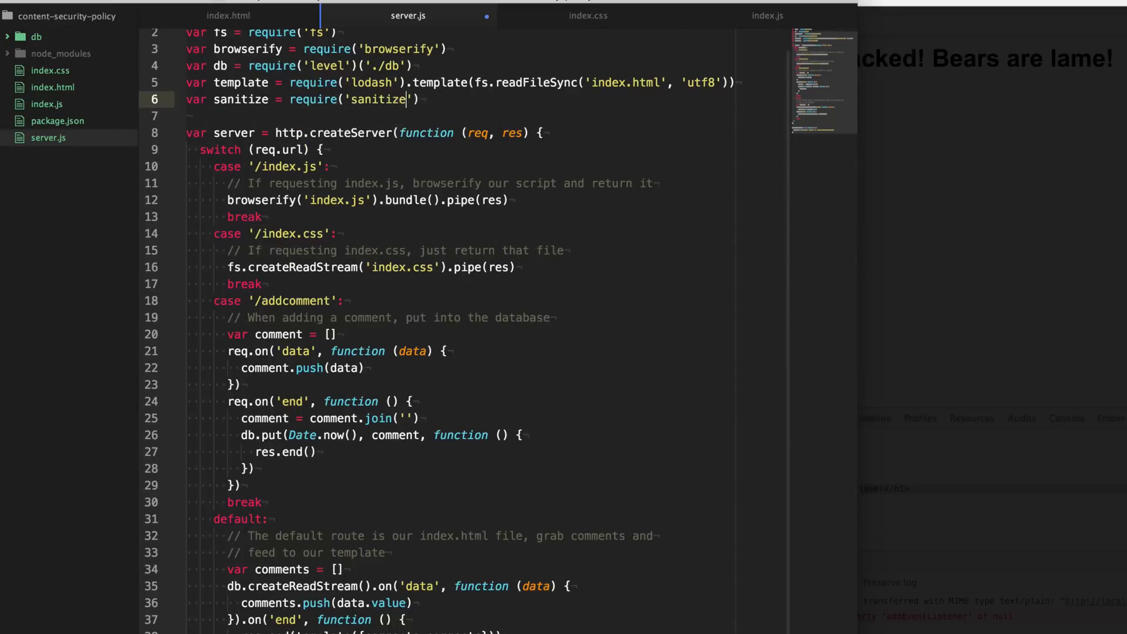
pyautogui.write('-html')
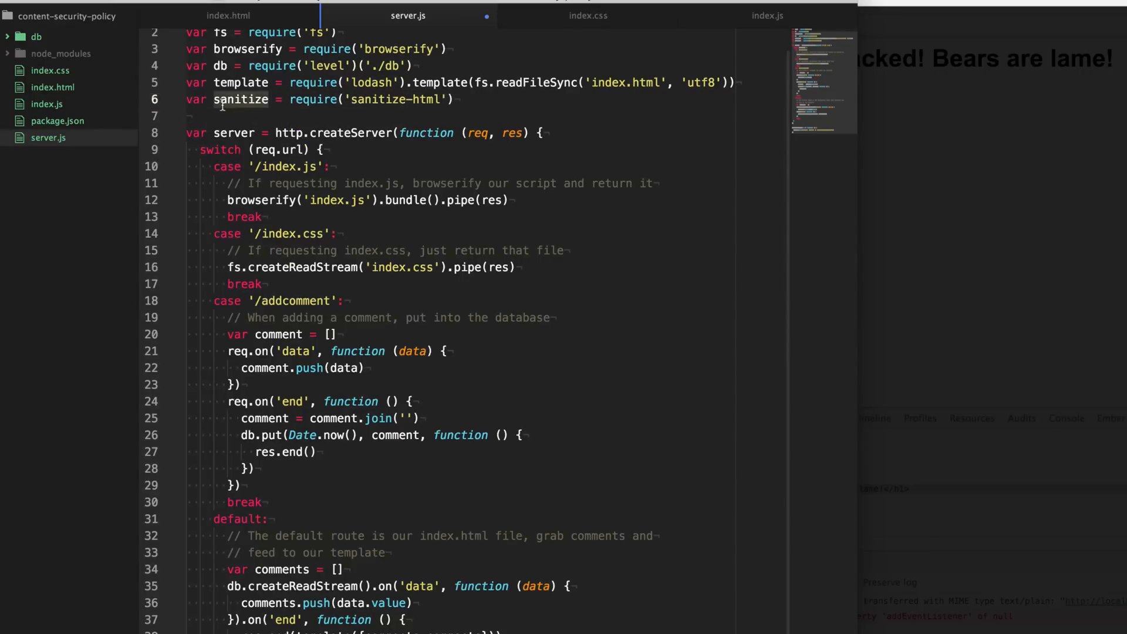
pyautogui.scroll(-3)
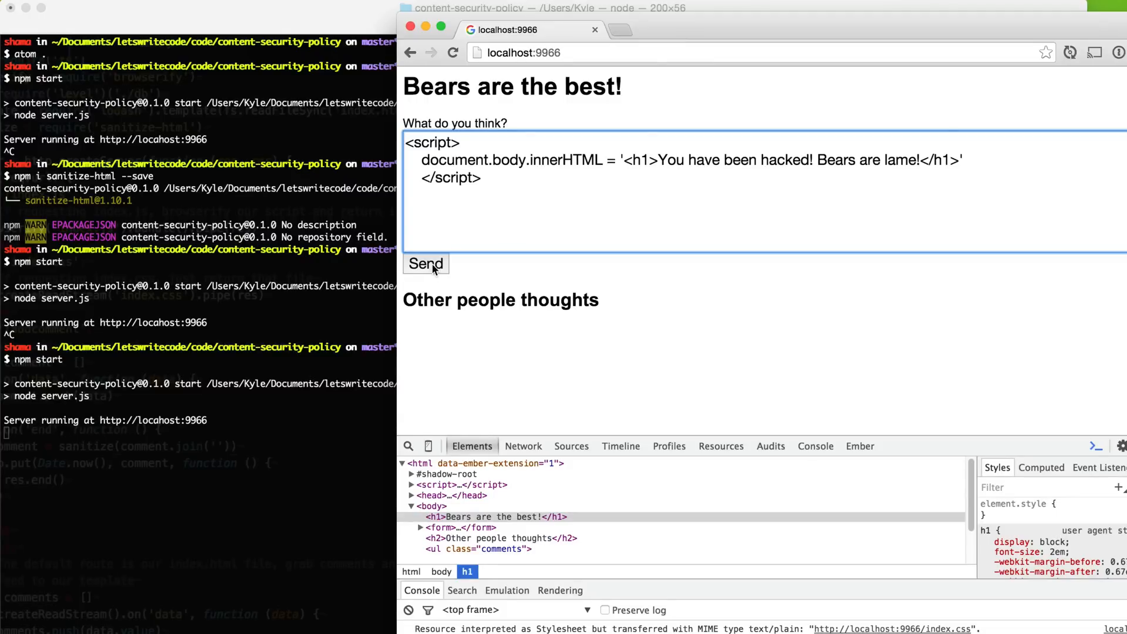
# Step: Send the script payload comment and confirm it lists as an empty item
pyautogui.click(425, 263)
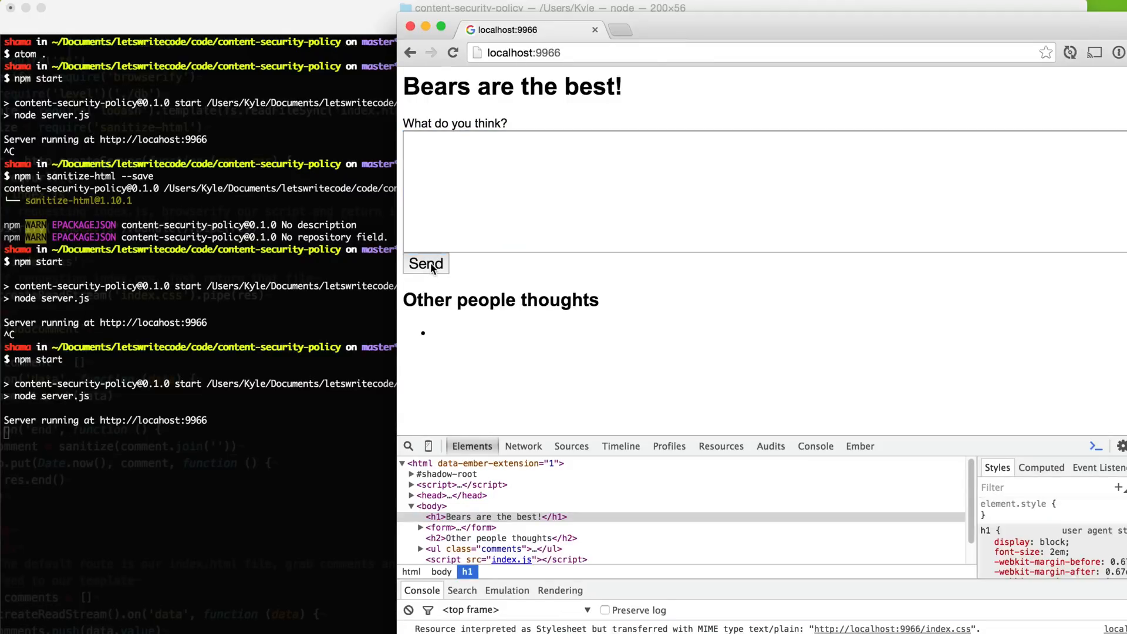
pyautogui.moveTo(349, 316)
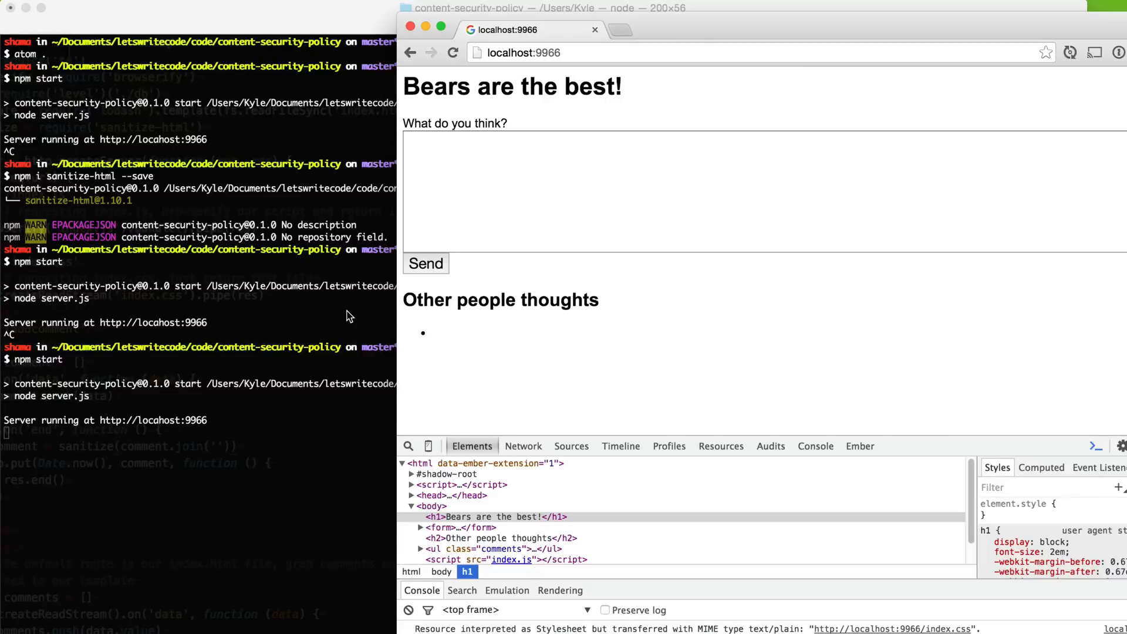
pyautogui.moveTo(517, 368)
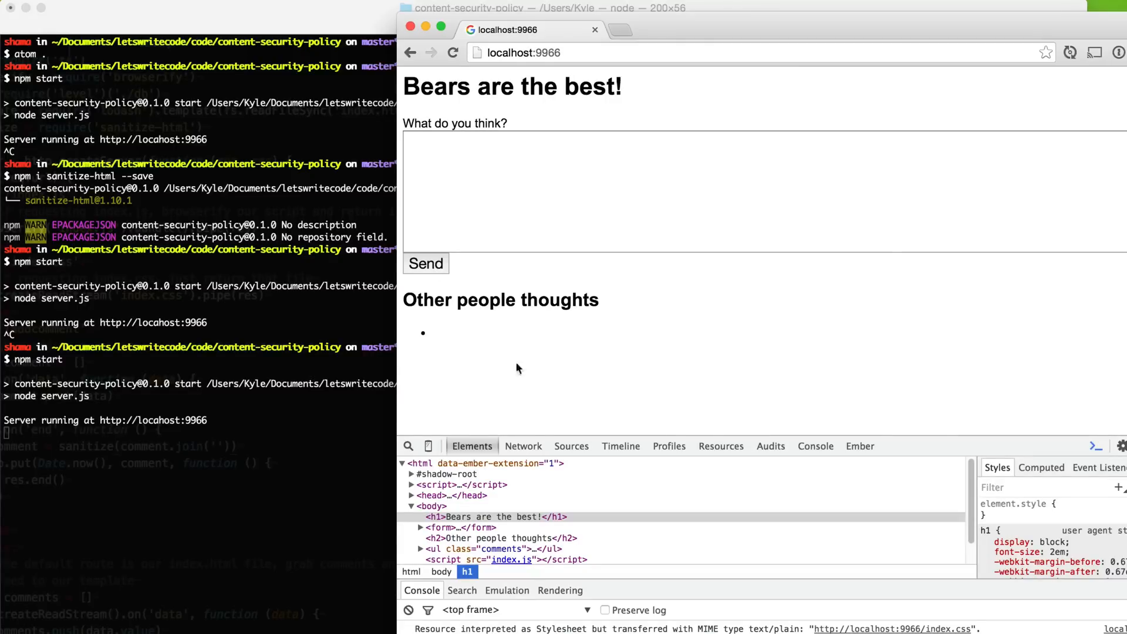
pyautogui.moveTo(424, 288)
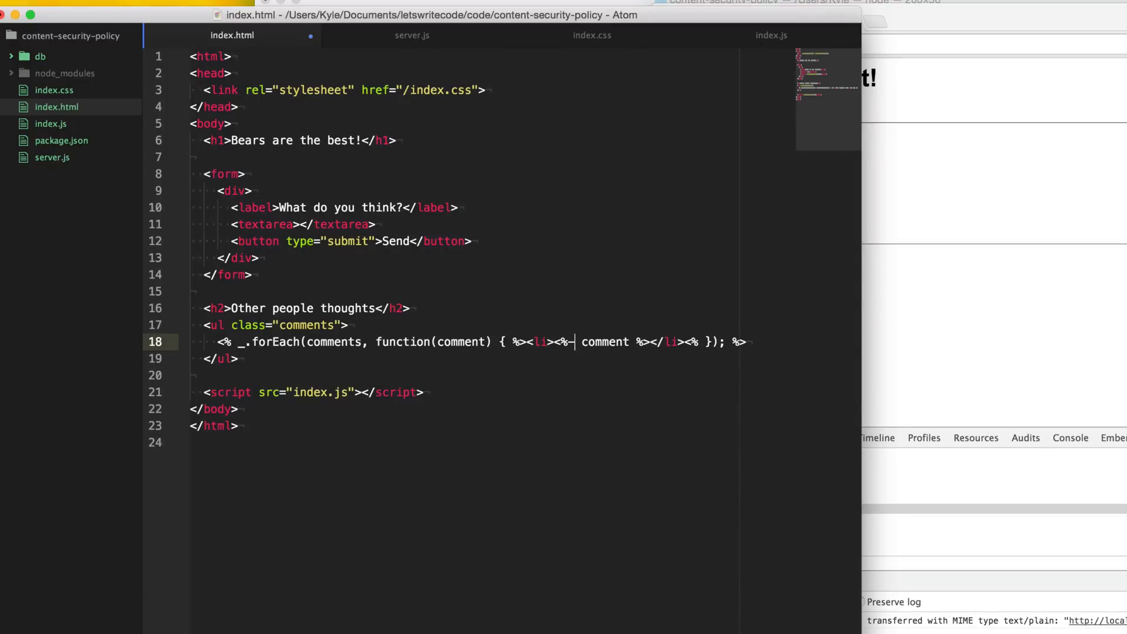
# Step: Switch line 18's <%= comment tag to <%- and back, then return to server.js
pyautogui.write('-')
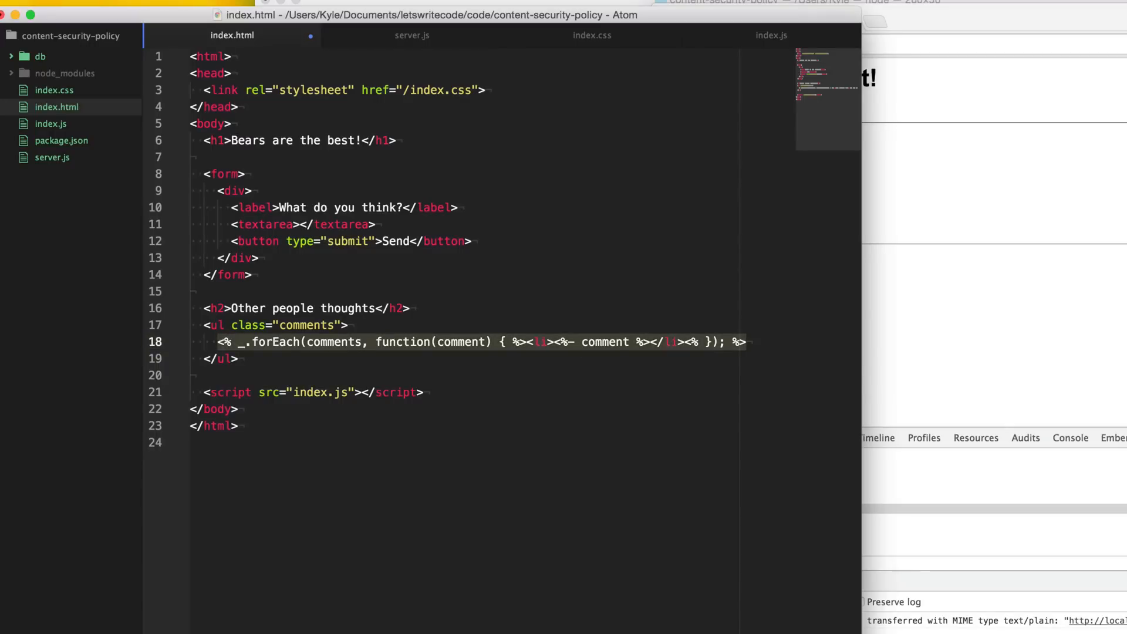
pyautogui.click(202, 375)
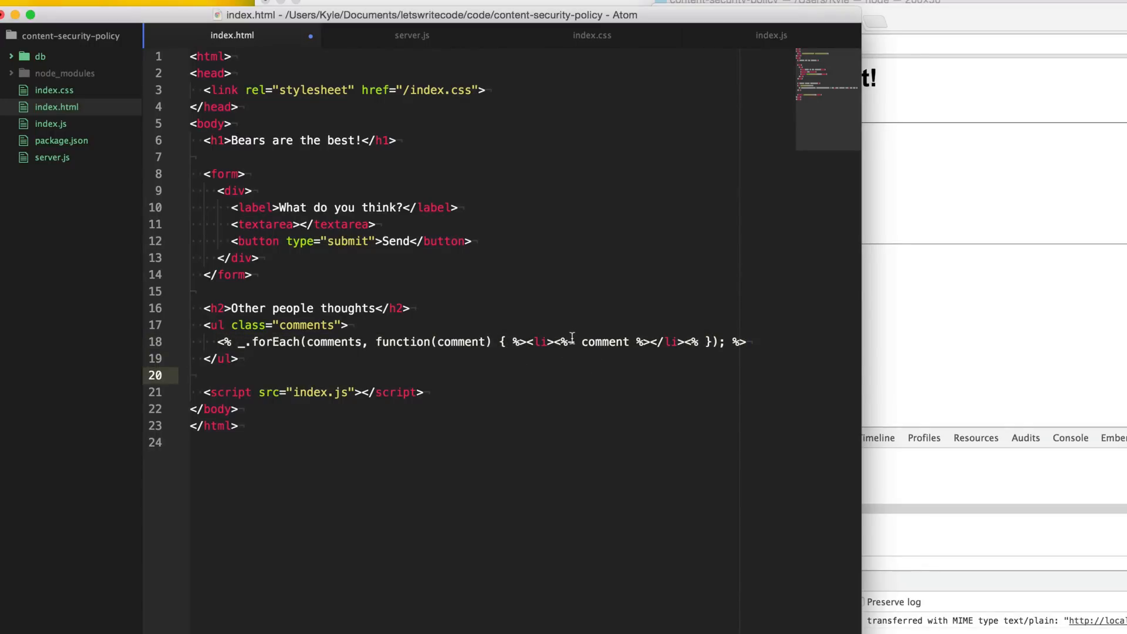
pyautogui.click(194, 375)
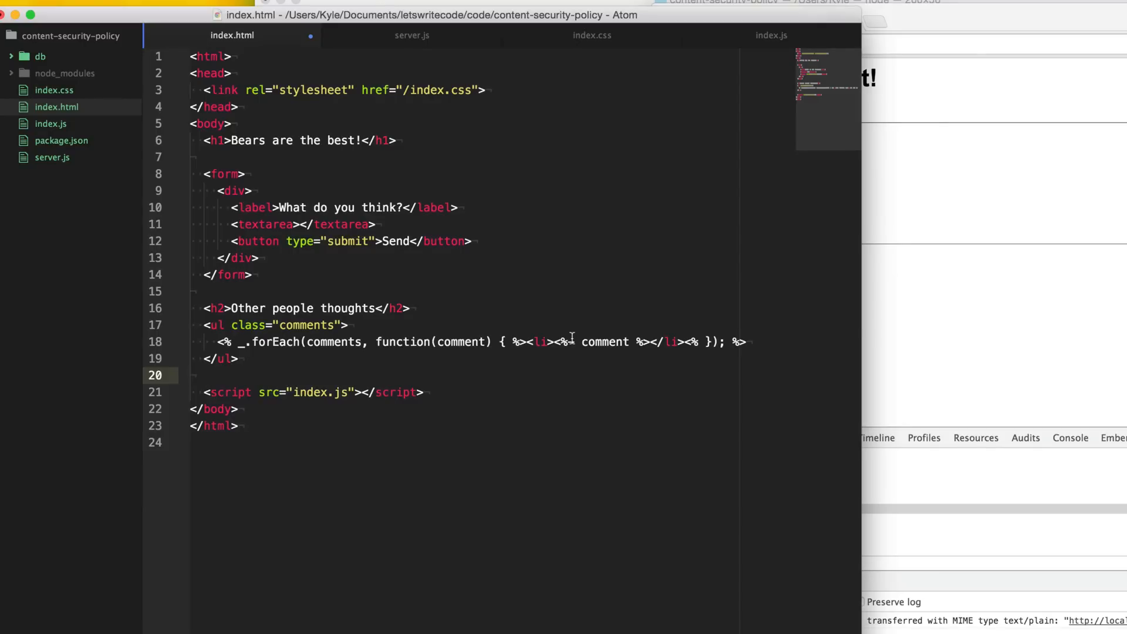
pyautogui.click(195, 375)
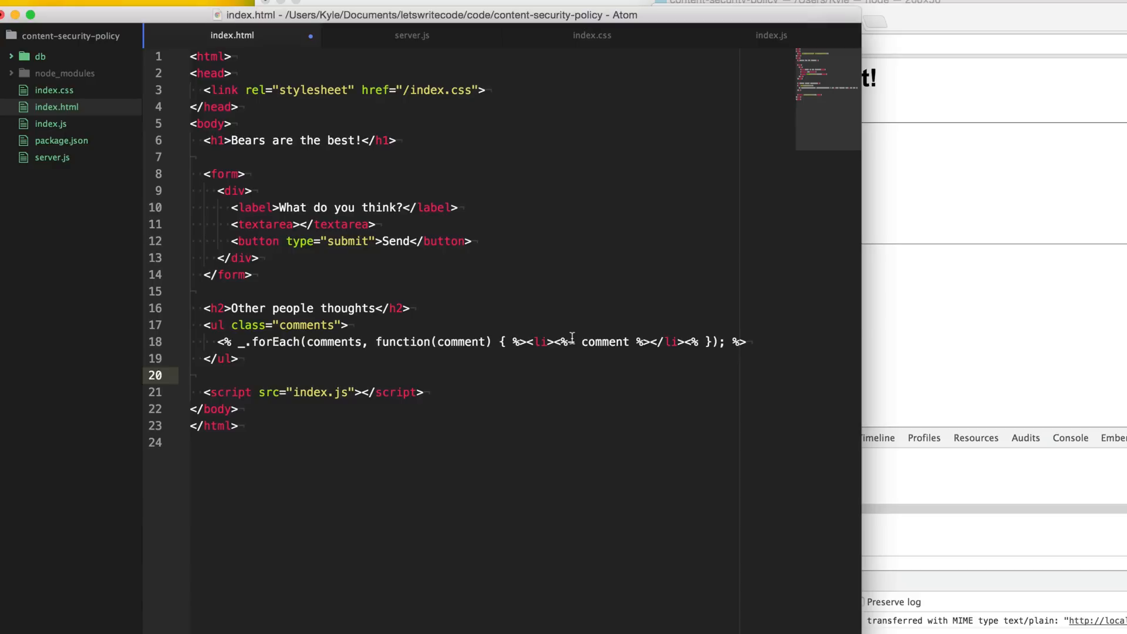
pyautogui.click(194, 375)
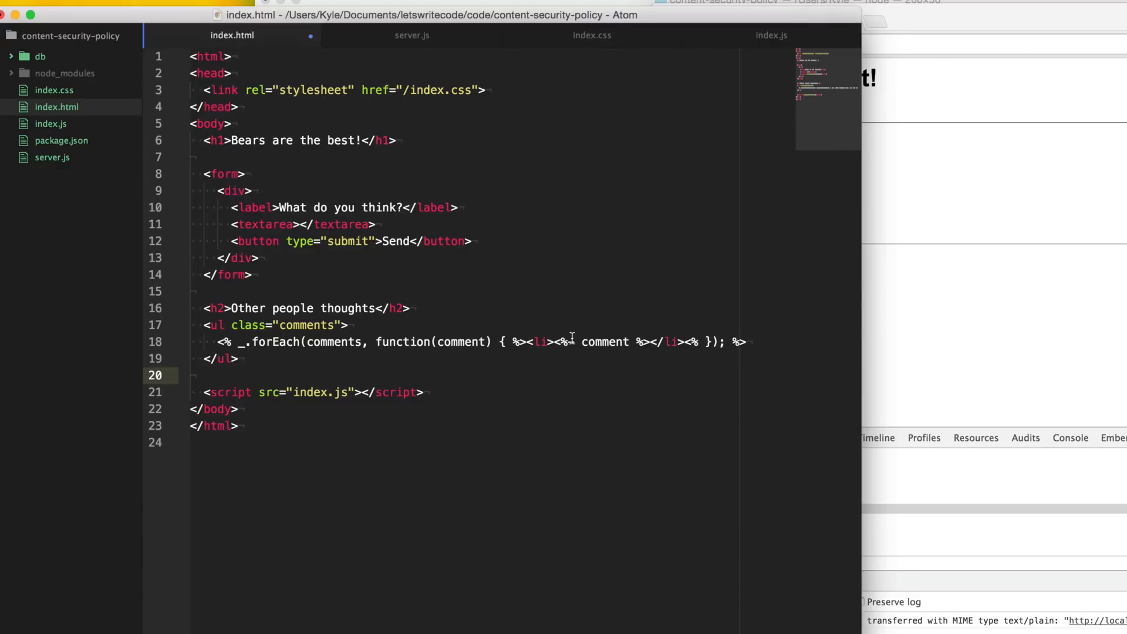
pyautogui.click(193, 375)
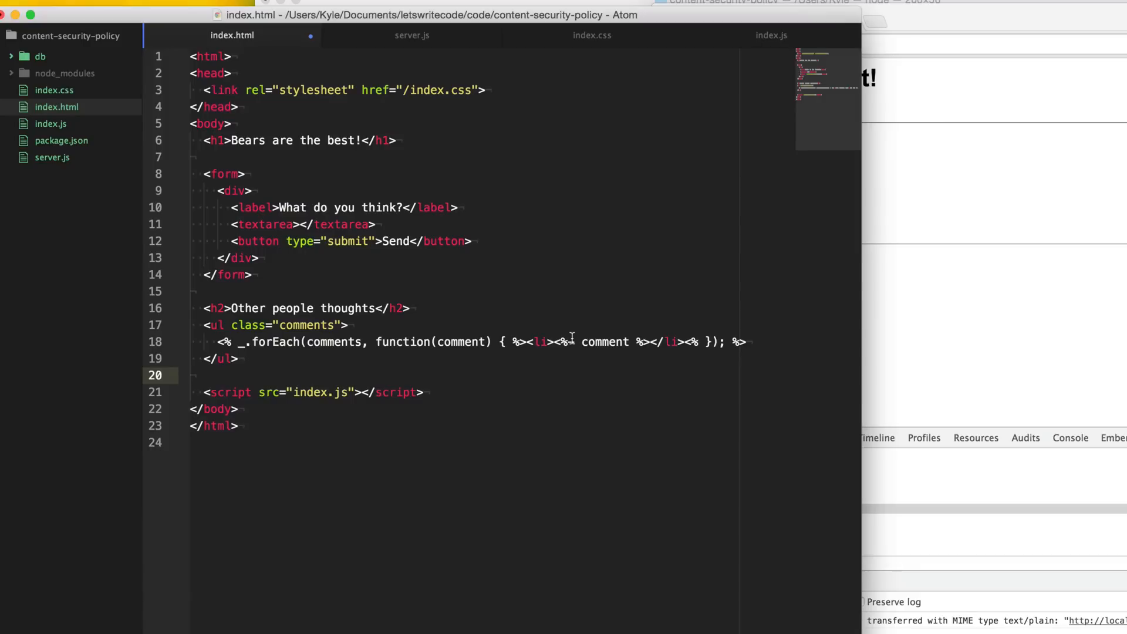
pyautogui.click(192, 374)
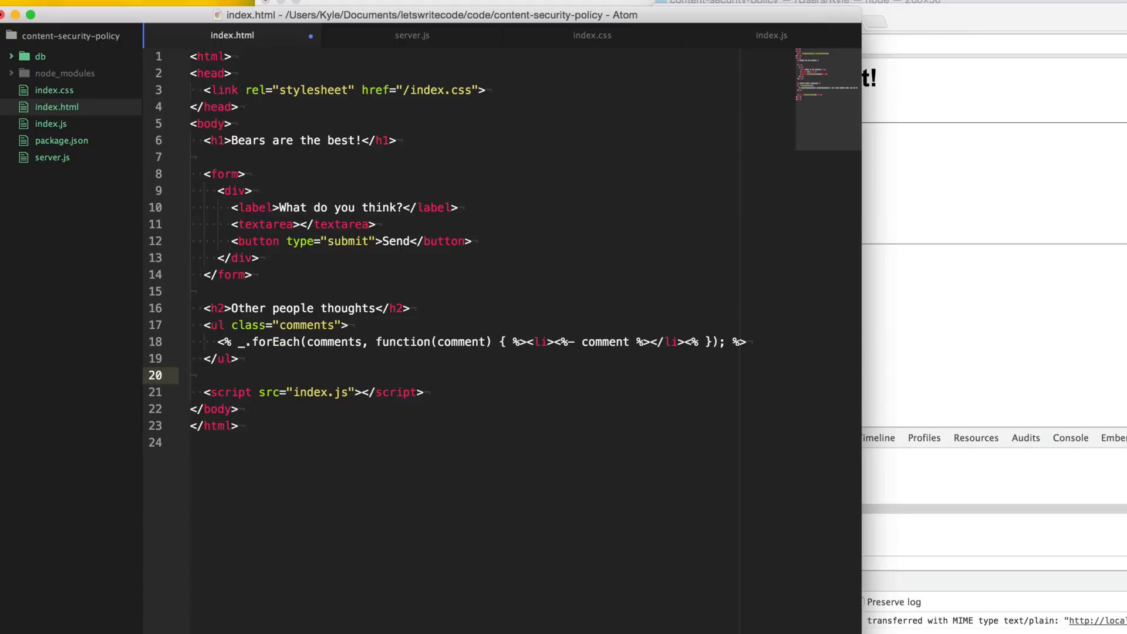
pyautogui.click(195, 375)
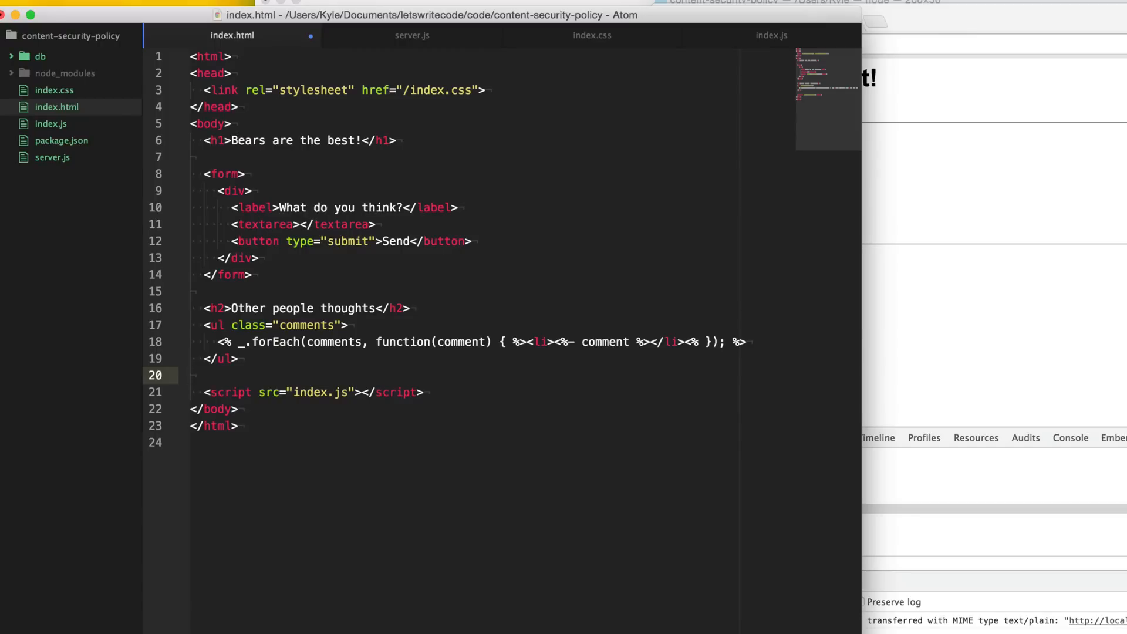
pyautogui.click(192, 375)
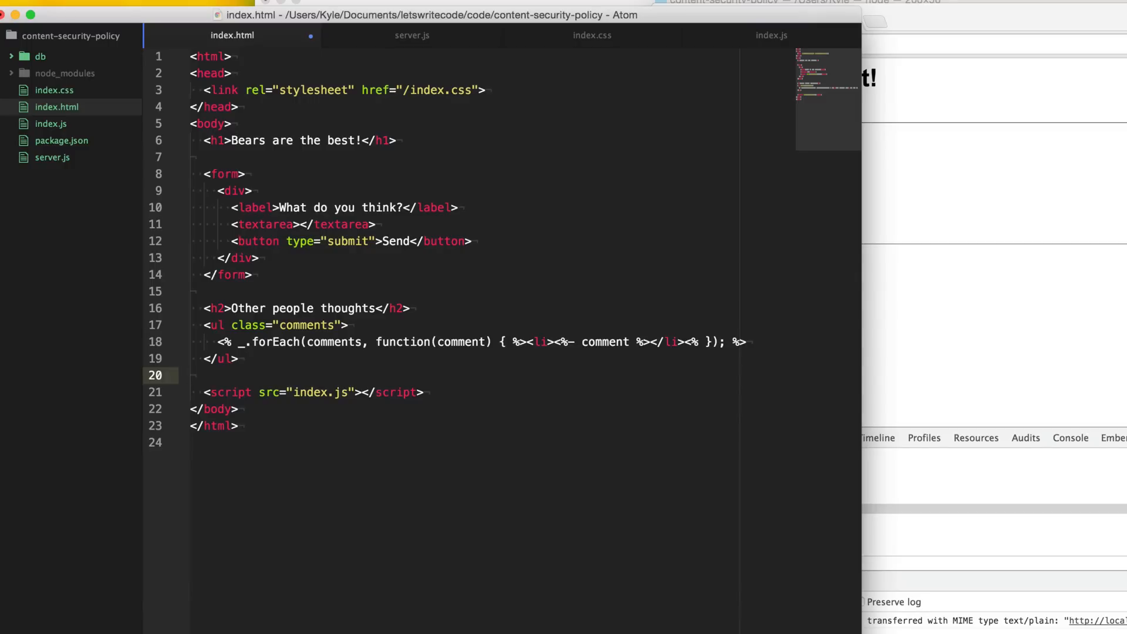
pyautogui.click(193, 375)
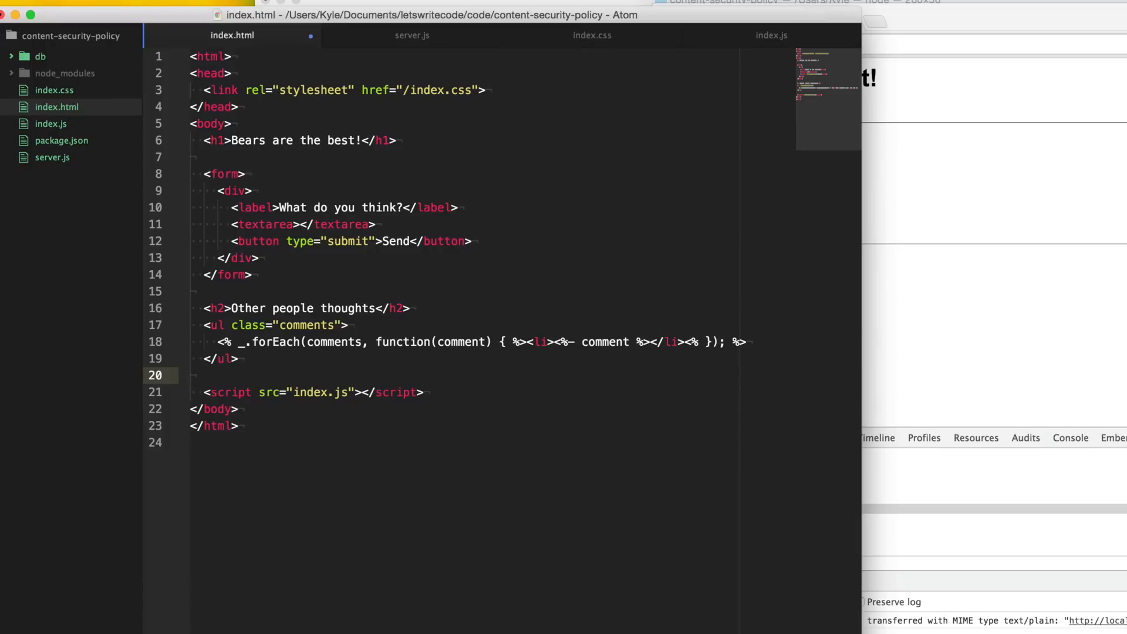
pyautogui.click(195, 374)
pyautogui.write('=')
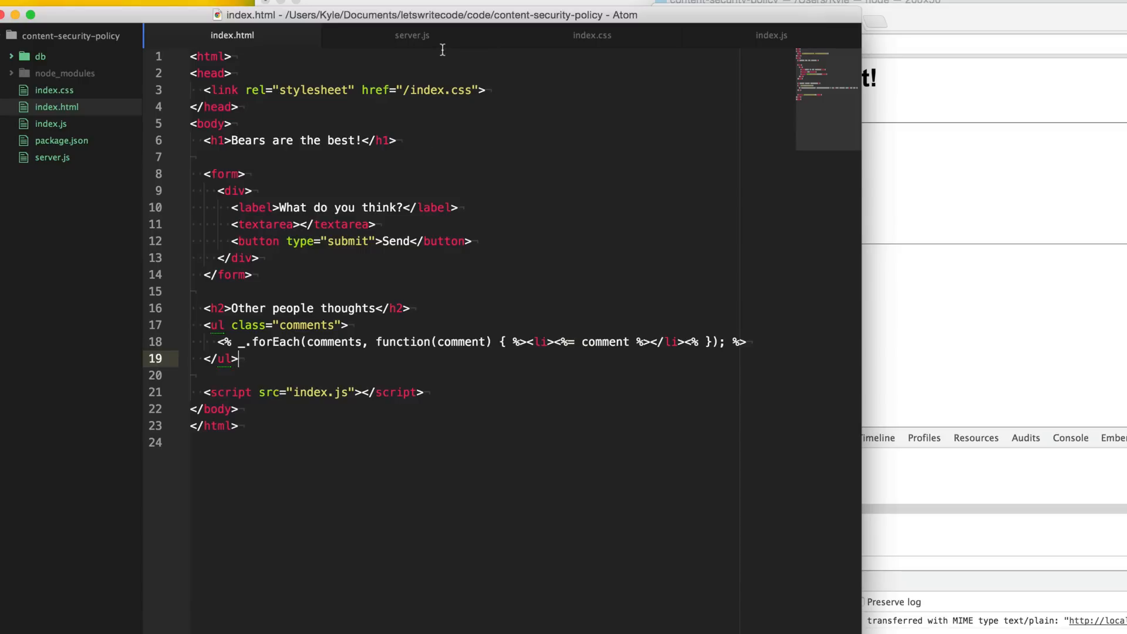
pyautogui.click(412, 34)
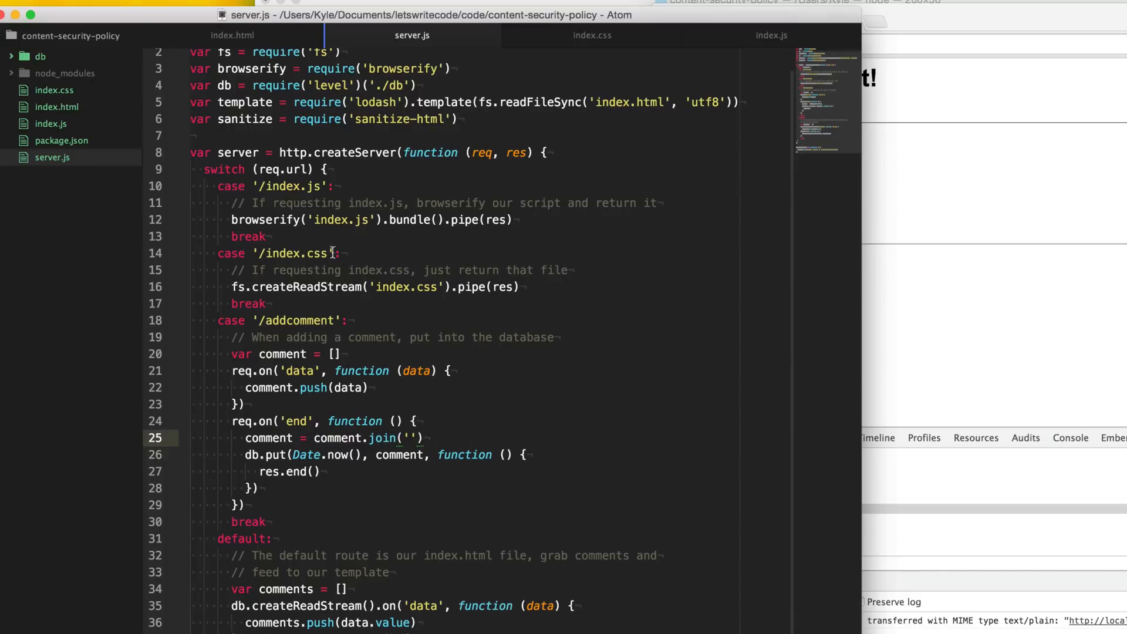
# Step: Add res.setHeader('Content-Security-Policy', "script-src 'self'") atop the createServer handler
pyautogui.press('enter')
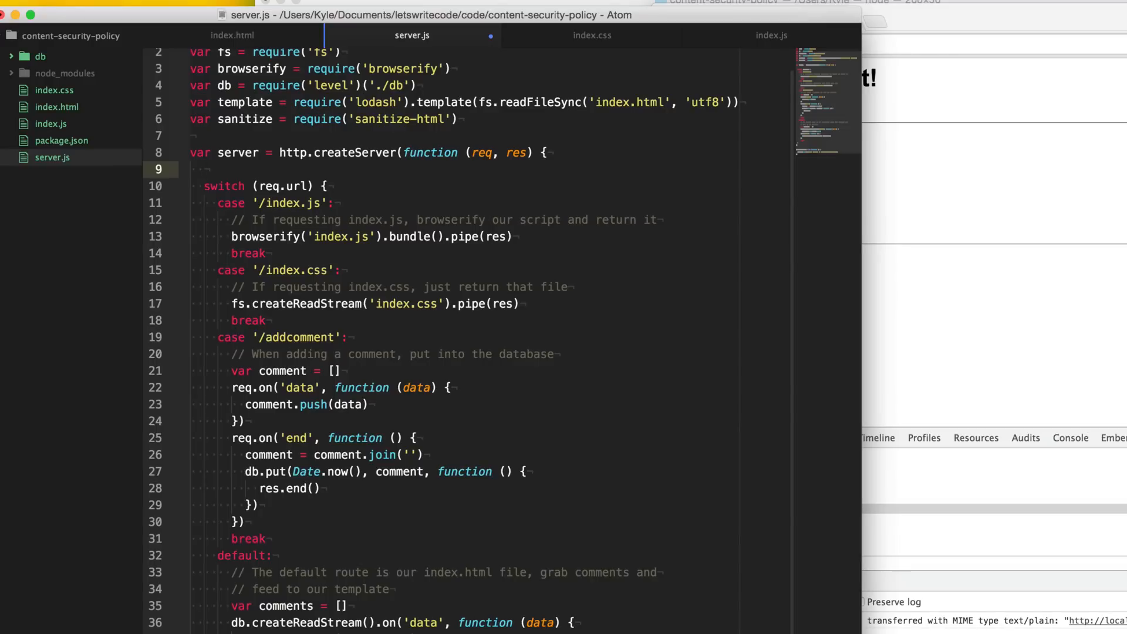
pyautogui.click(204, 169)
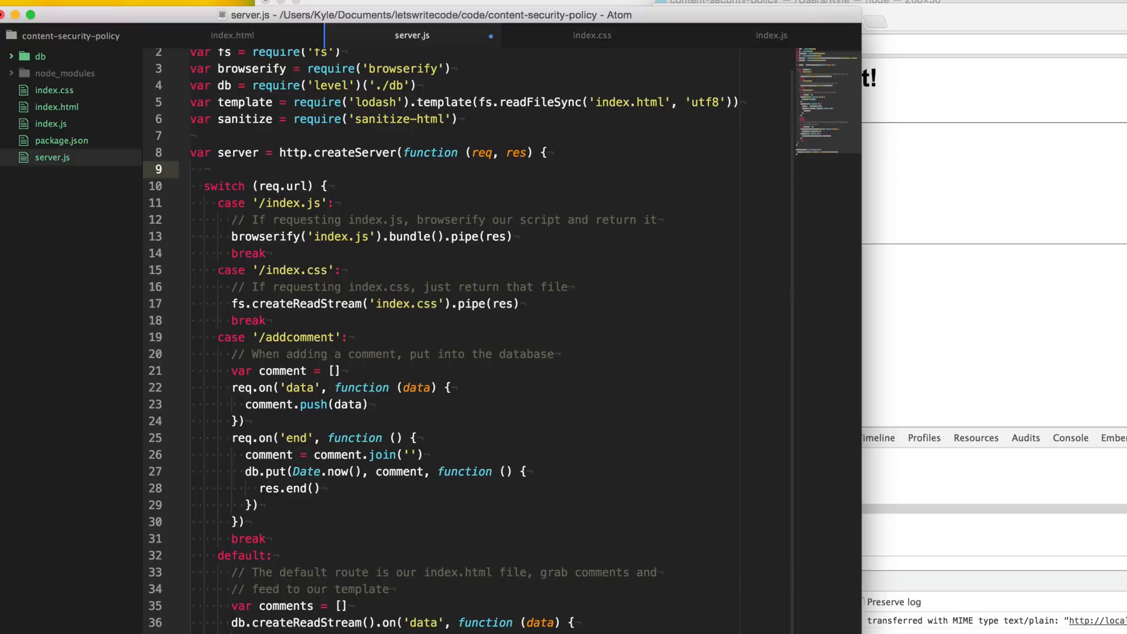
pyautogui.click(206, 169)
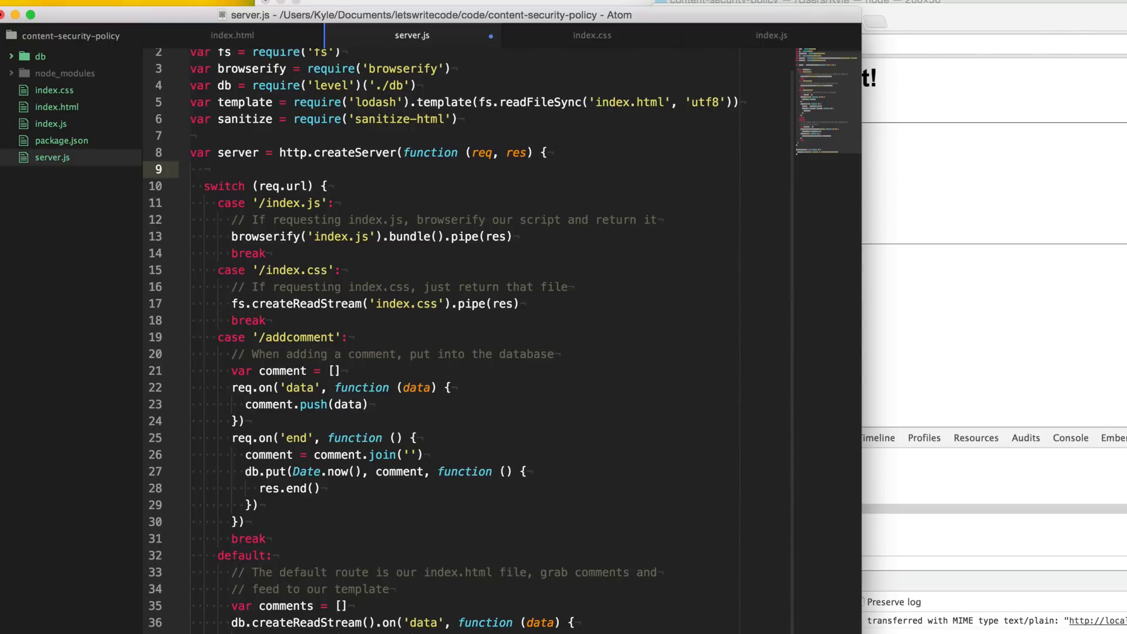
pyautogui.click(206, 169)
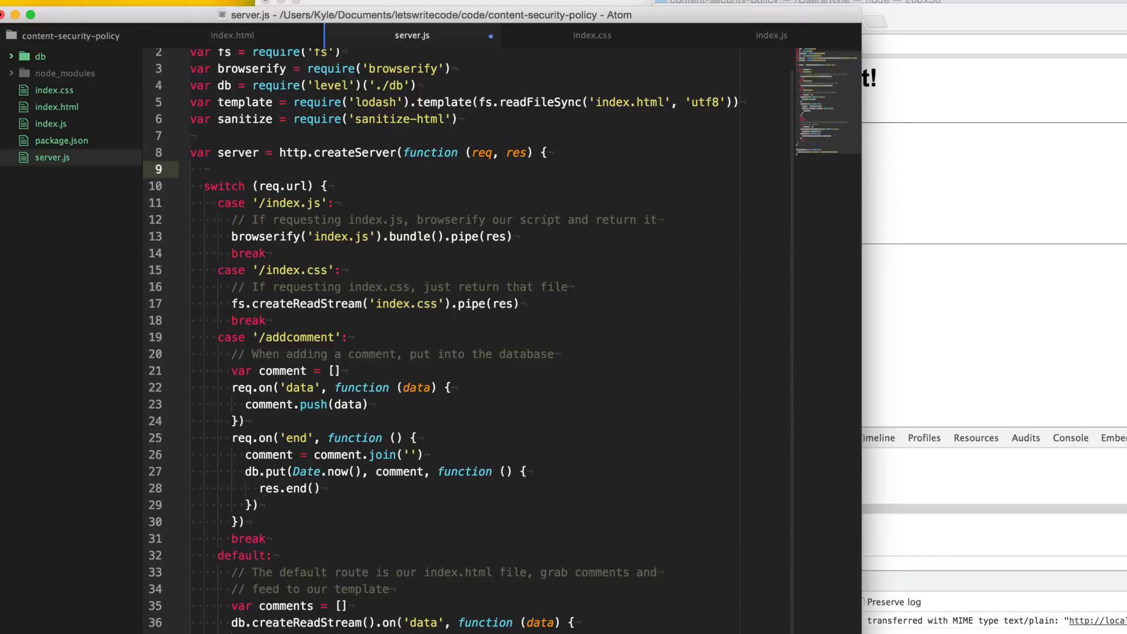
pyautogui.write('res.')
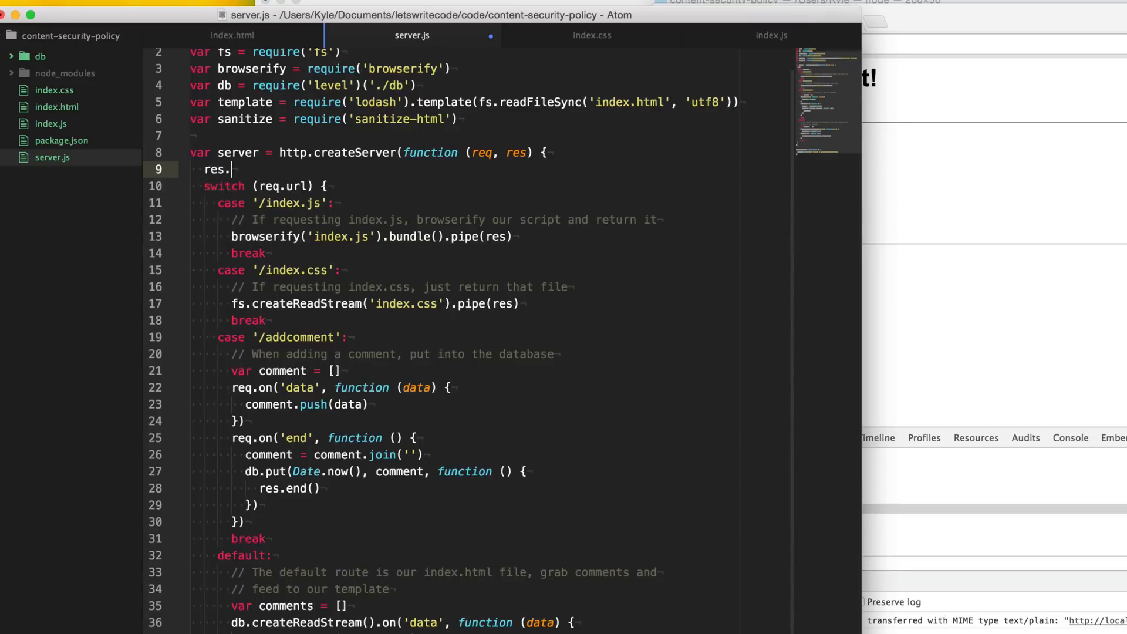
pyautogui.write('setH')
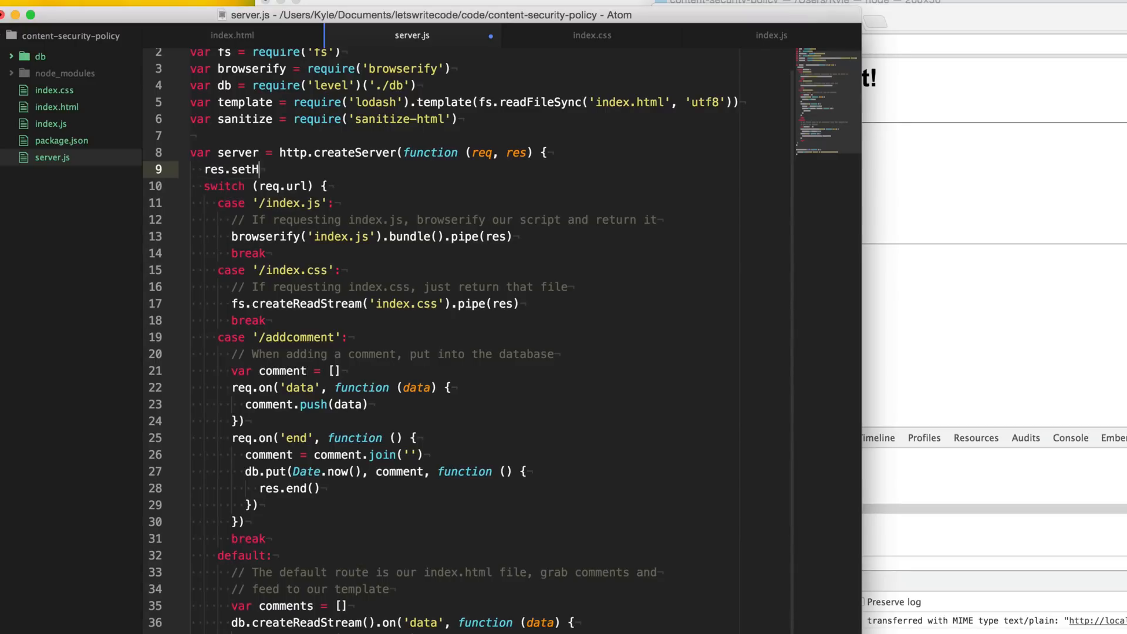
pyautogui.write('eader()')
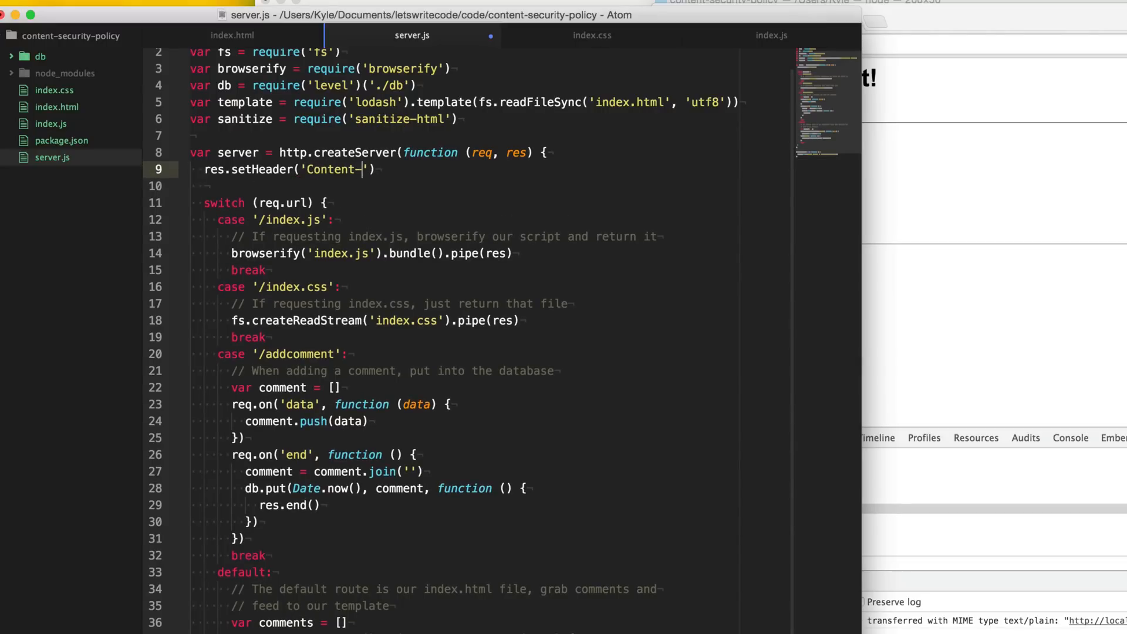
pyautogui.write('Security-')
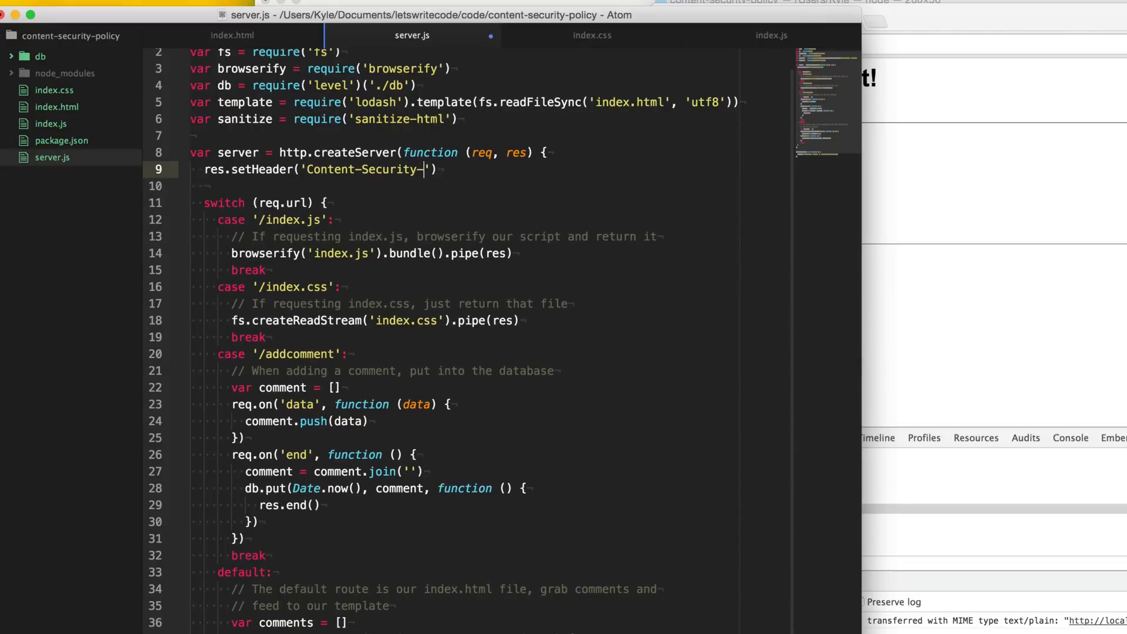
pyautogui.write('Policy')
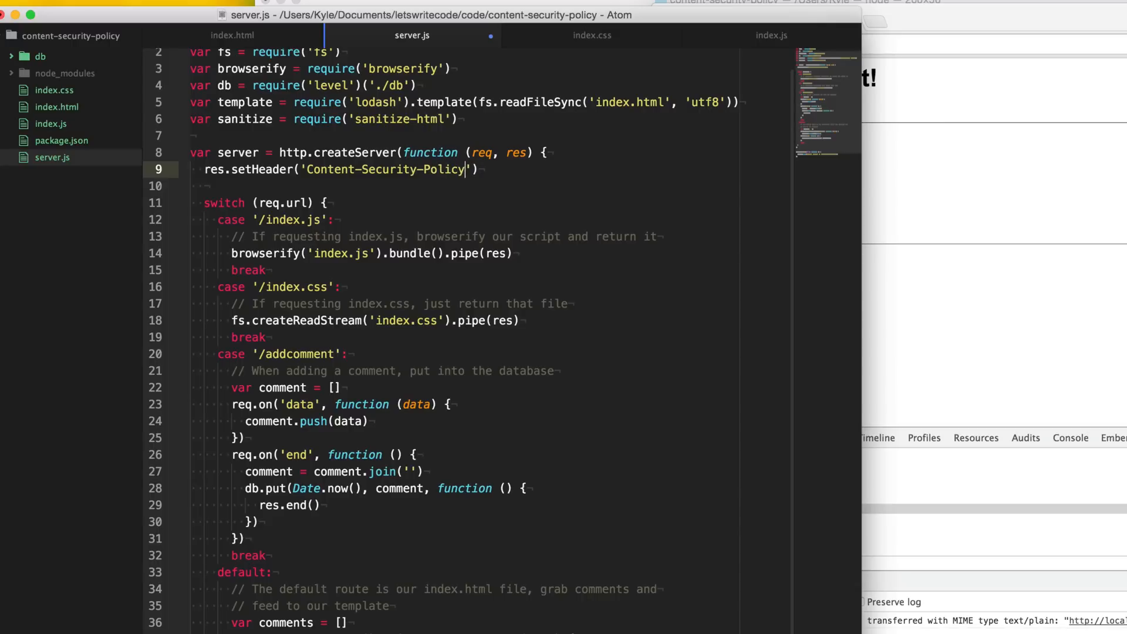
pyautogui.write('", "')
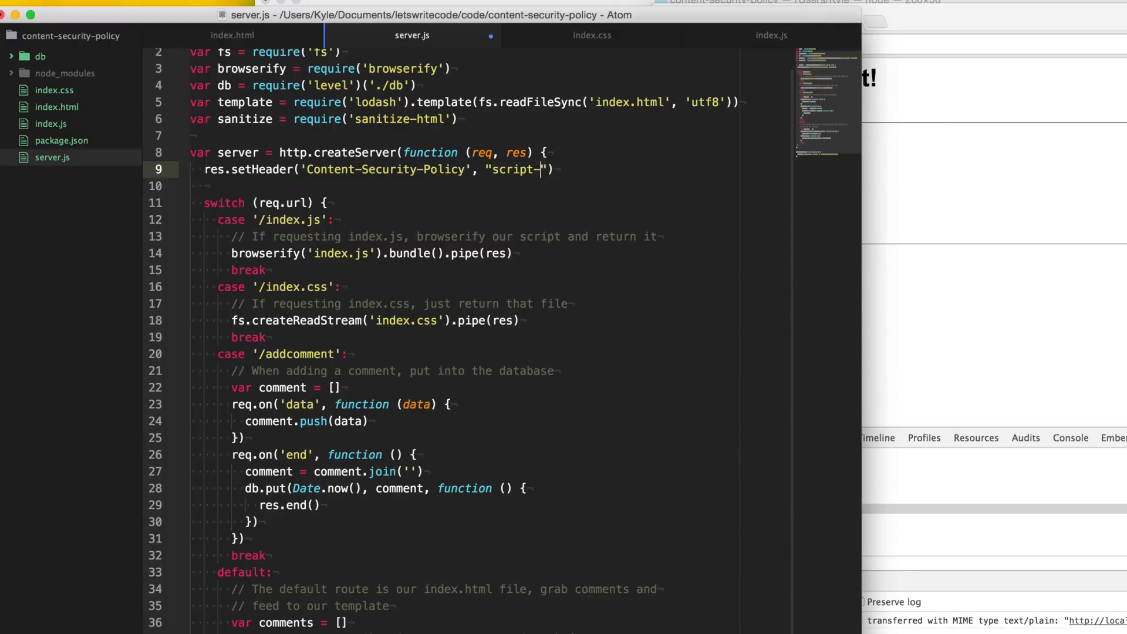
pyautogui.write("-src ''")
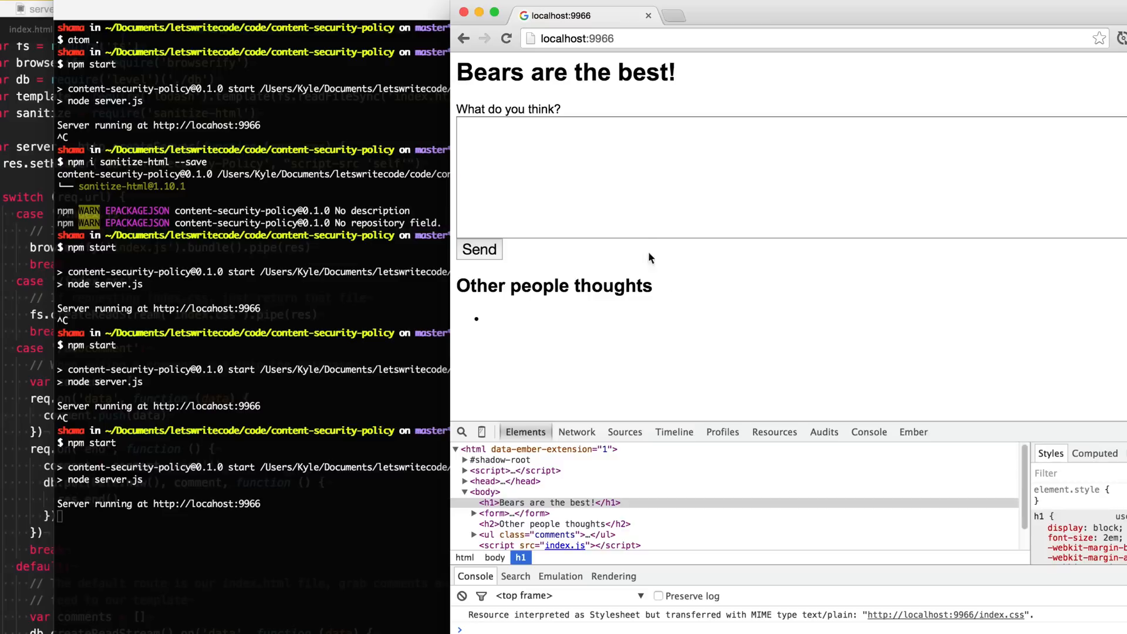
# Step: Submit the <script> comment and confirm the Console reports the CSP refusing the inline script
pyautogui.write('<script>')
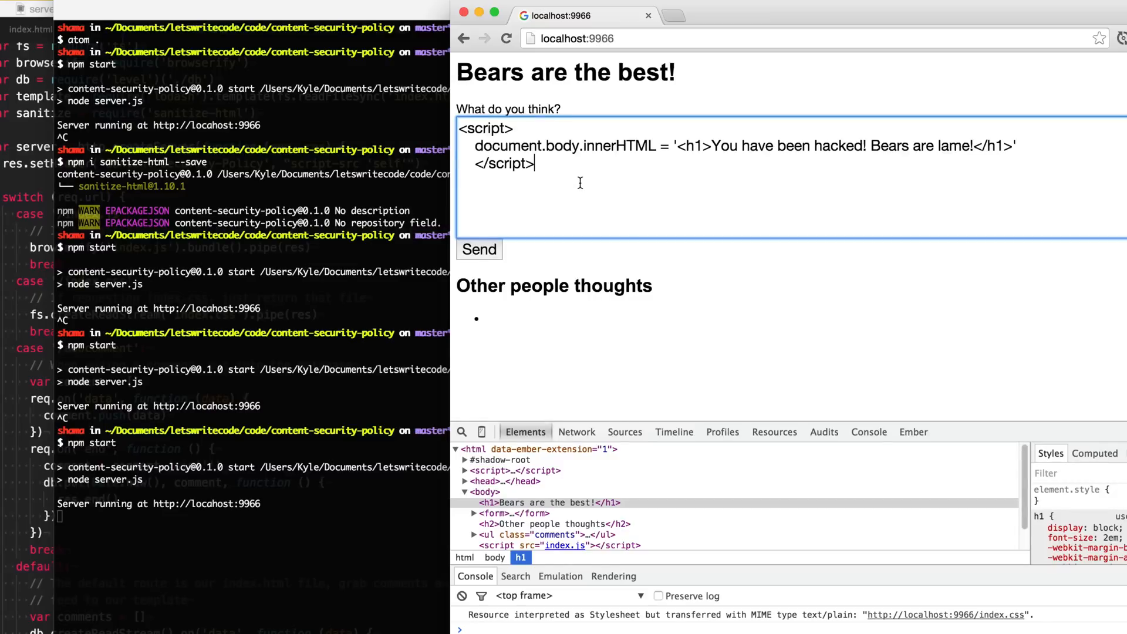
pyautogui.click(479, 250)
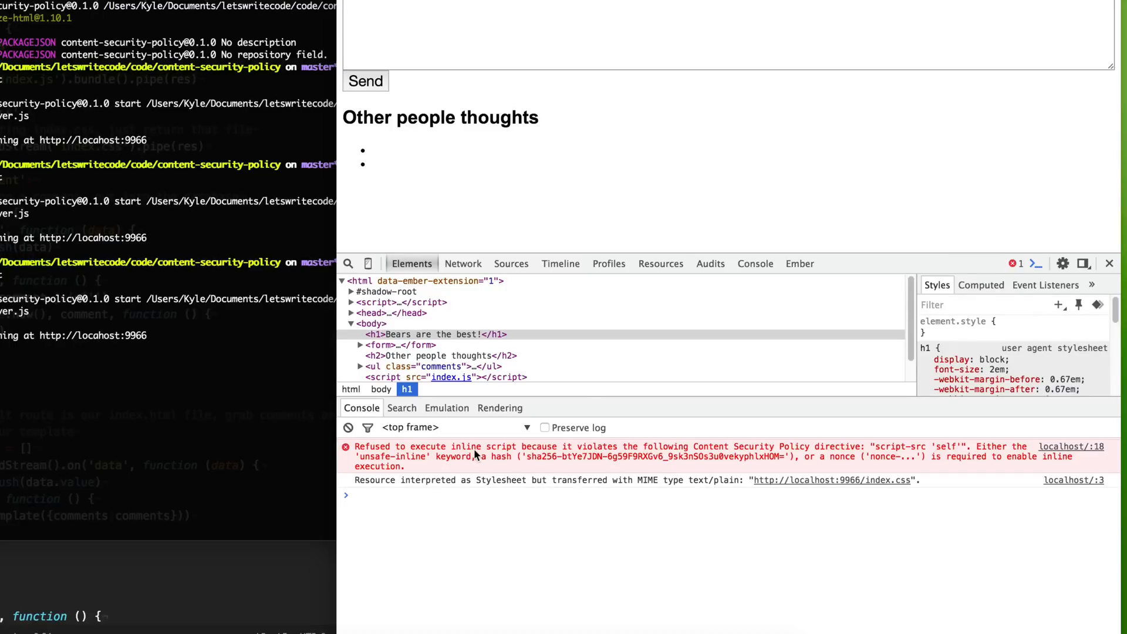
pyautogui.moveTo(763, 444)
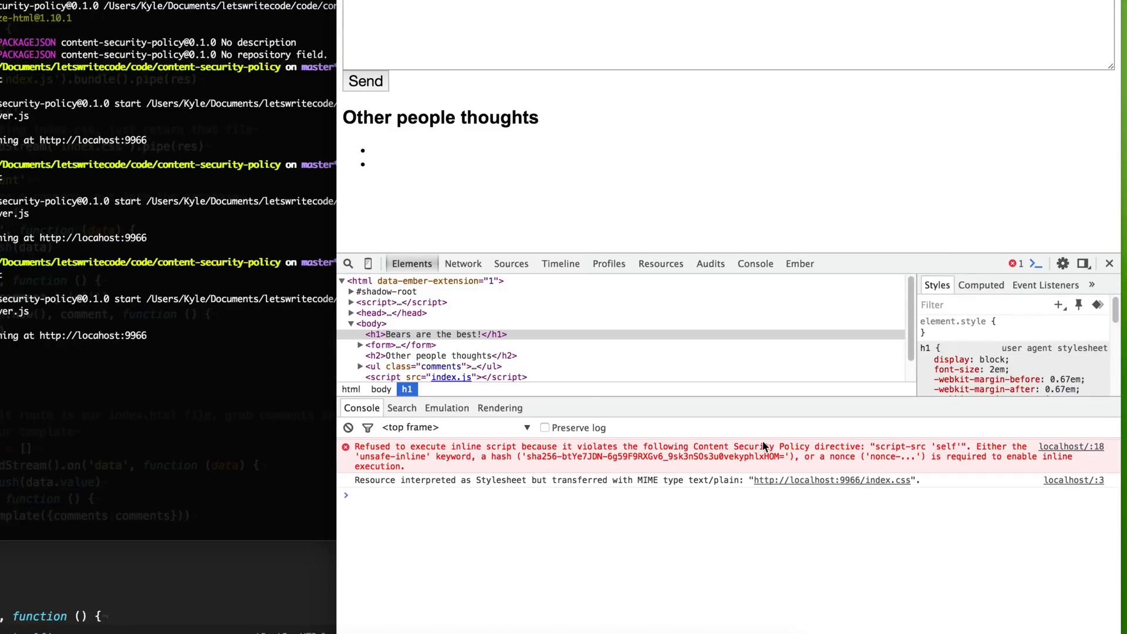
pyautogui.moveTo(625, 218)
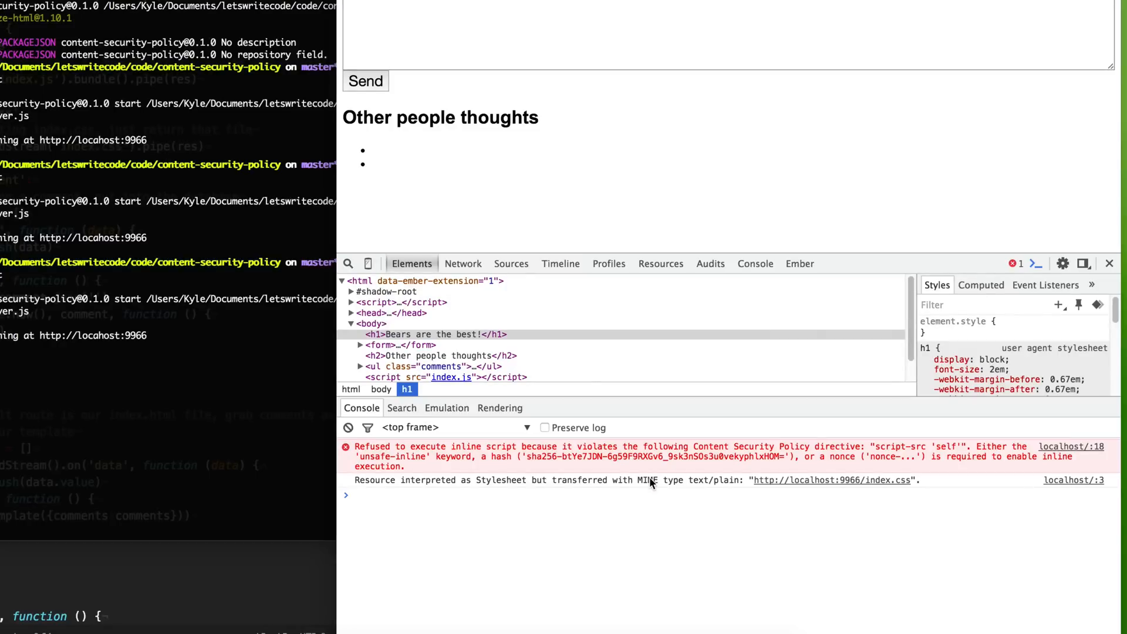
pyautogui.moveTo(116, 245)
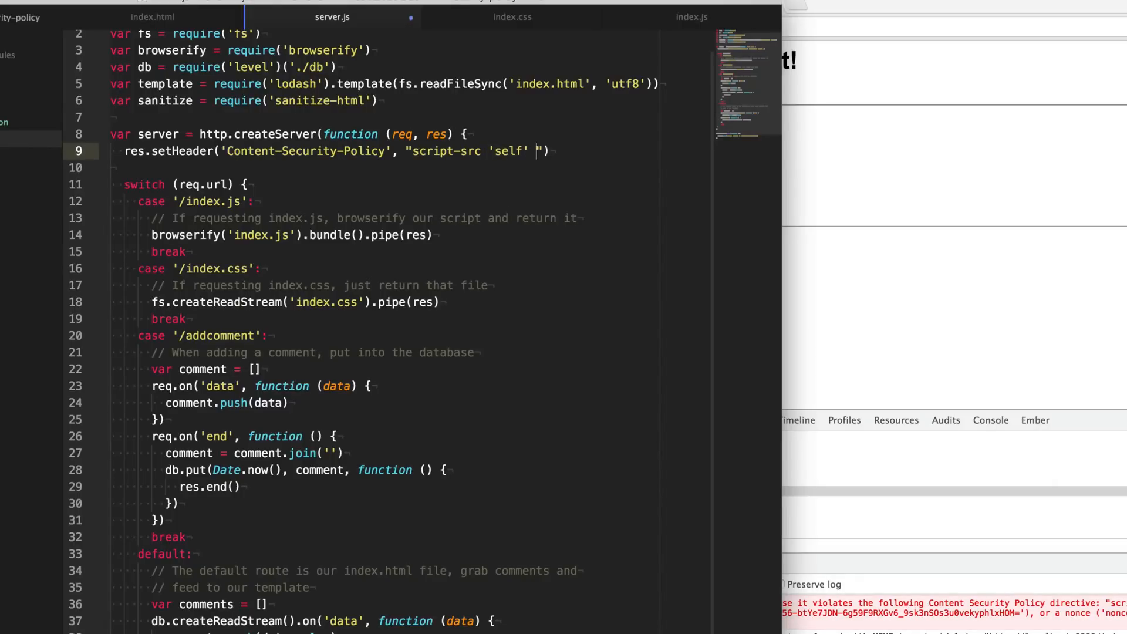
pyautogui.write('https://')
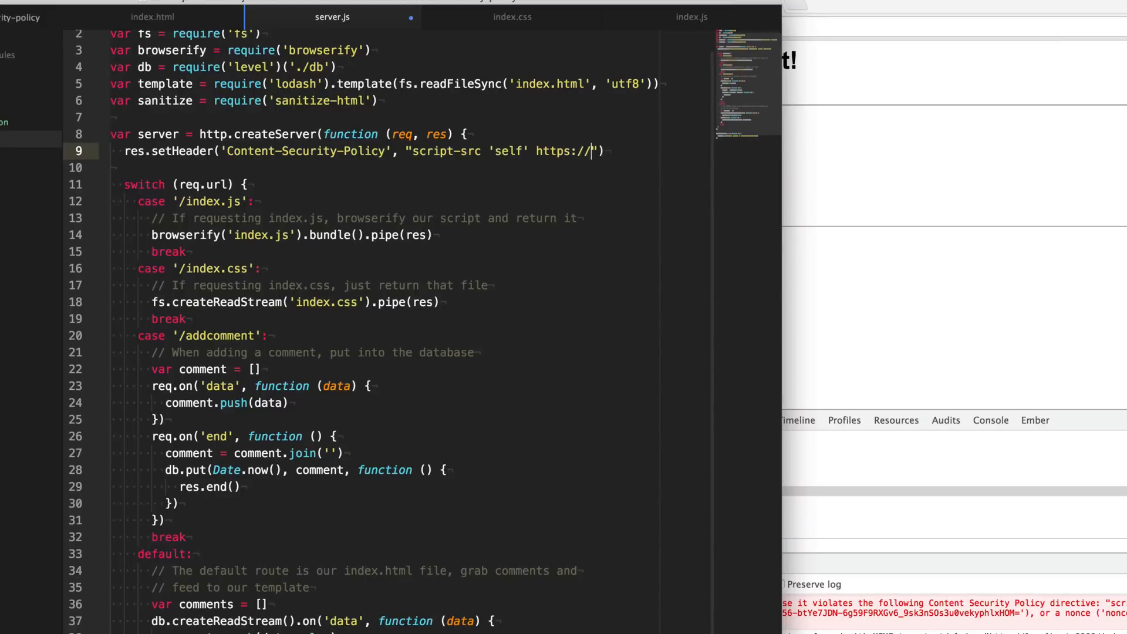
pyautogui.write('apis.google.com')
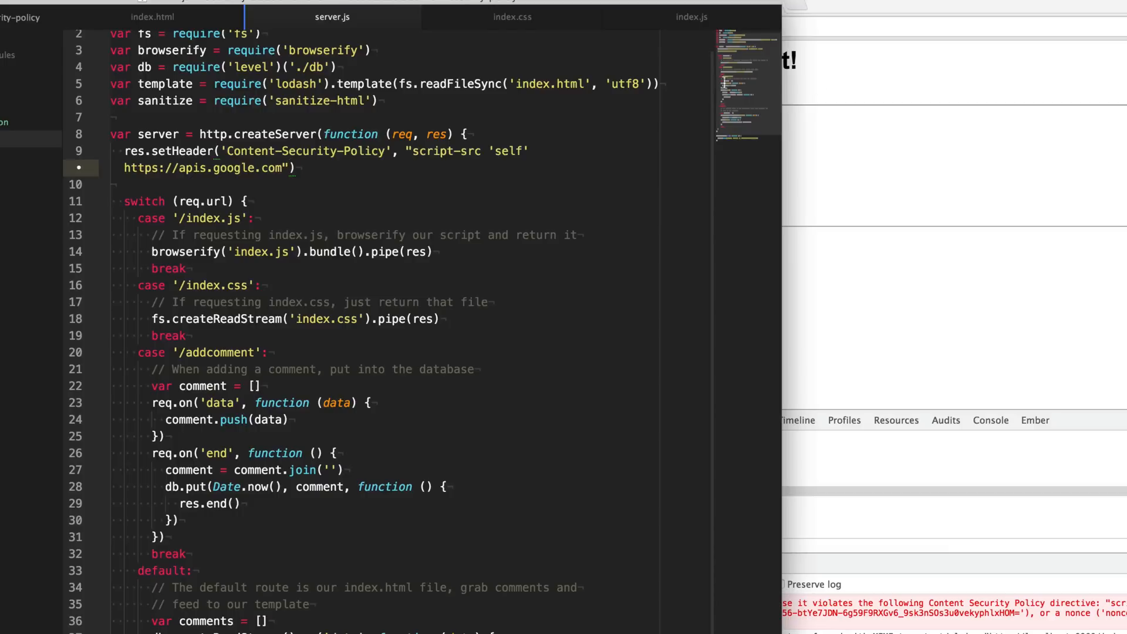
pyautogui.moveTo(782, 200)
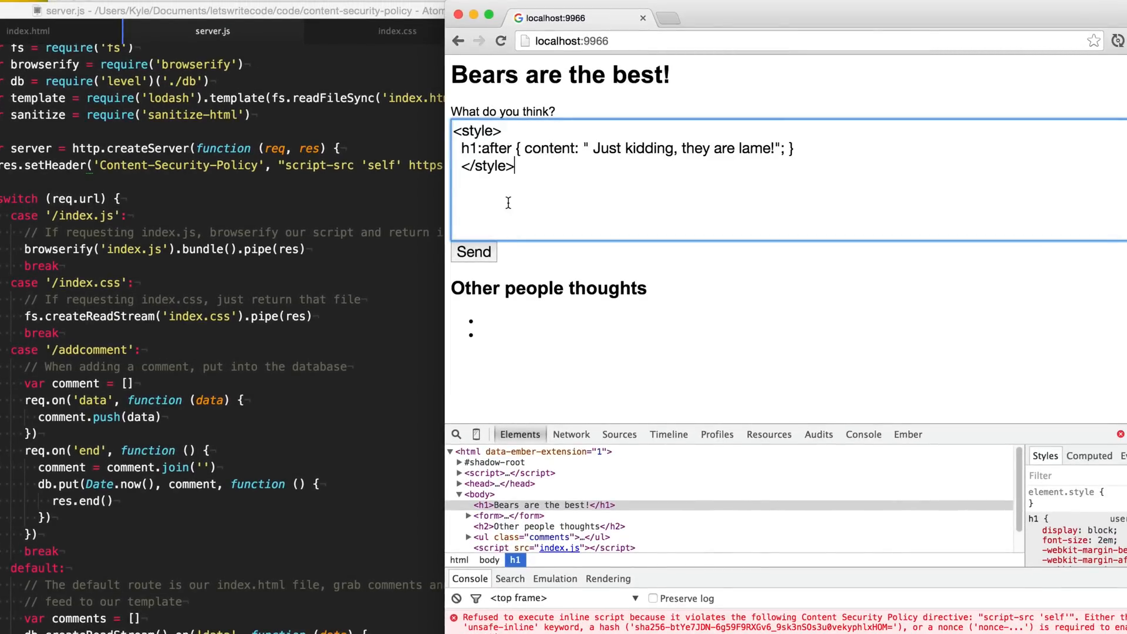
# Step: Submit the <style> h1:after comment, appending 'Just kidding, they are lame!' to the heading
pyautogui.click(473, 251)
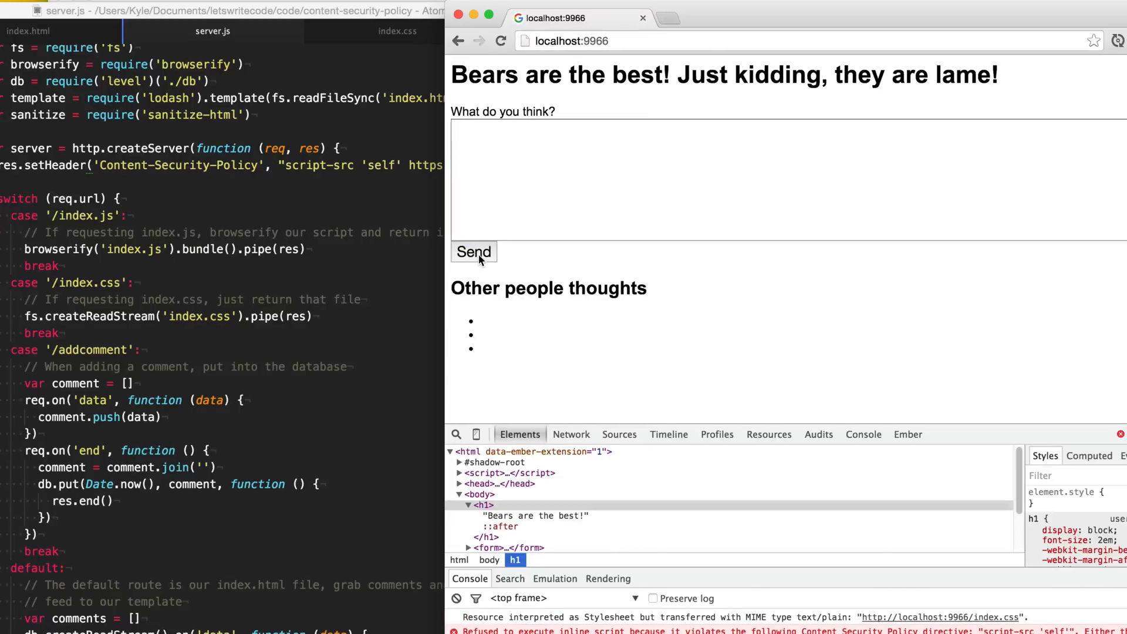
pyautogui.moveTo(681, 91)
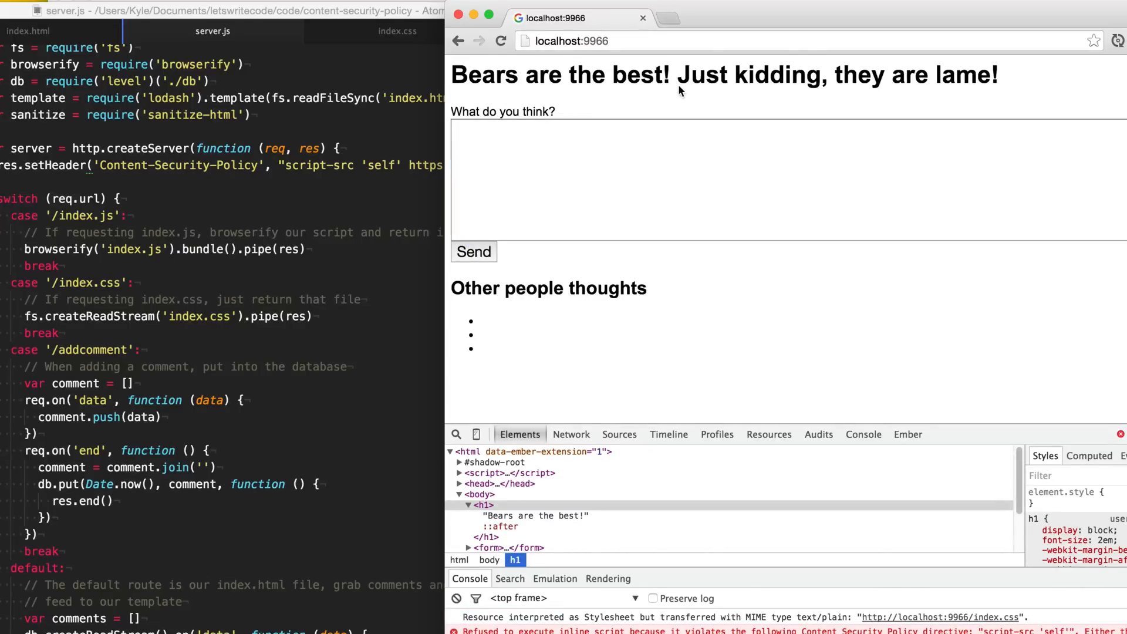
pyautogui.moveTo(983, 94)
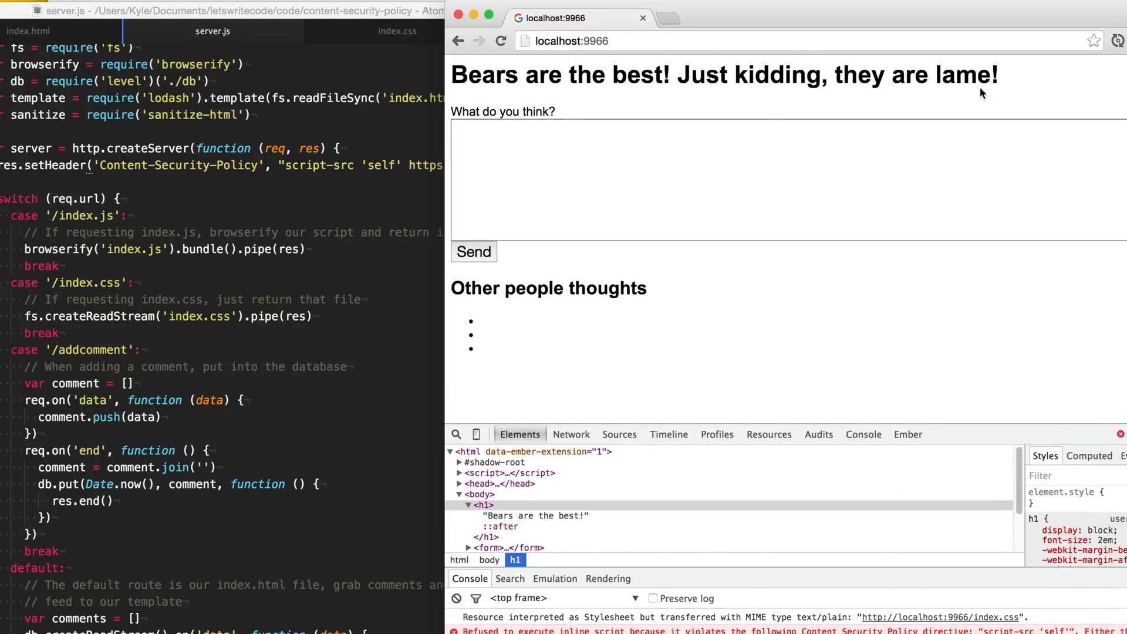
pyautogui.click(762, 180)
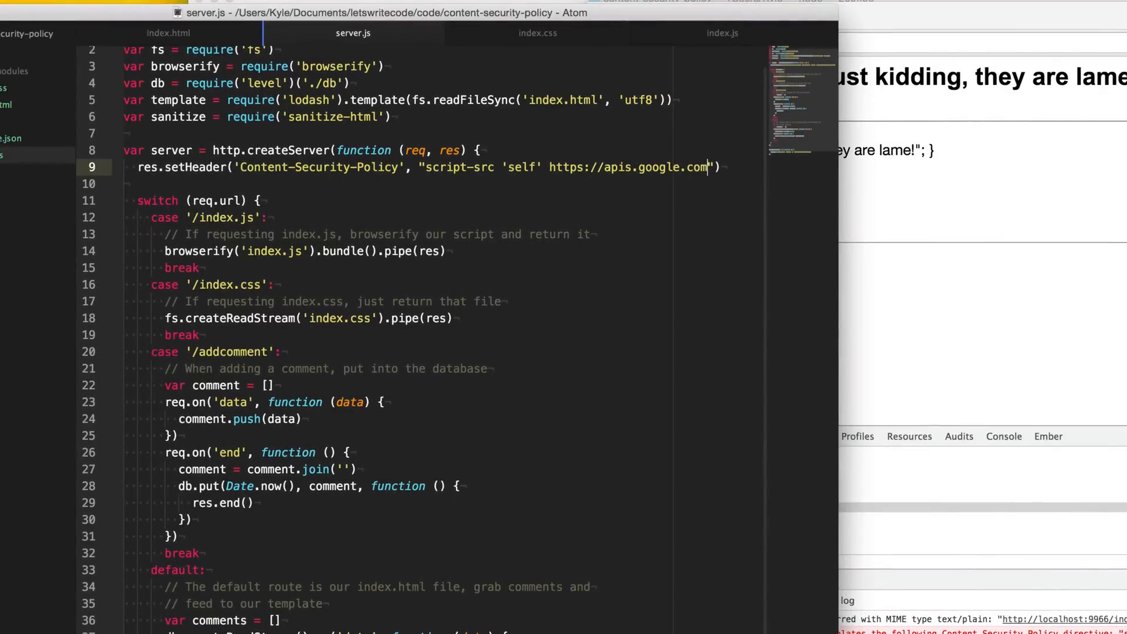
pyautogui.write(';')
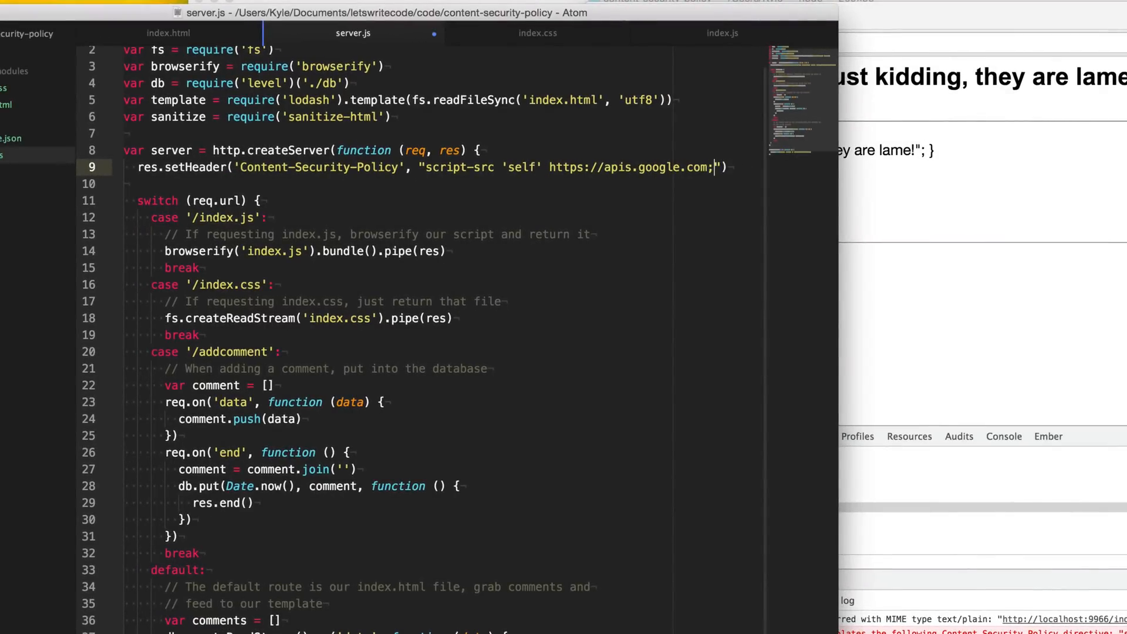
pyautogui.write('" "')
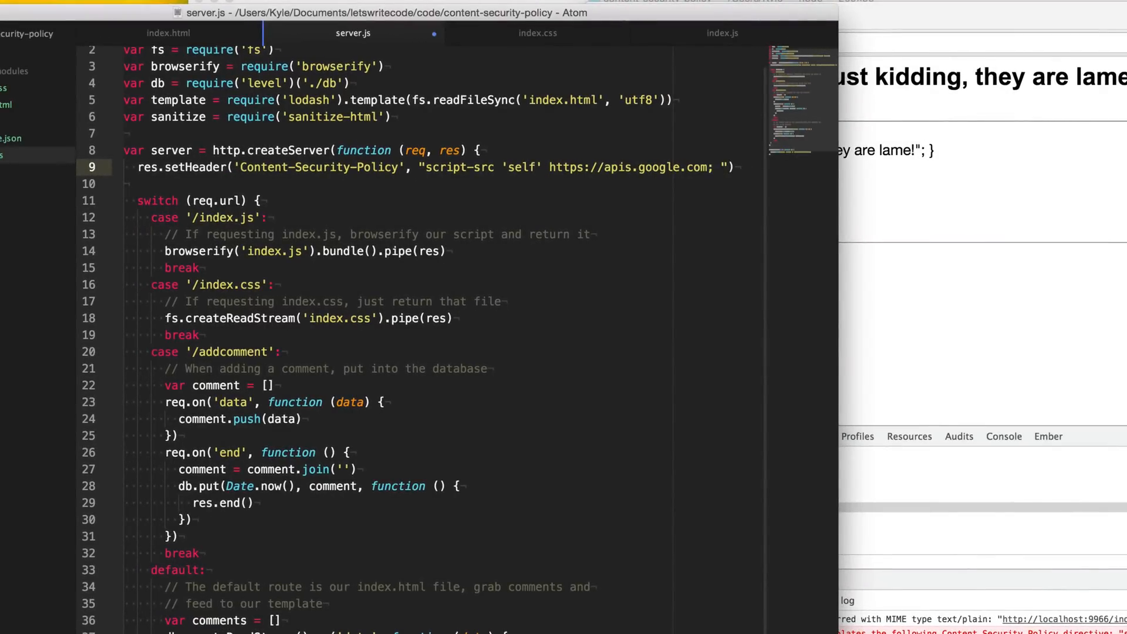
pyautogui.write('style-')
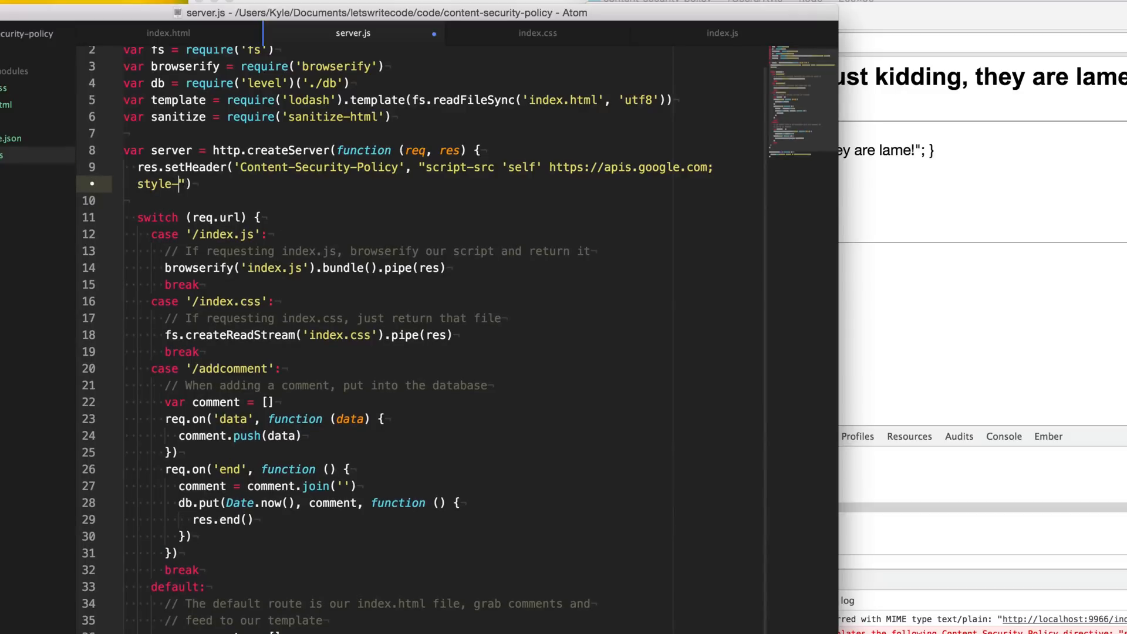
pyautogui.write('src')
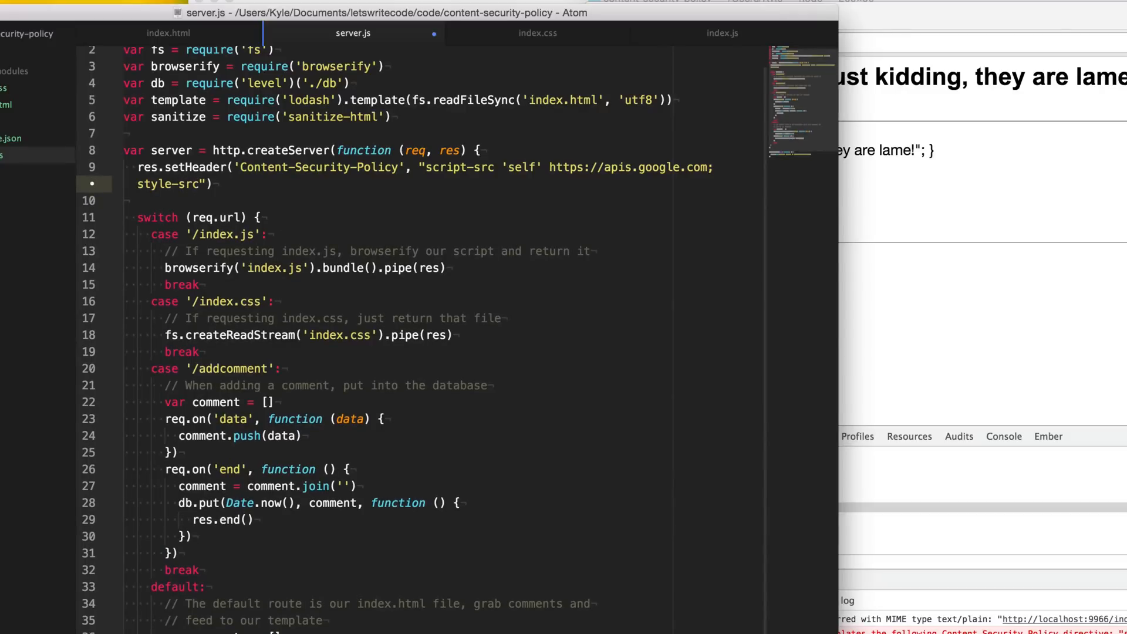
pyautogui.write("'self'")
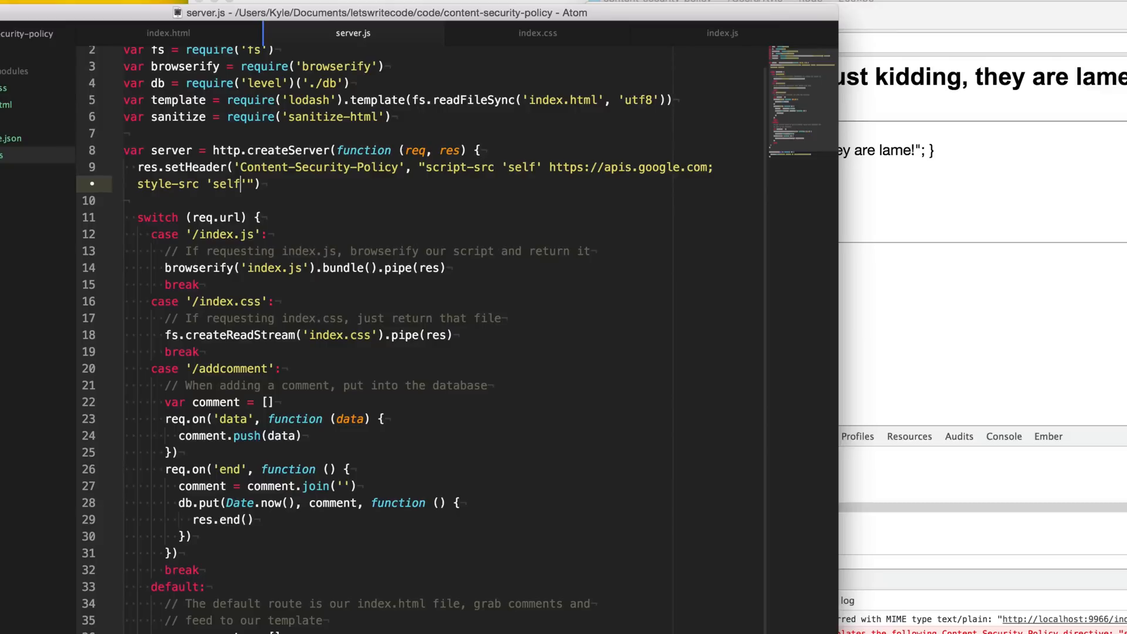
pyautogui.moveTo(845, 209)
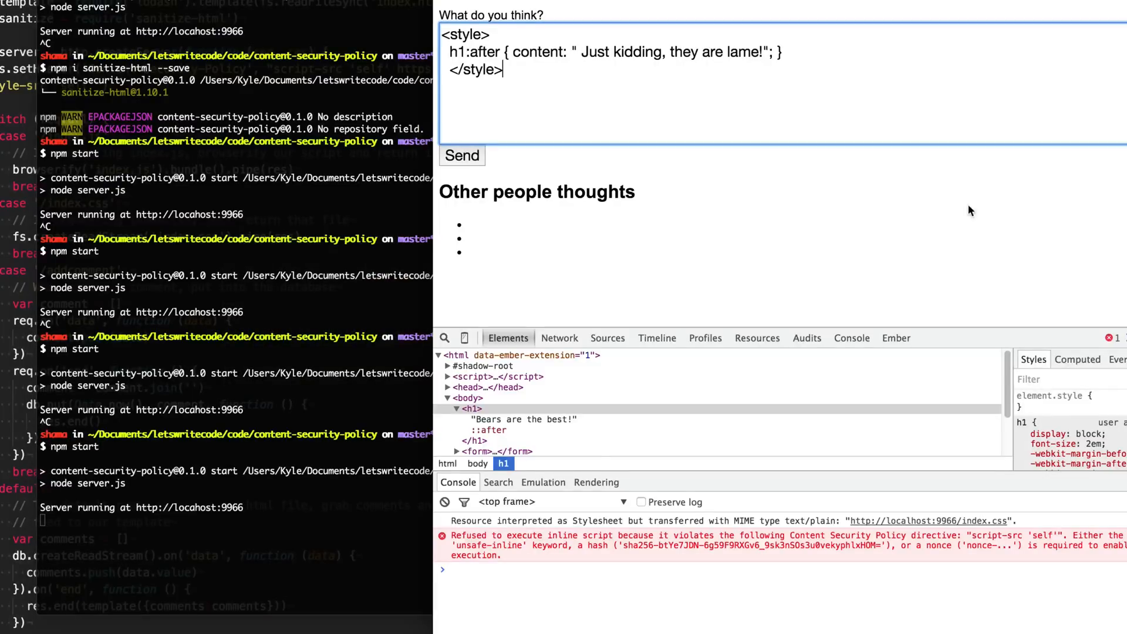
pyautogui.click(462, 155)
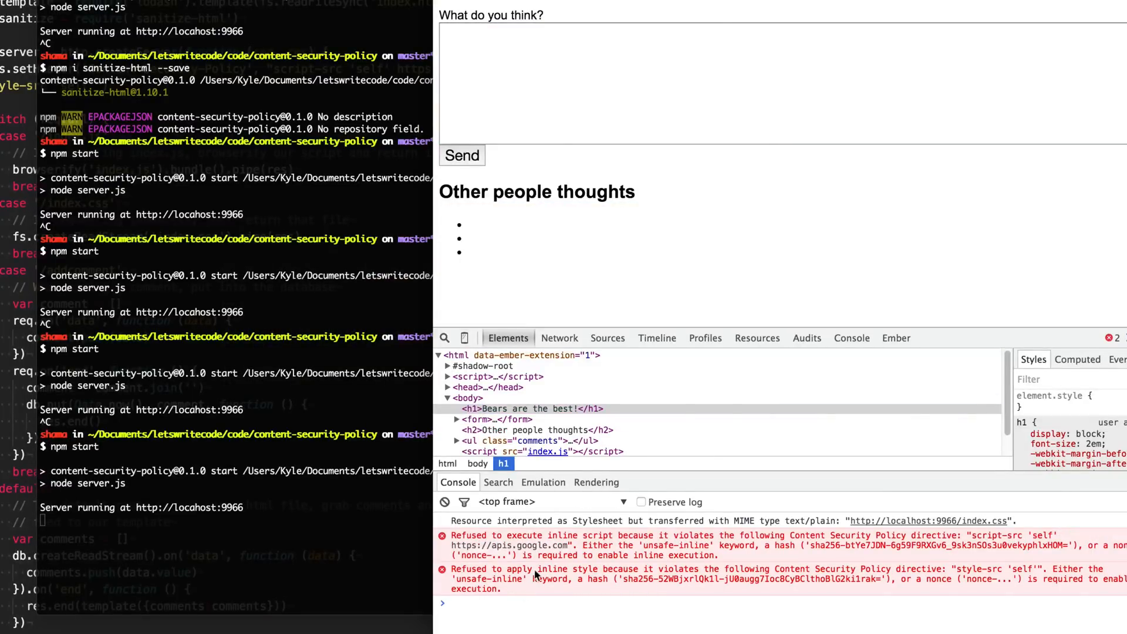
pyautogui.moveTo(833, 568)
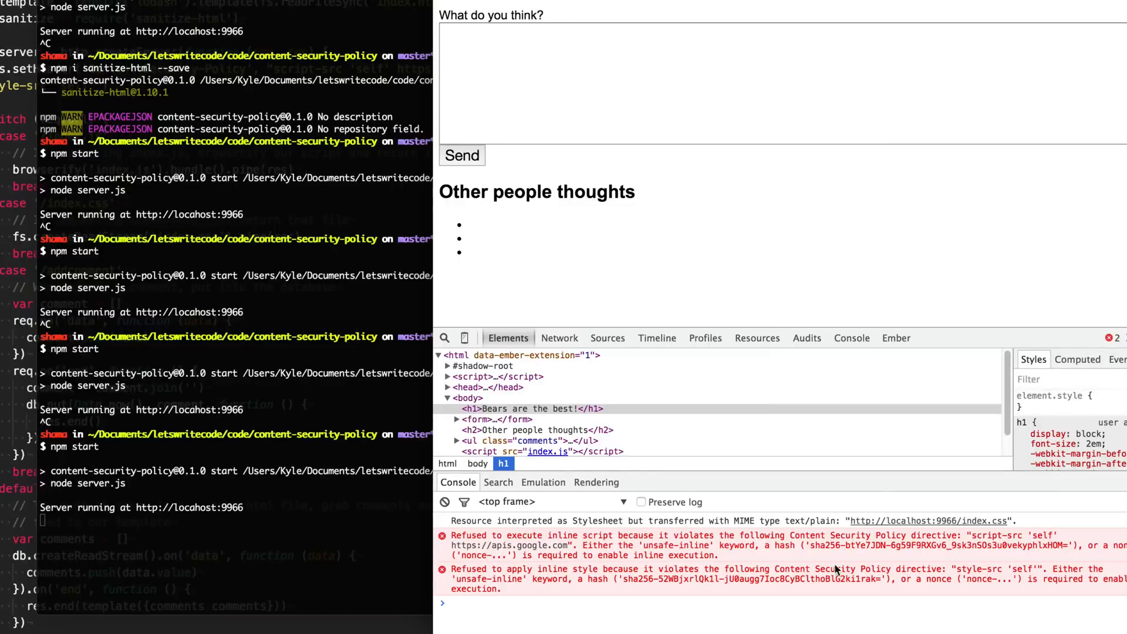
pyautogui.moveTo(871, 563)
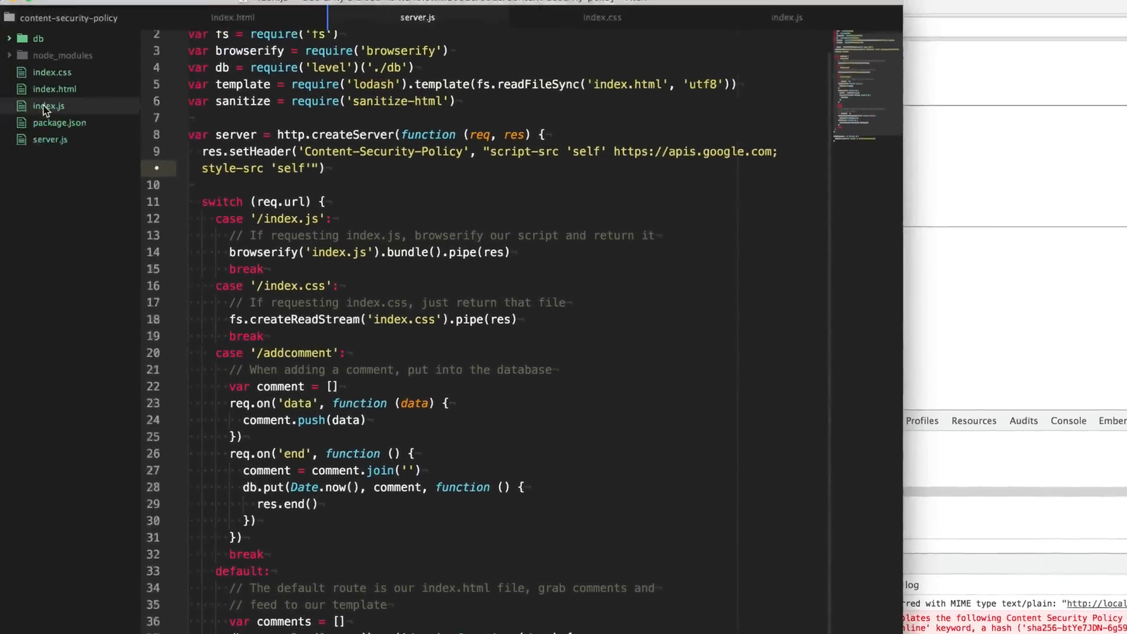
pyautogui.click(787, 17)
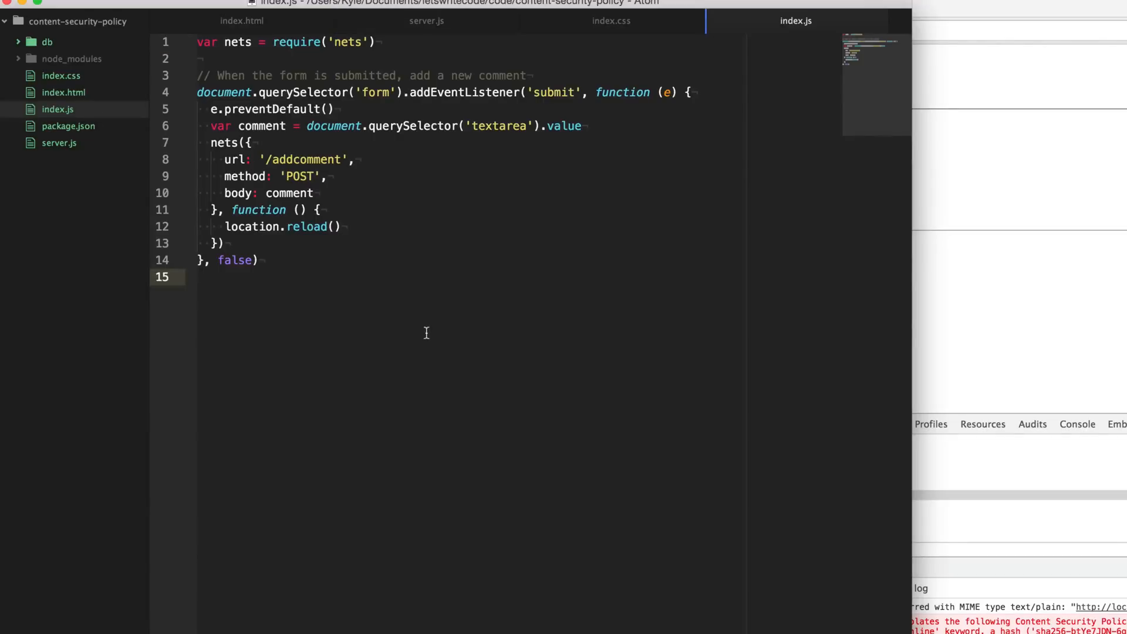
pyautogui.click(205, 277)
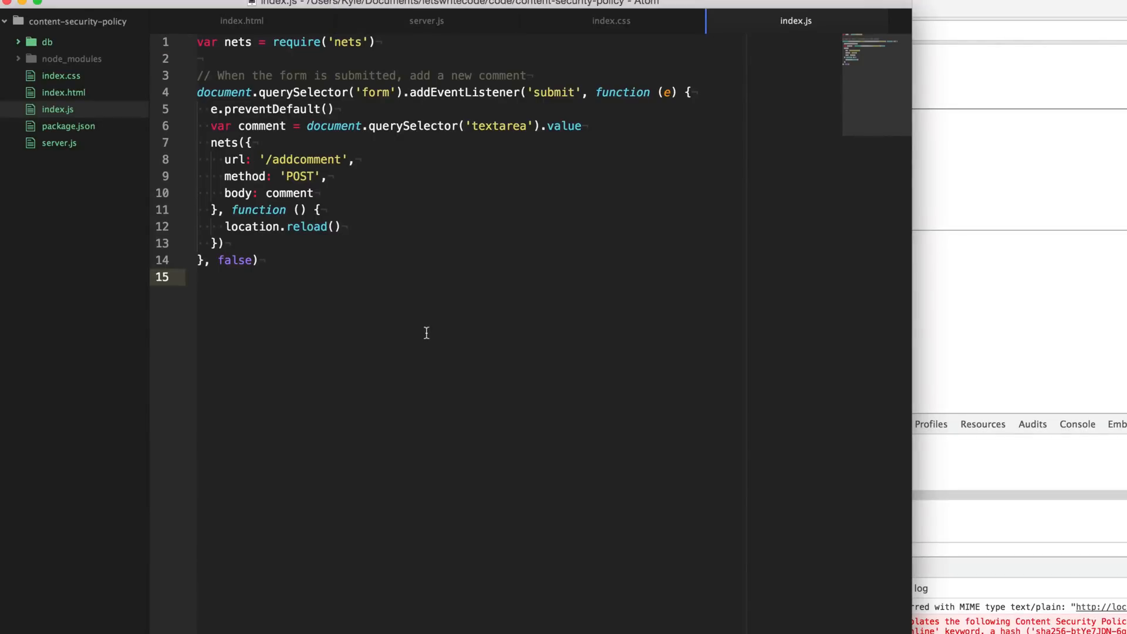
pyautogui.click(205, 276)
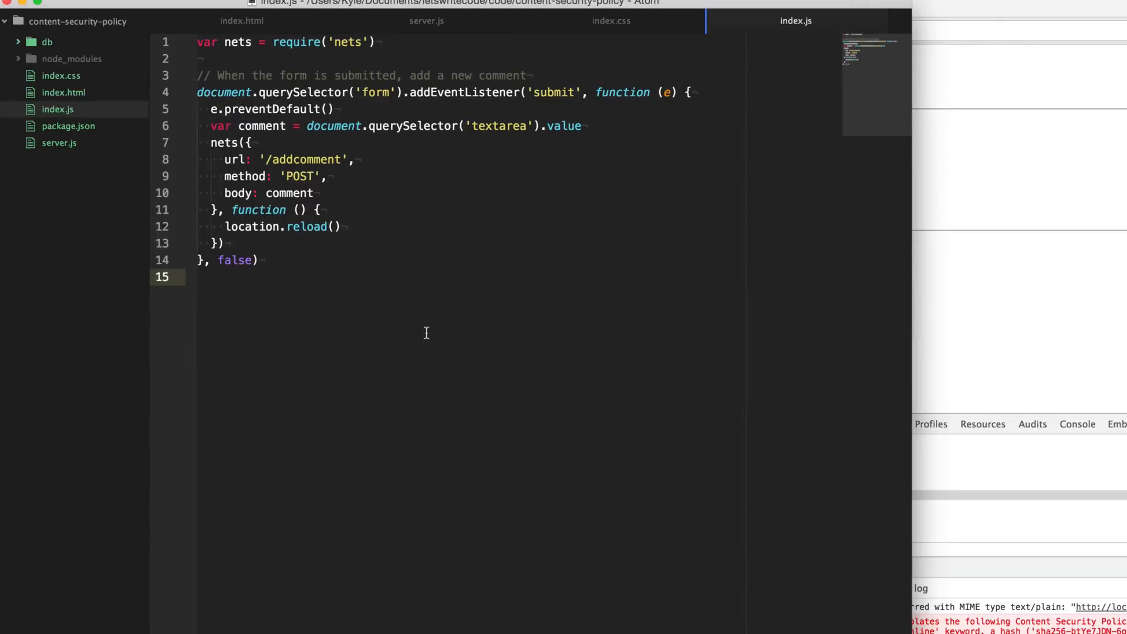
pyautogui.click(201, 276)
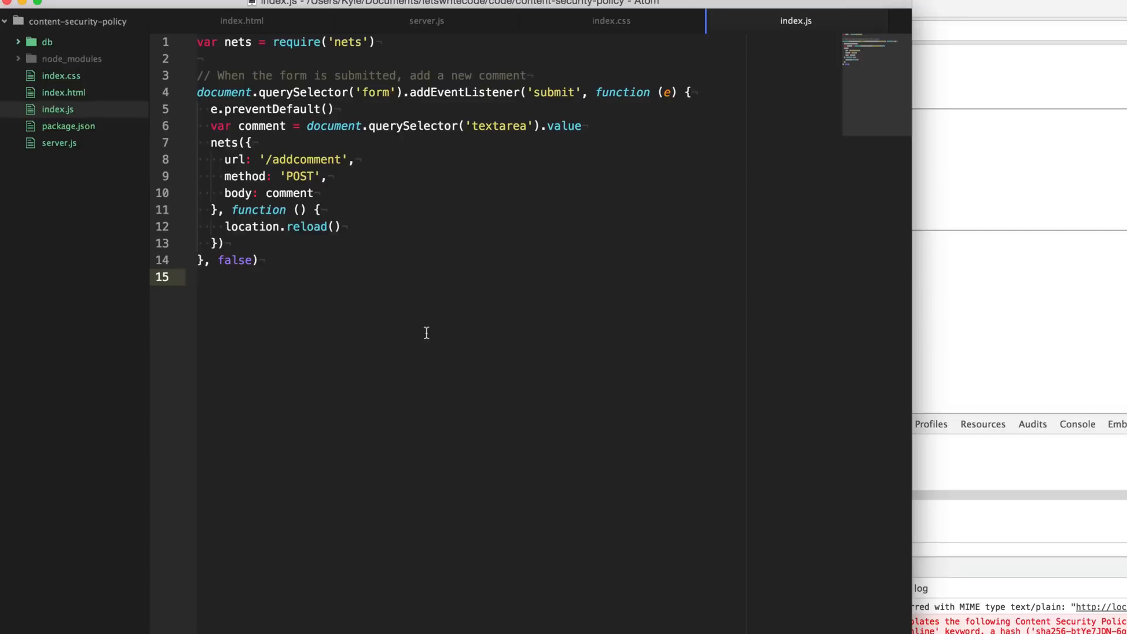
pyautogui.click(202, 276)
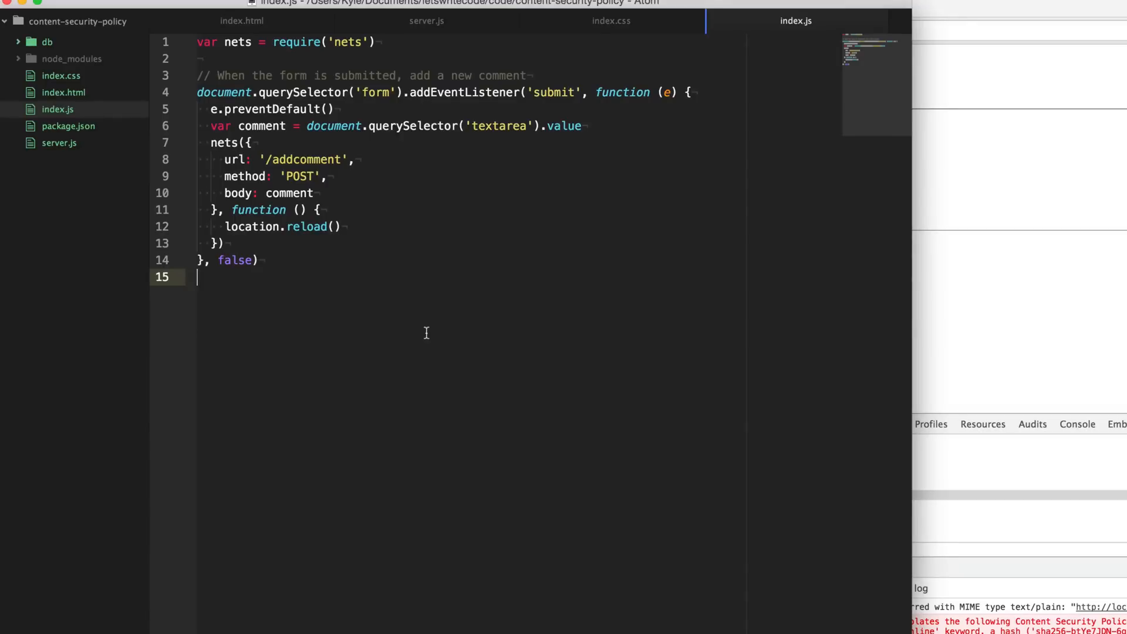
pyautogui.click(426, 20)
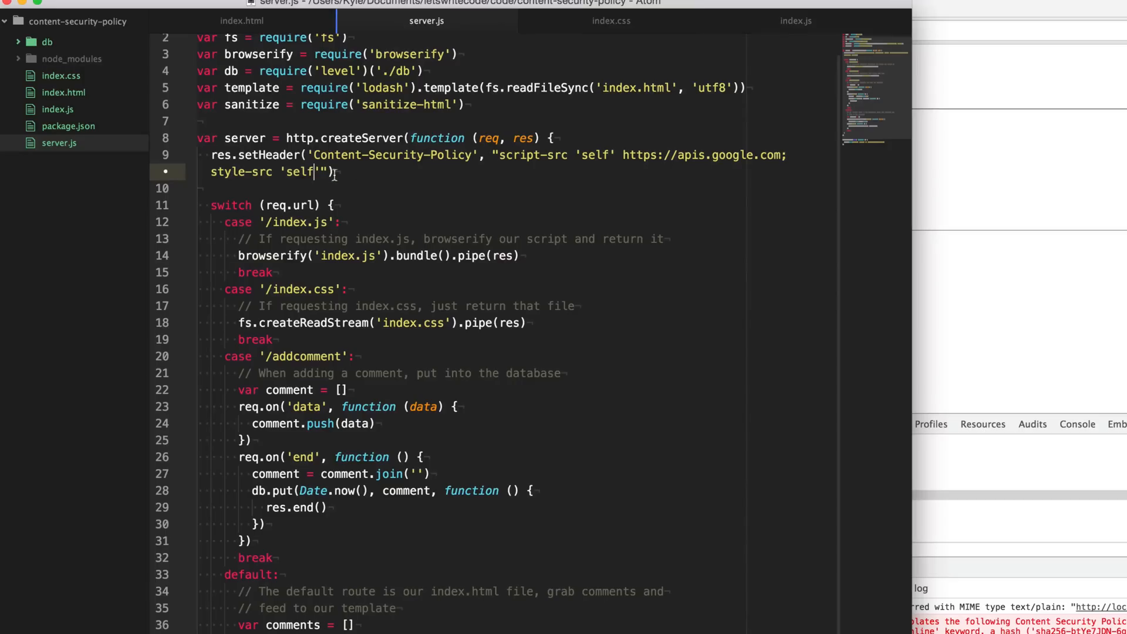
pyautogui.write('unsafe-in')
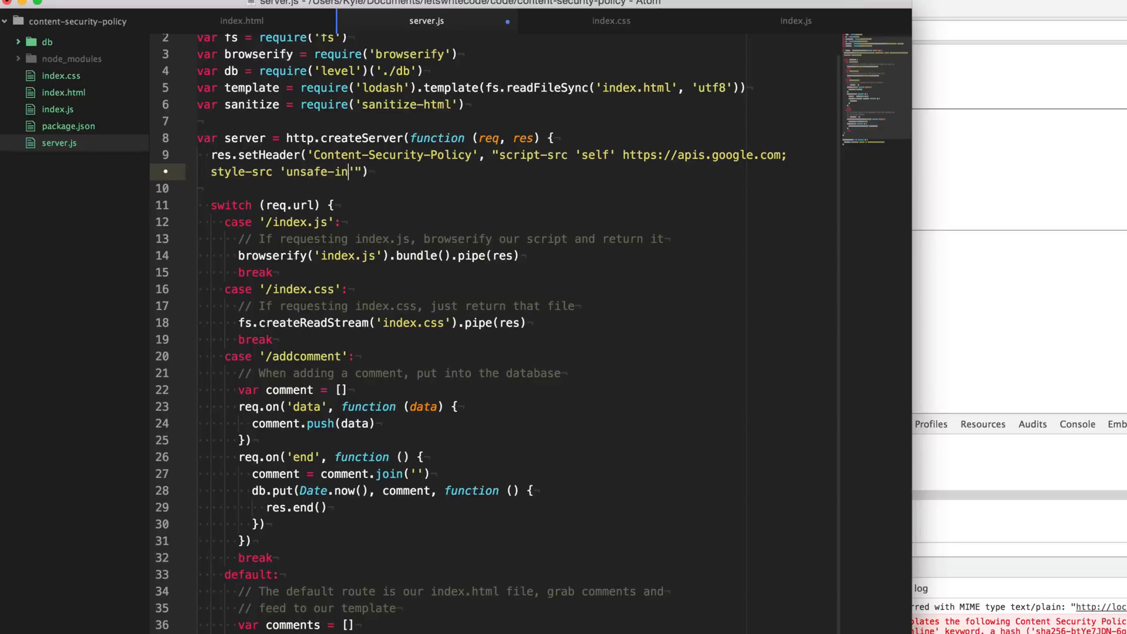
pyautogui.write('line')
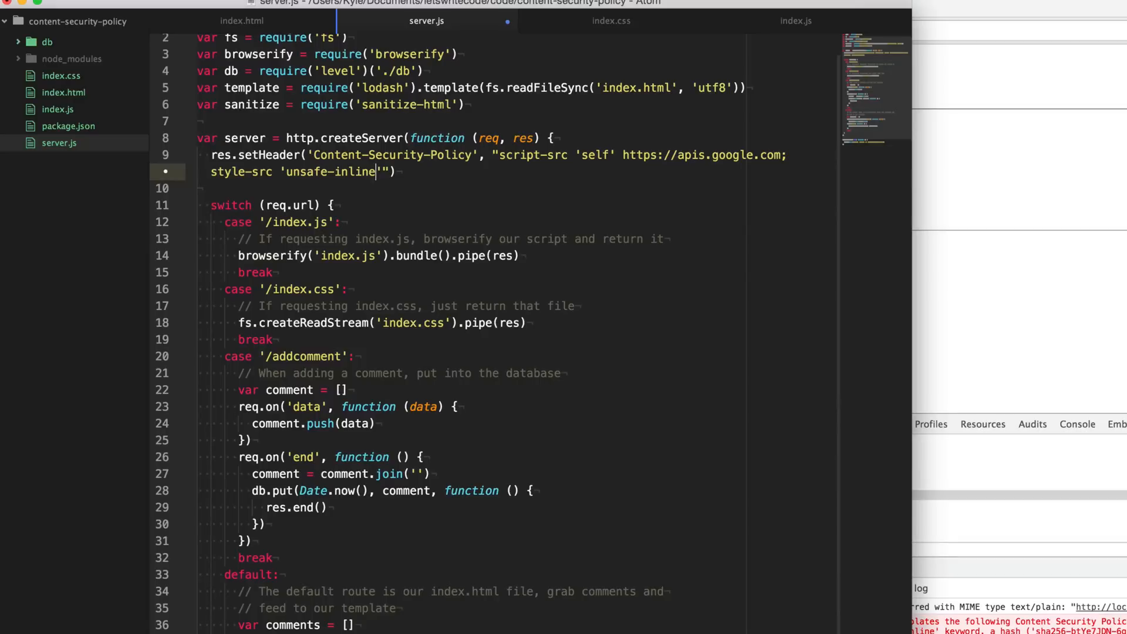
pyautogui.press('Backspace')
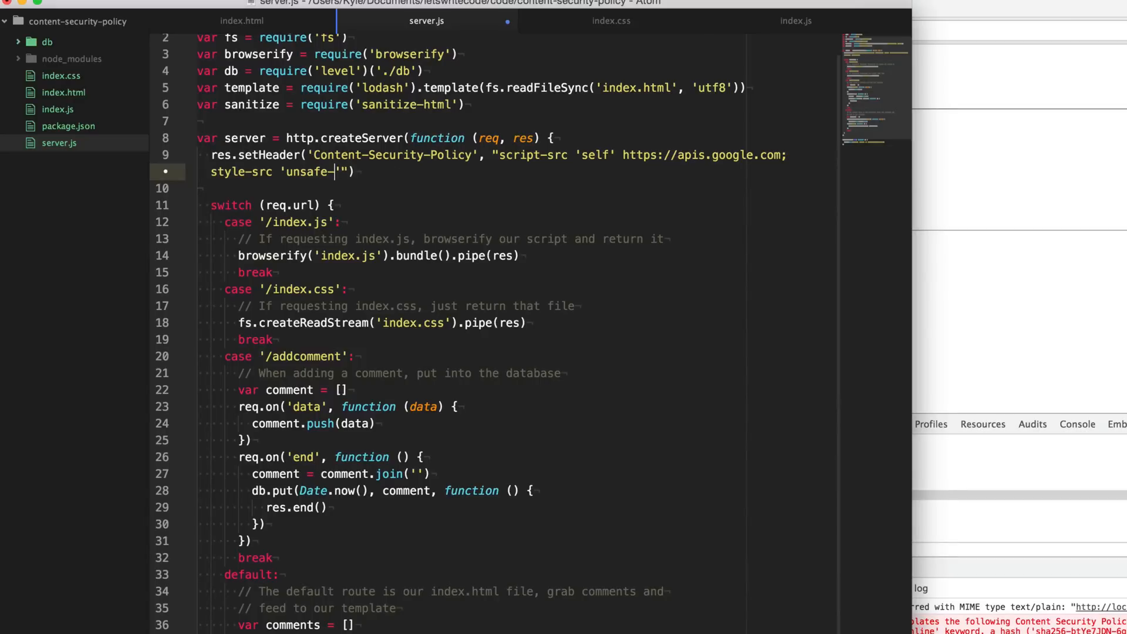
pyautogui.write("self'")
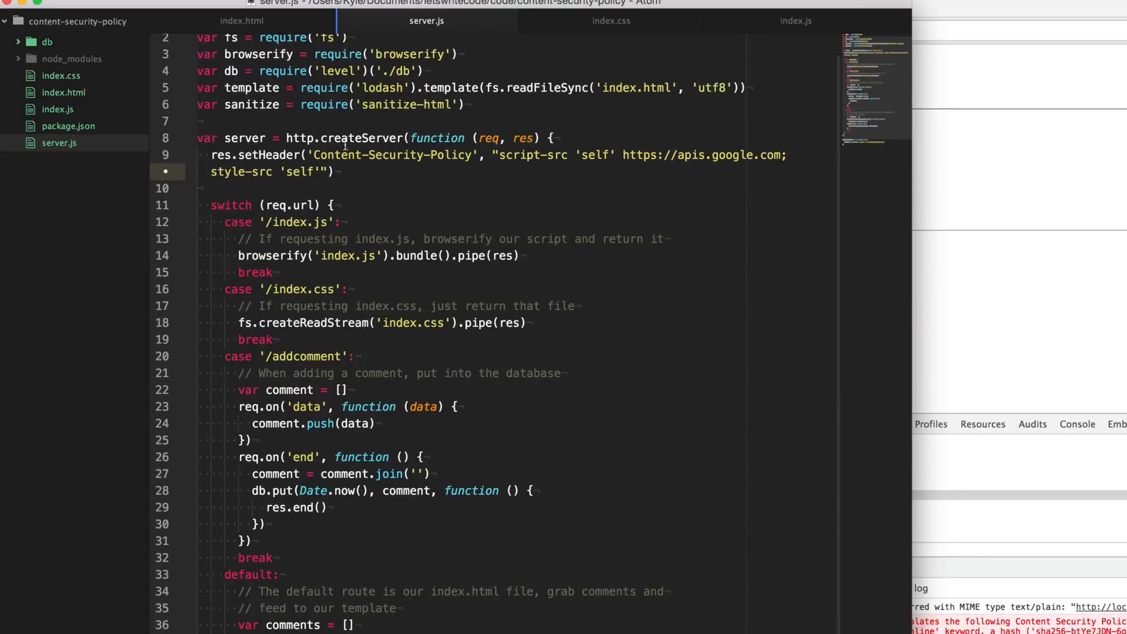
# Step: In index.js, add var h1 = document.querySelector('h1')
pyautogui.click(795, 20)
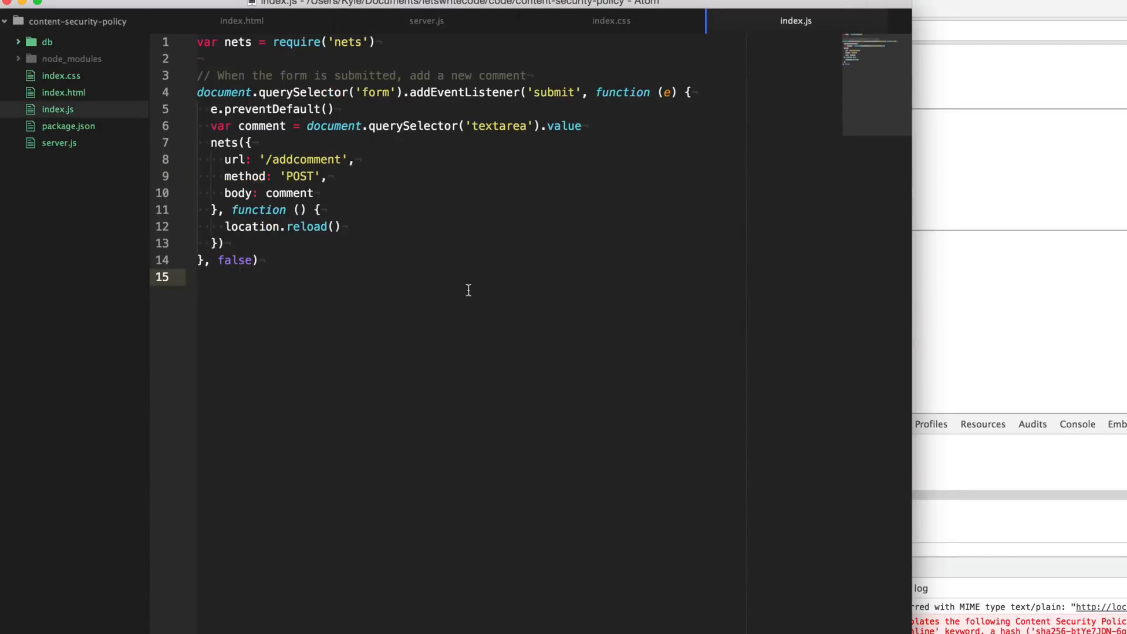
pyautogui.write('var h1')
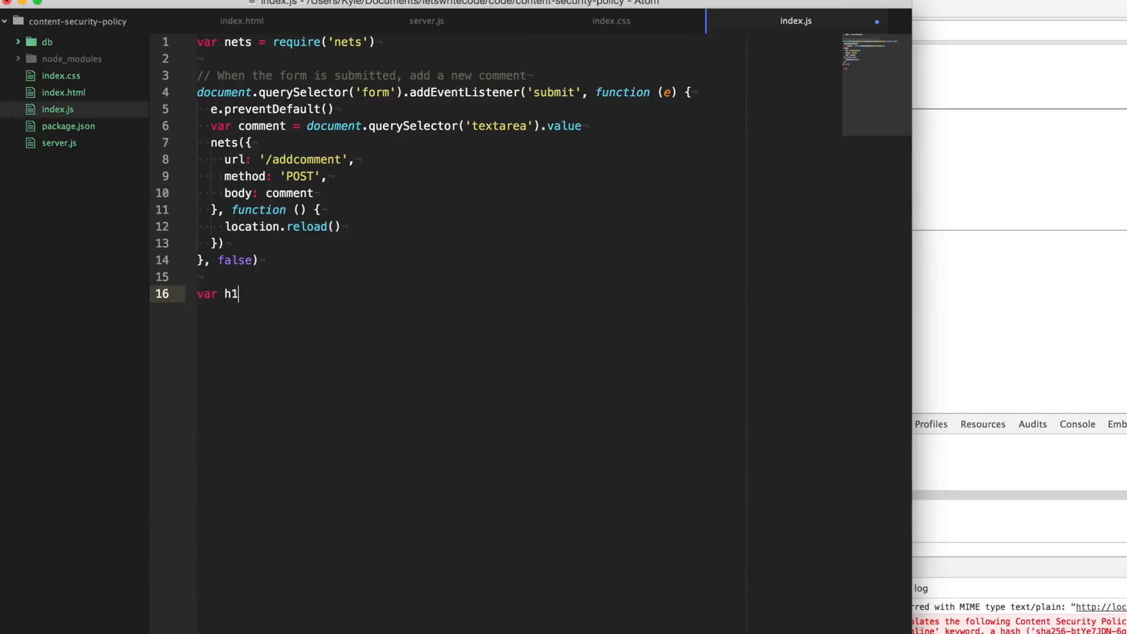
pyautogui.write('= document.que')
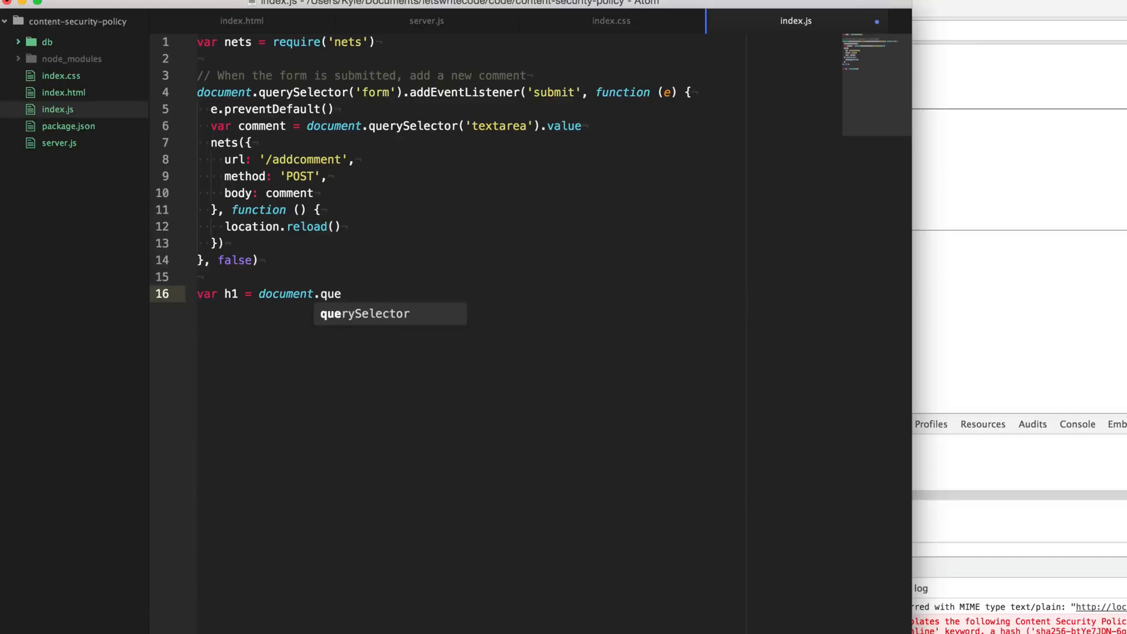
pyautogui.write("rySelector('h1')")
pyautogui.write('h1.')
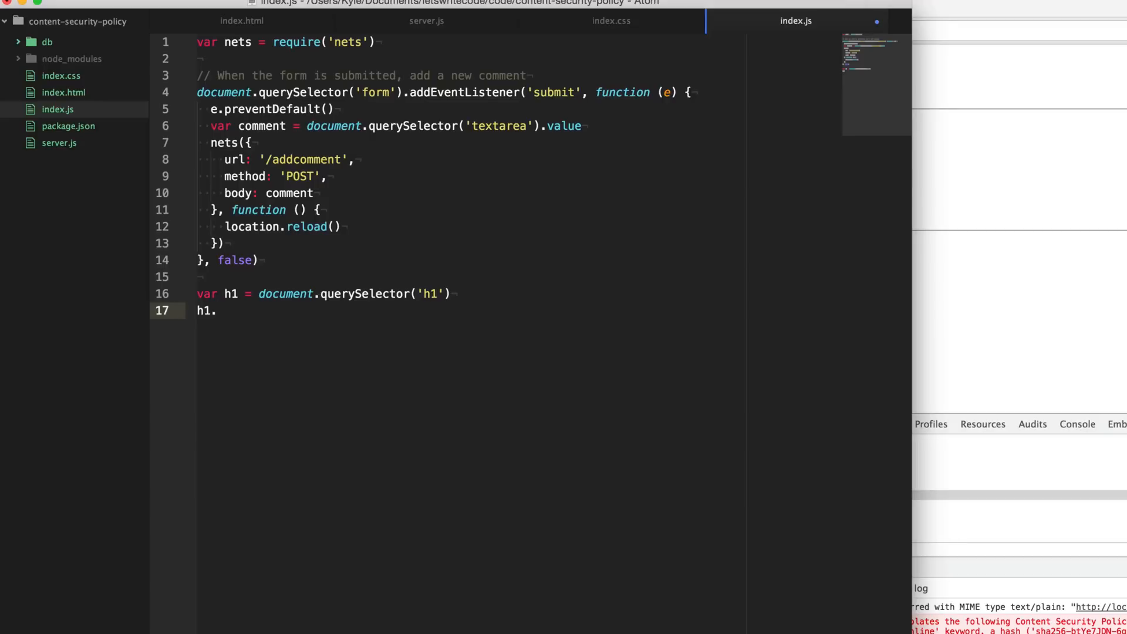
# Step: Add h1.setAttribute('style', ...) giving the heading red color and text-shadow 1px 1px 1px #000
pyautogui.click(219, 310)
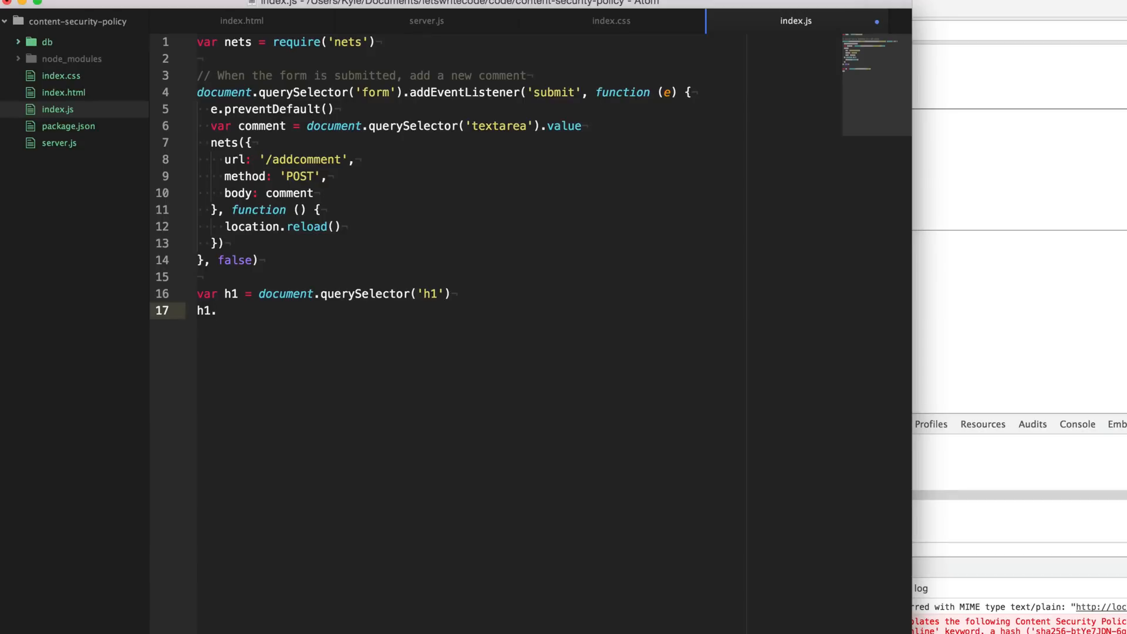
pyautogui.write('setAttribu')
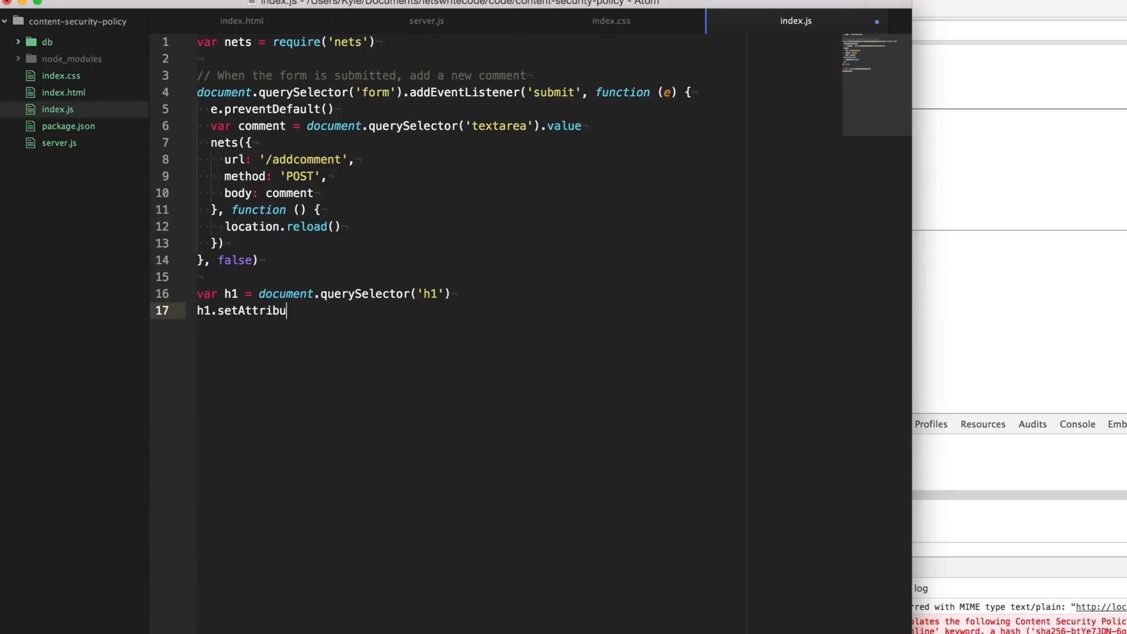
pyautogui.write("te('sty'")
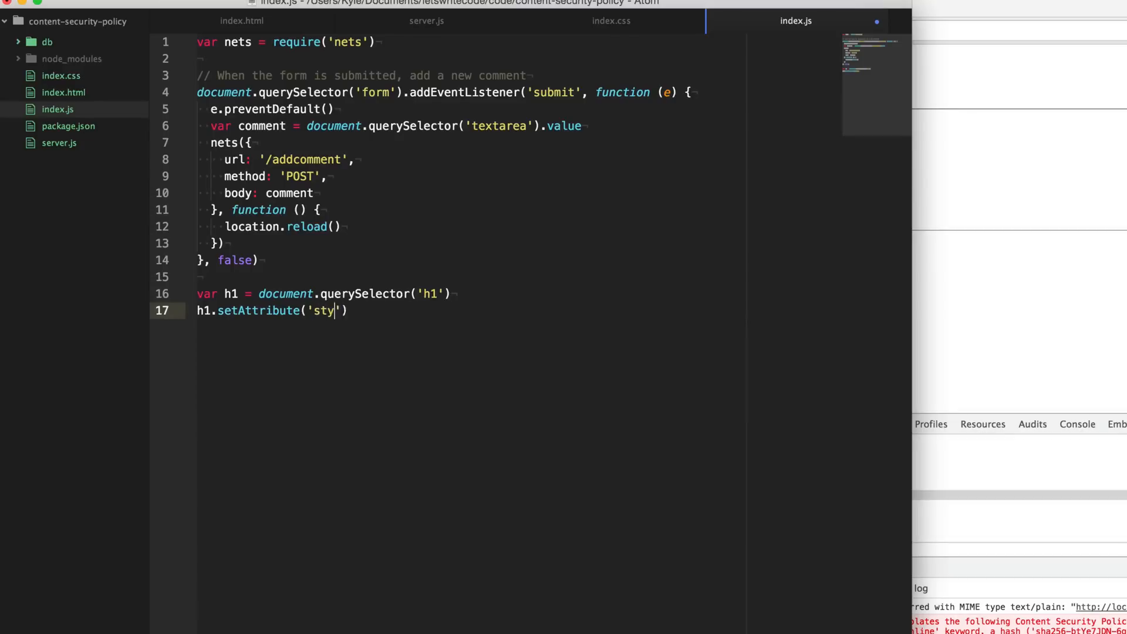
pyautogui.write("le', 'color: red;")
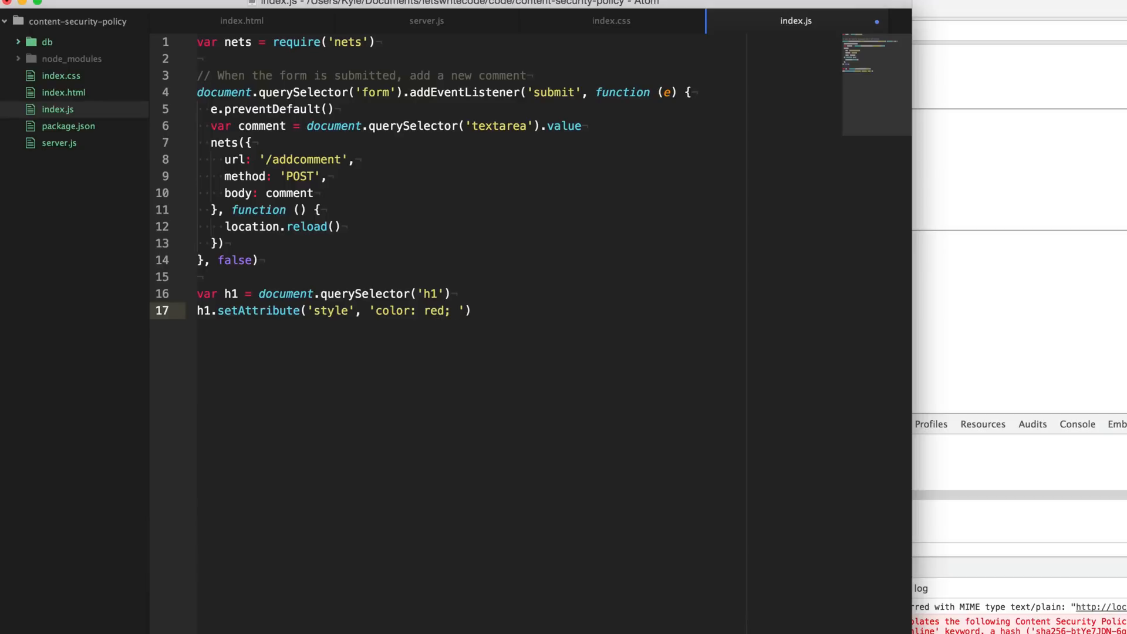
pyautogui.write('text-sha')
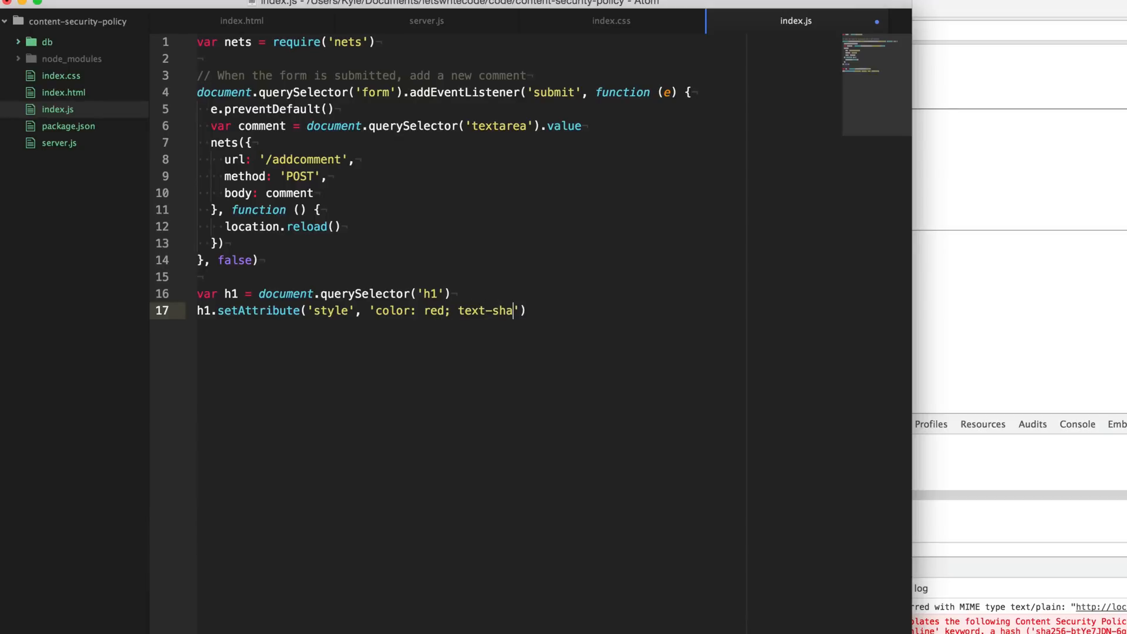
pyautogui.write('dow: 1')
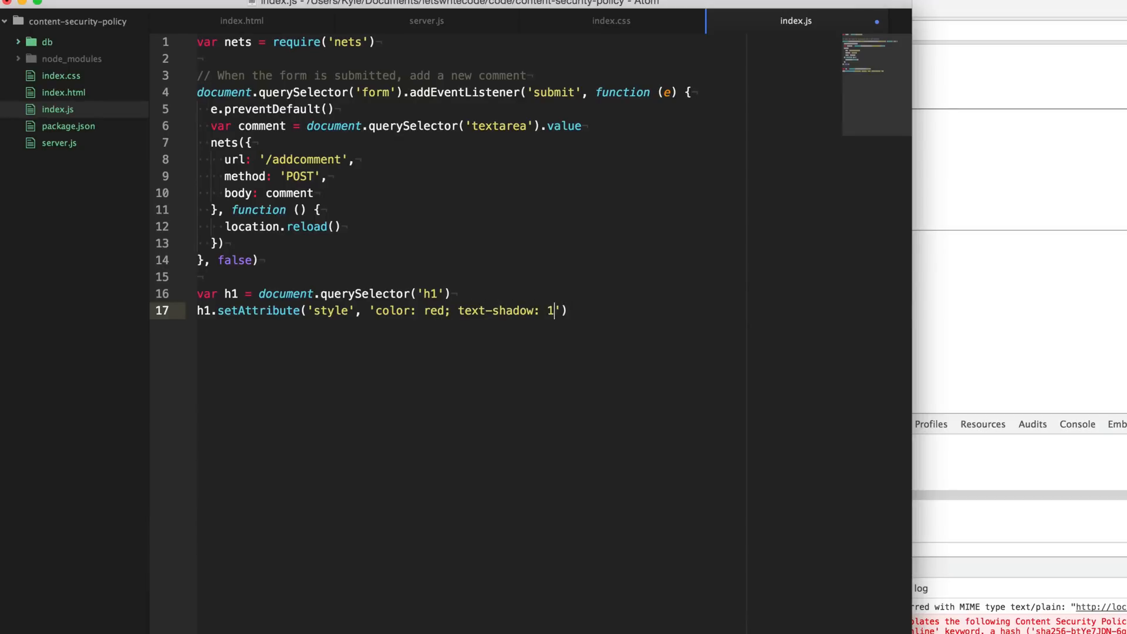
pyautogui.write('px 1px')
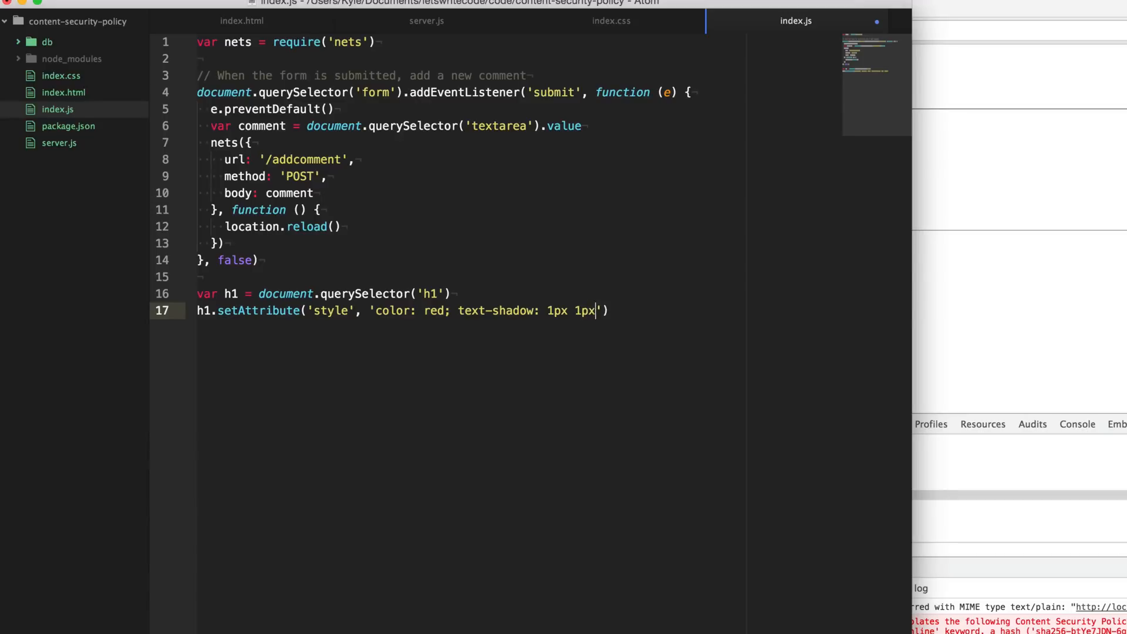
pyautogui.write('1px')
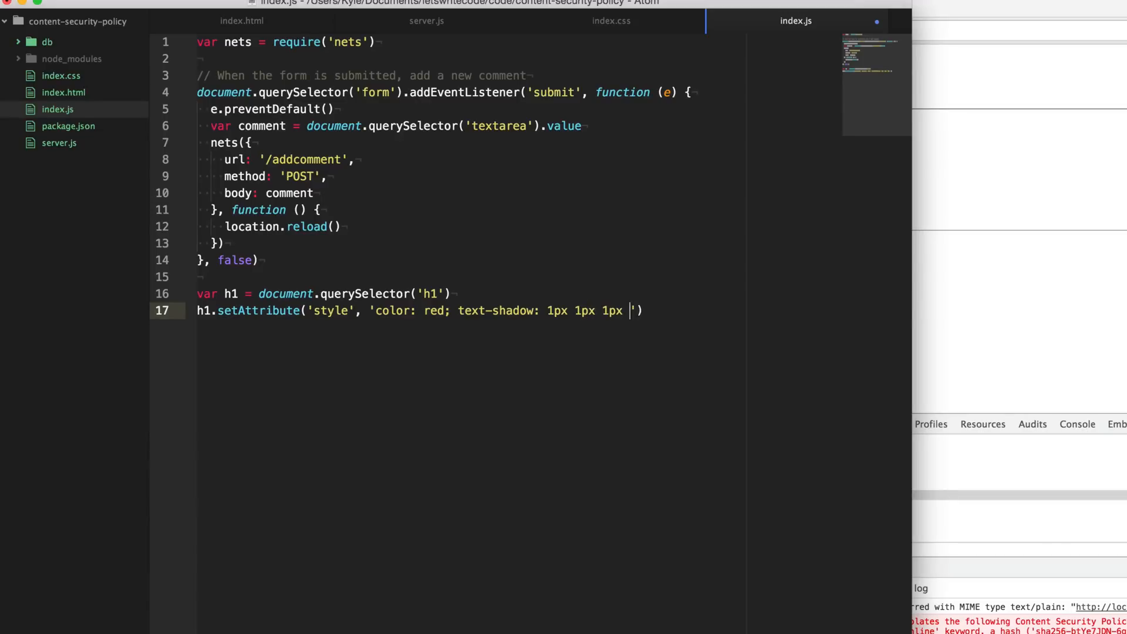
pyautogui.write('#000;')
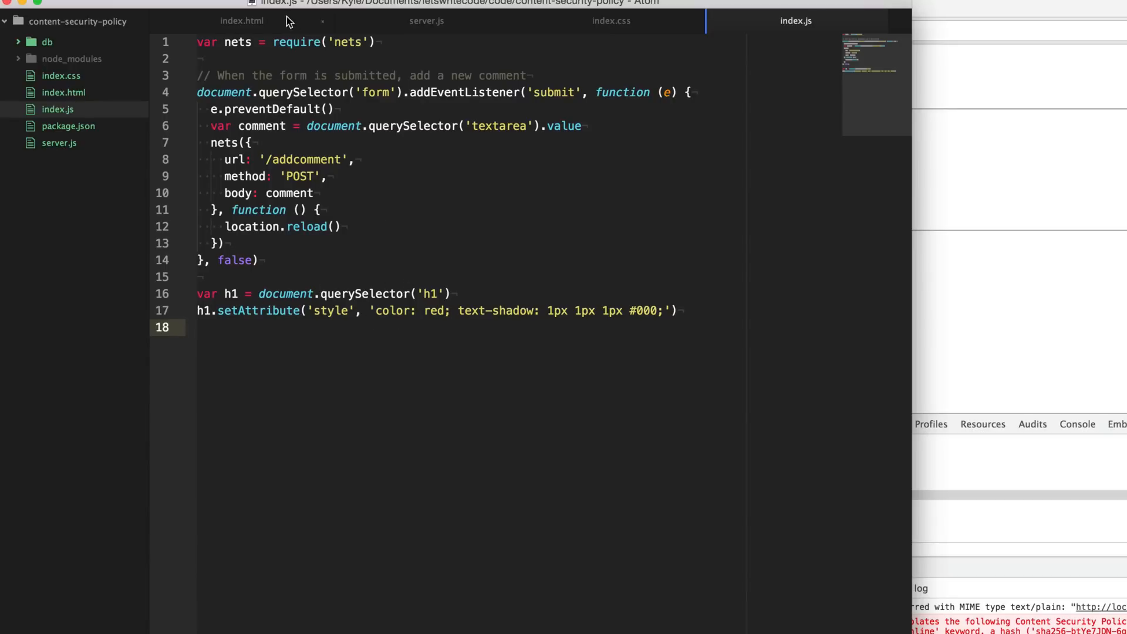
pyautogui.click(426, 20)
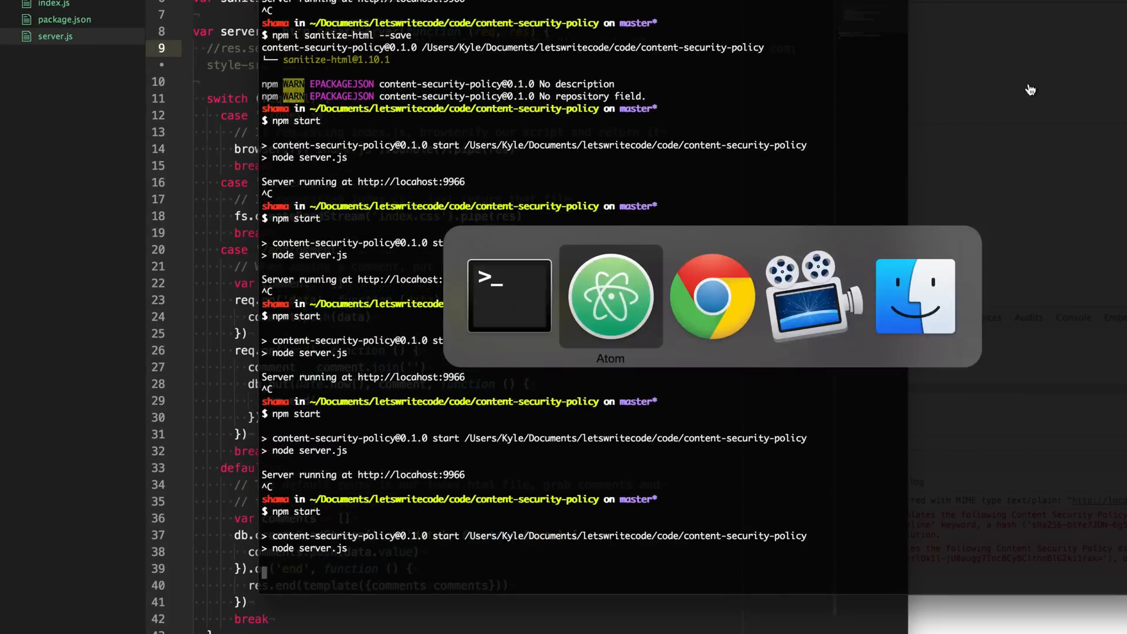
pyautogui.click(711, 294)
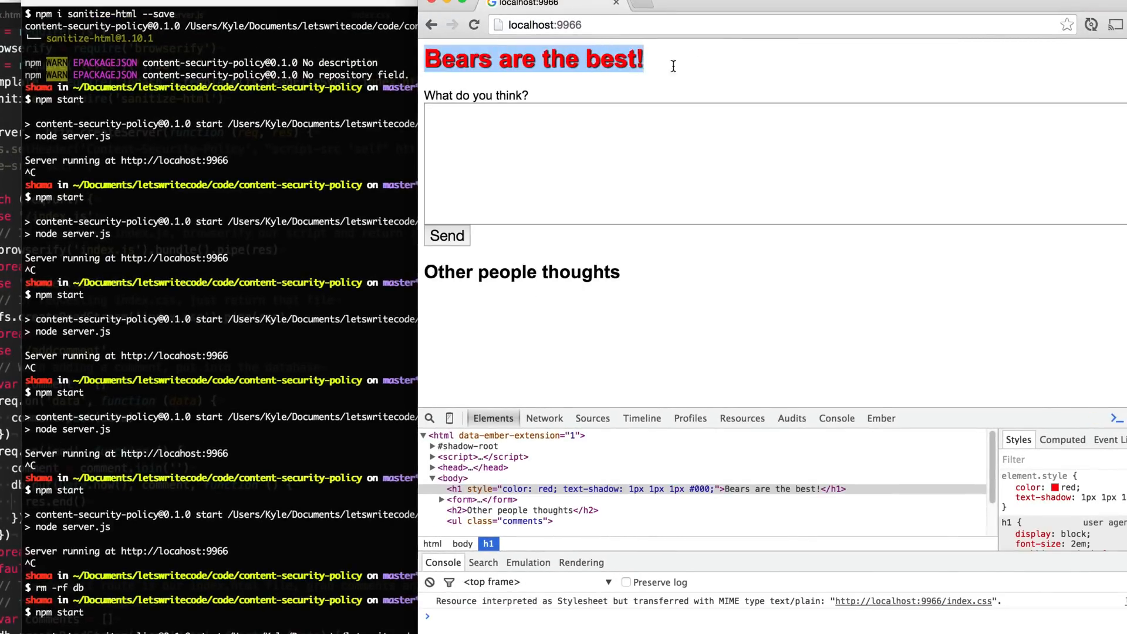
pyautogui.moveTo(708, 70)
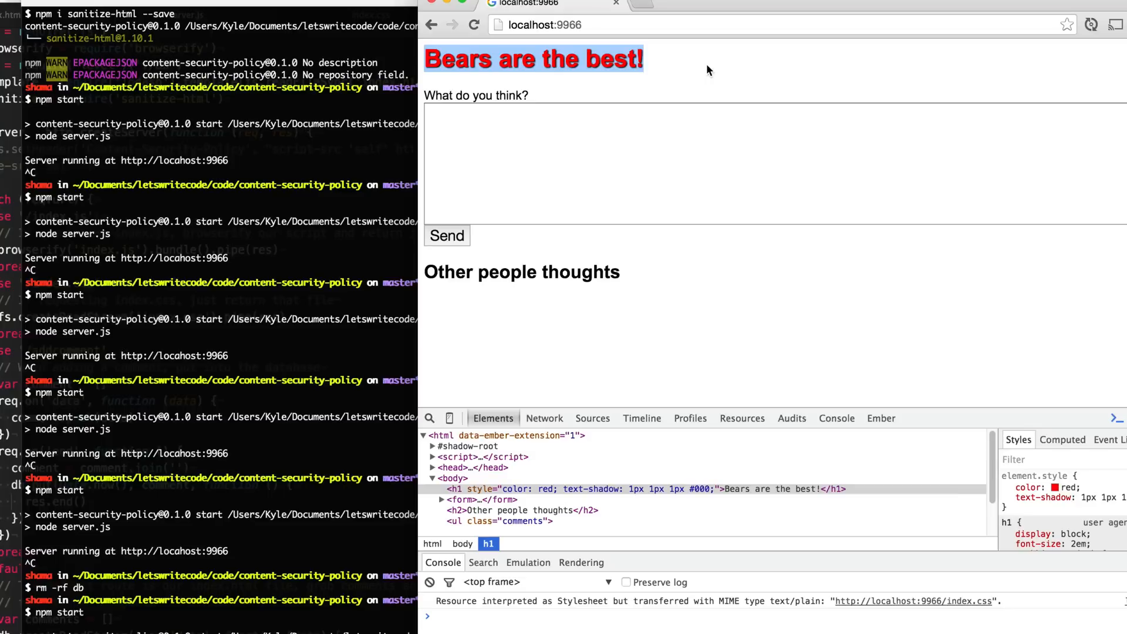
pyautogui.moveTo(213, 230)
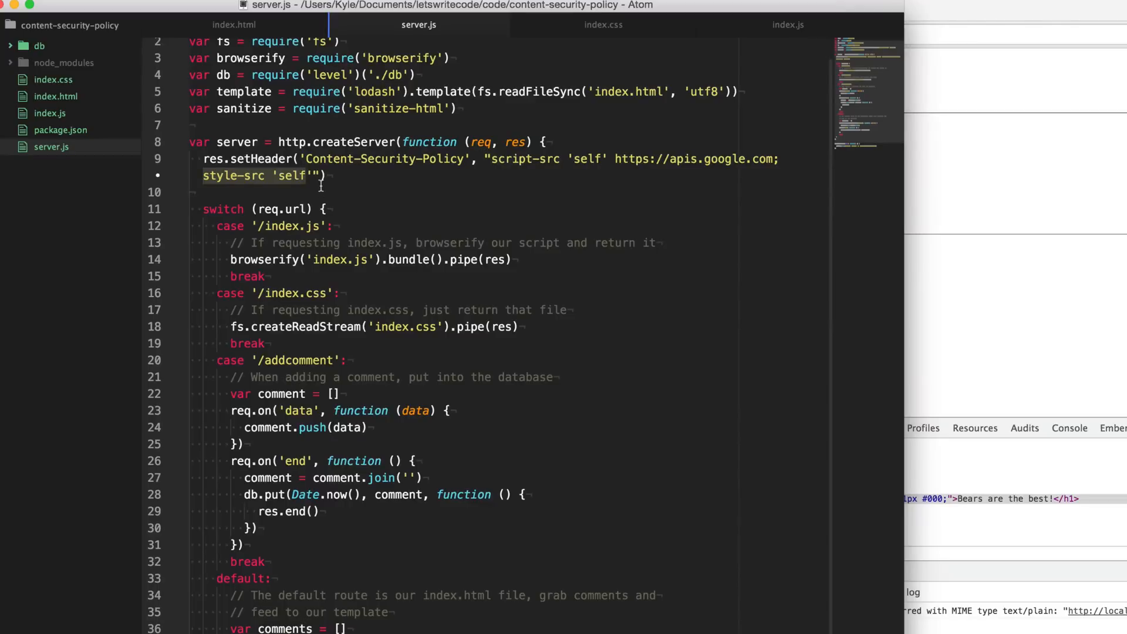
pyautogui.moveTo(734, 315)
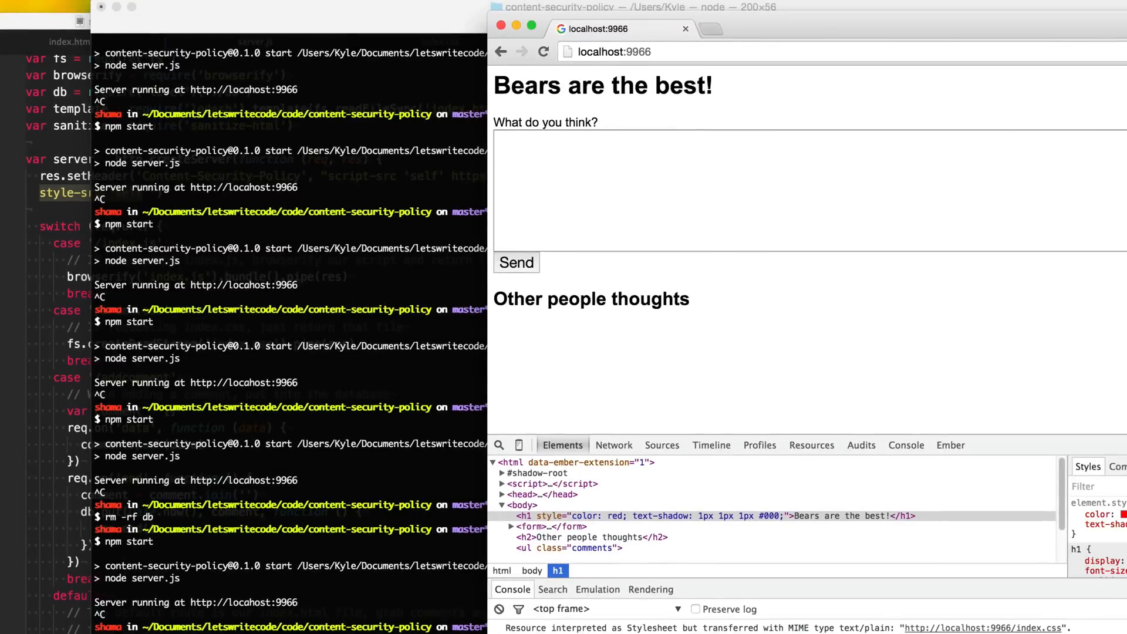
# Step: Scroll down server.js to review the Content-Security-Policy header restricting scripts and styles
pyautogui.scroll(-3)
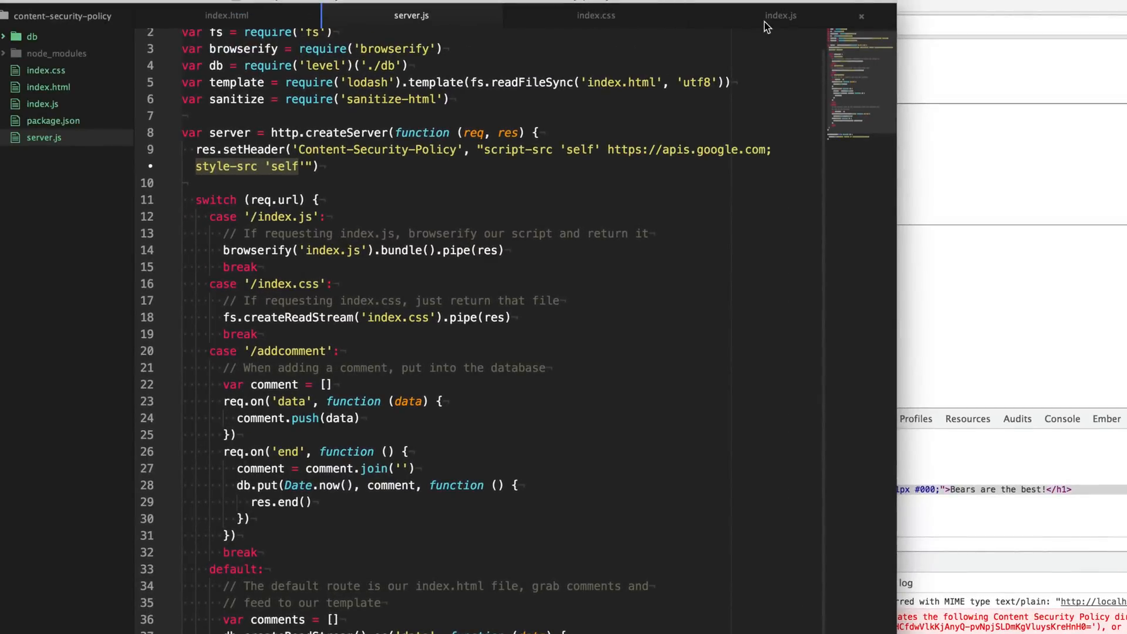
# Step: In index.js, type h1.style.color = 'red' and h1.style.textShadow = '1px 1px 1px #000'
pyautogui.click(780, 15)
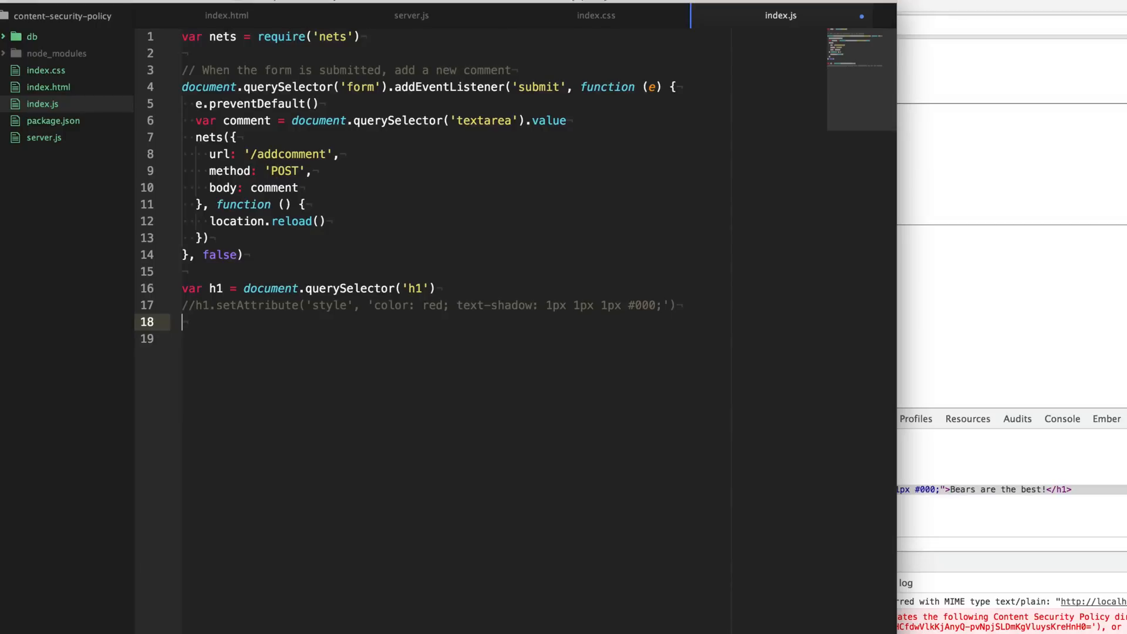
pyautogui.write('h1.style.')
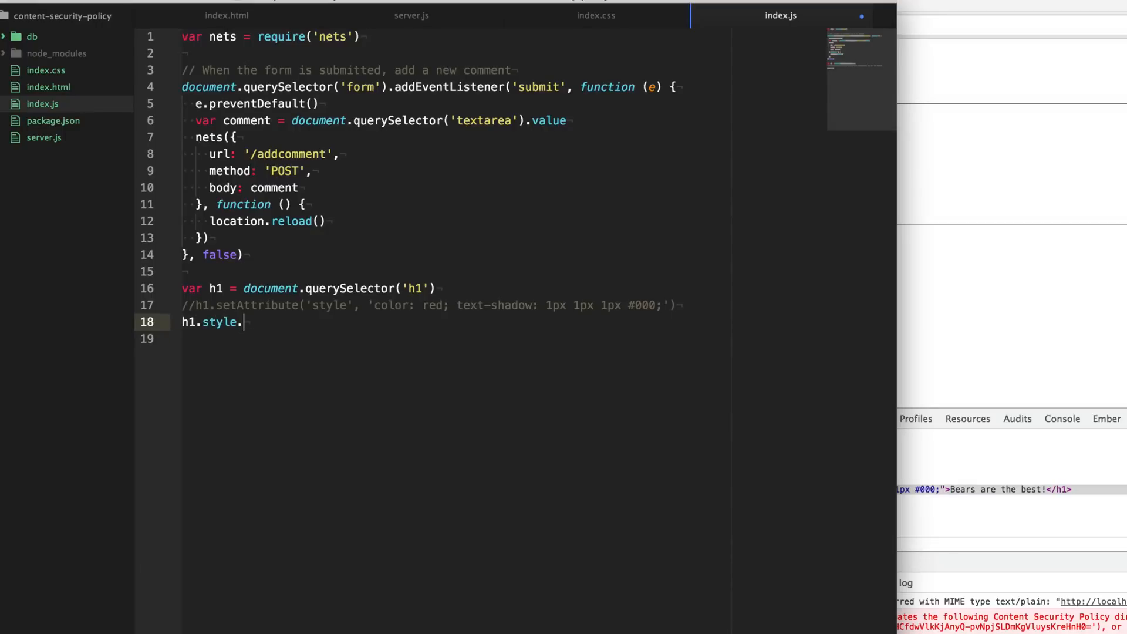
pyautogui.write('color')
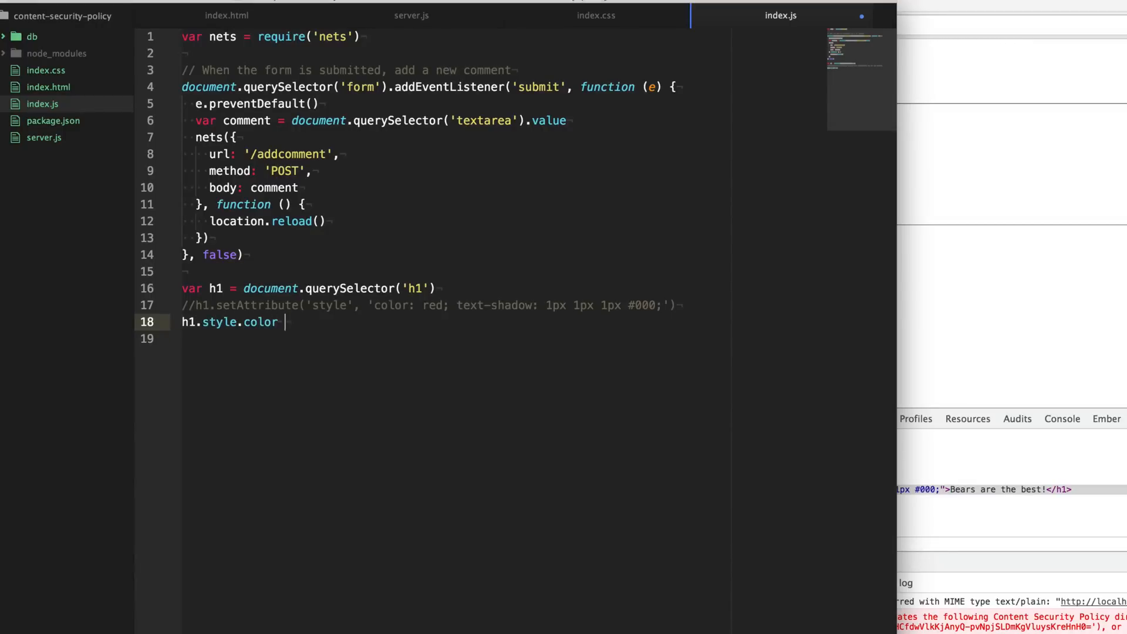
pyautogui.write("= 'red'")
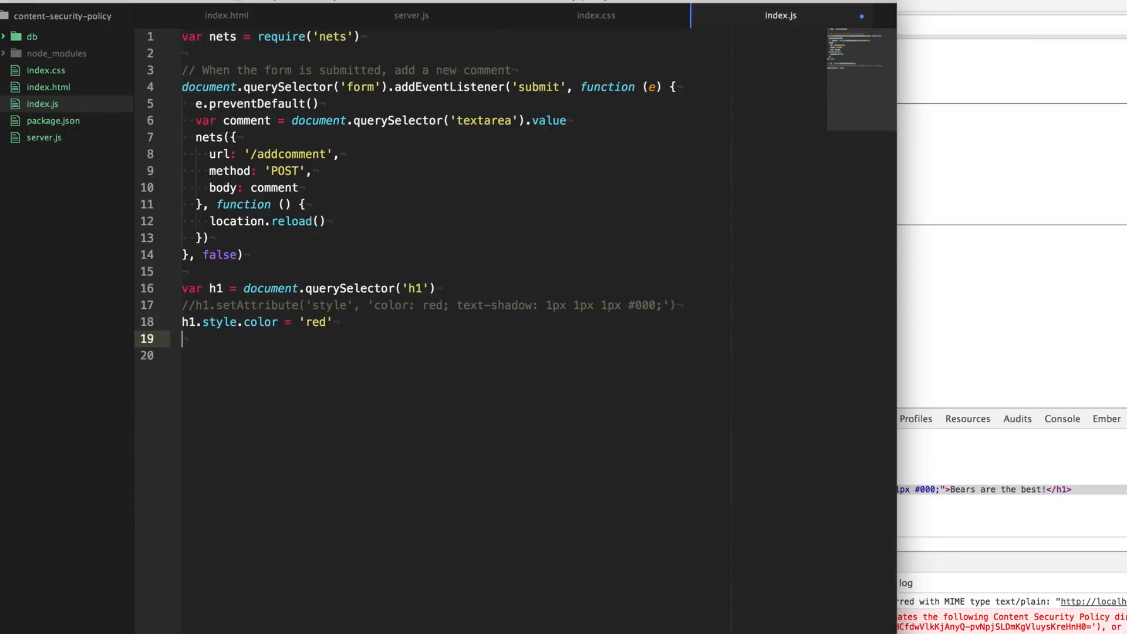
pyautogui.write('h1.style.')
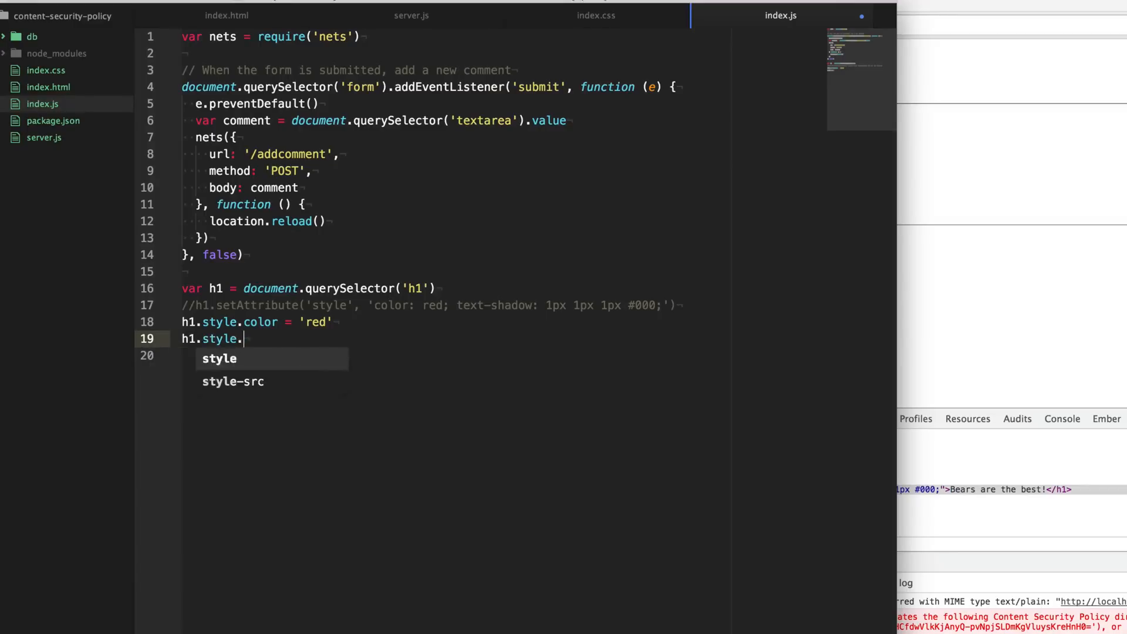
pyautogui.write('textShadow')
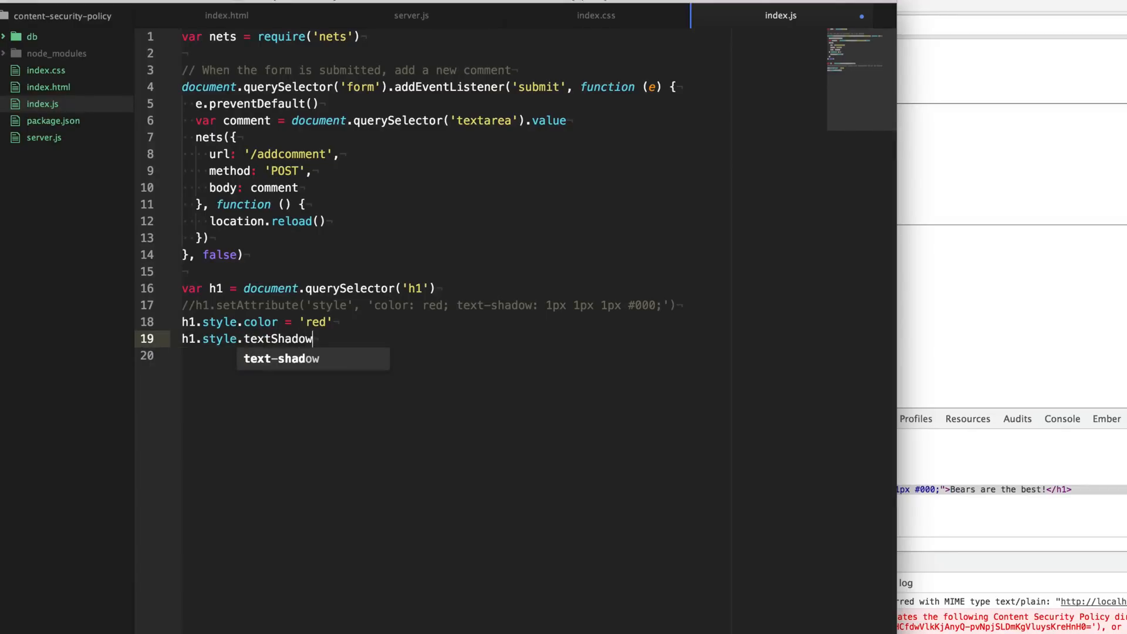
pyautogui.write("= '1px 1px'")
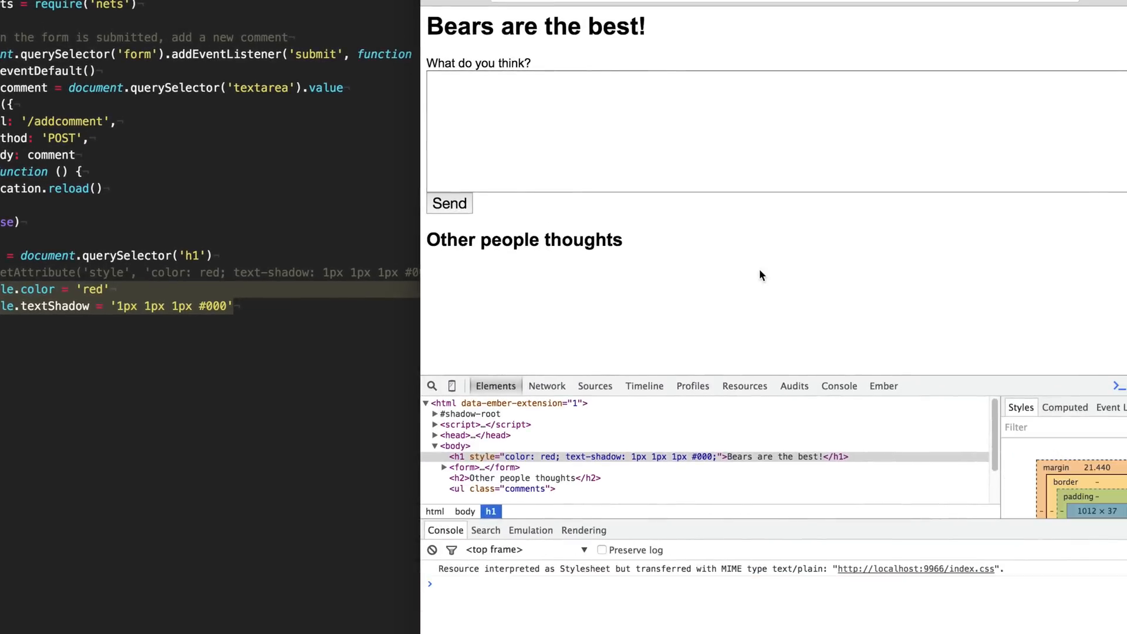
# Step: Switch to Chrome to check the heading styled through the separate style properties
pyautogui.click(536, 28)
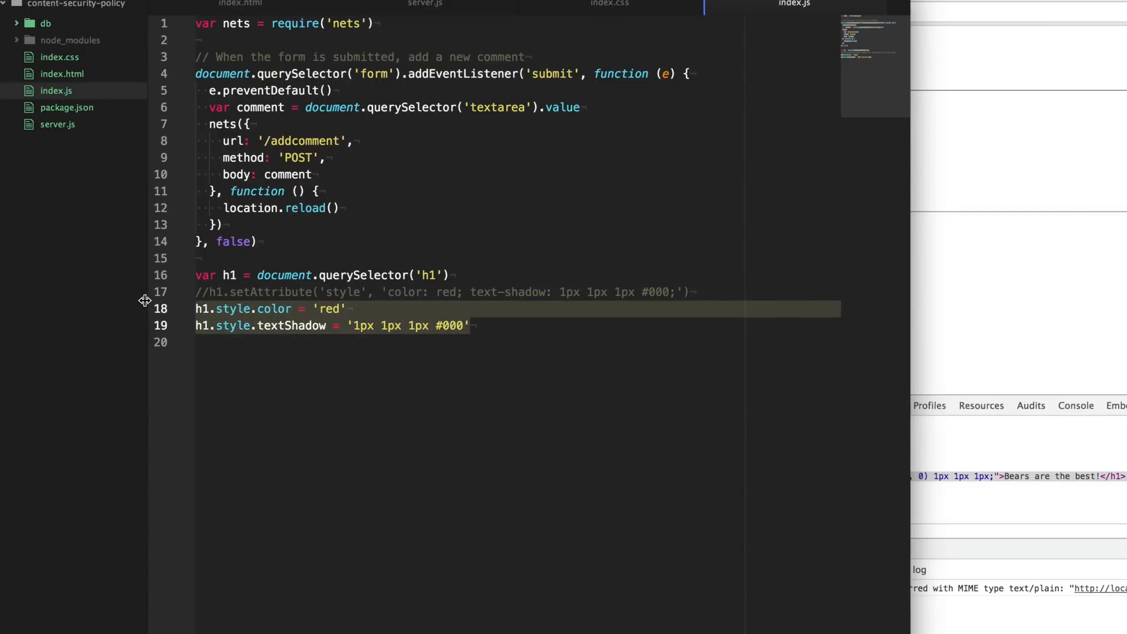
pyautogui.click(225, 308)
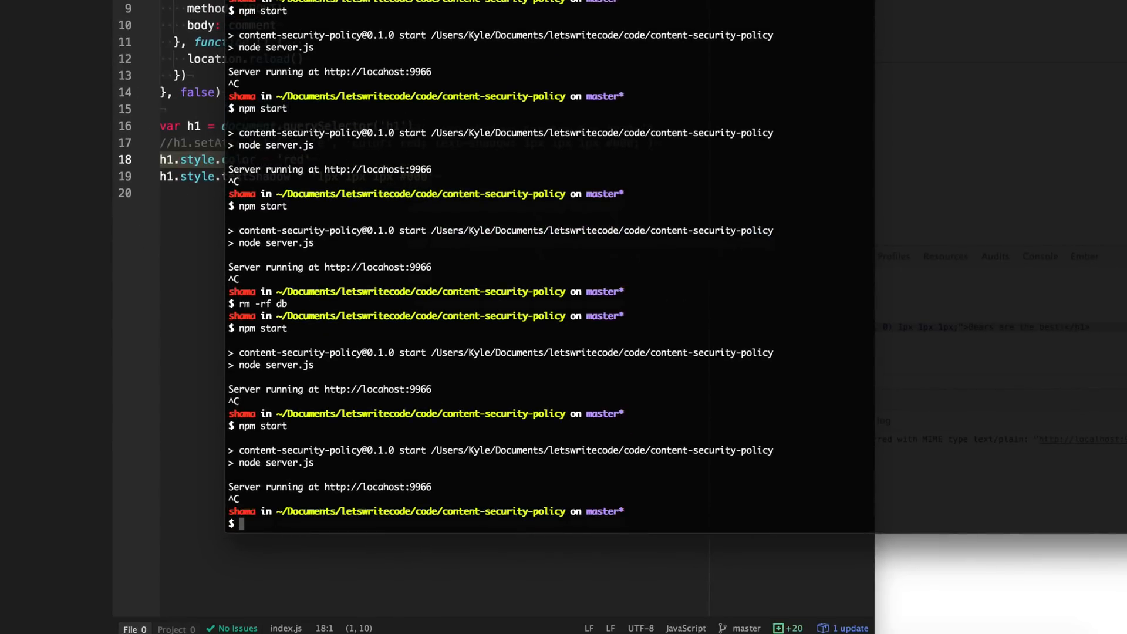
# Step: Run npm i object-assign --save, retrying with the correct spelling after the 404
pyautogui.write('npm i object-')
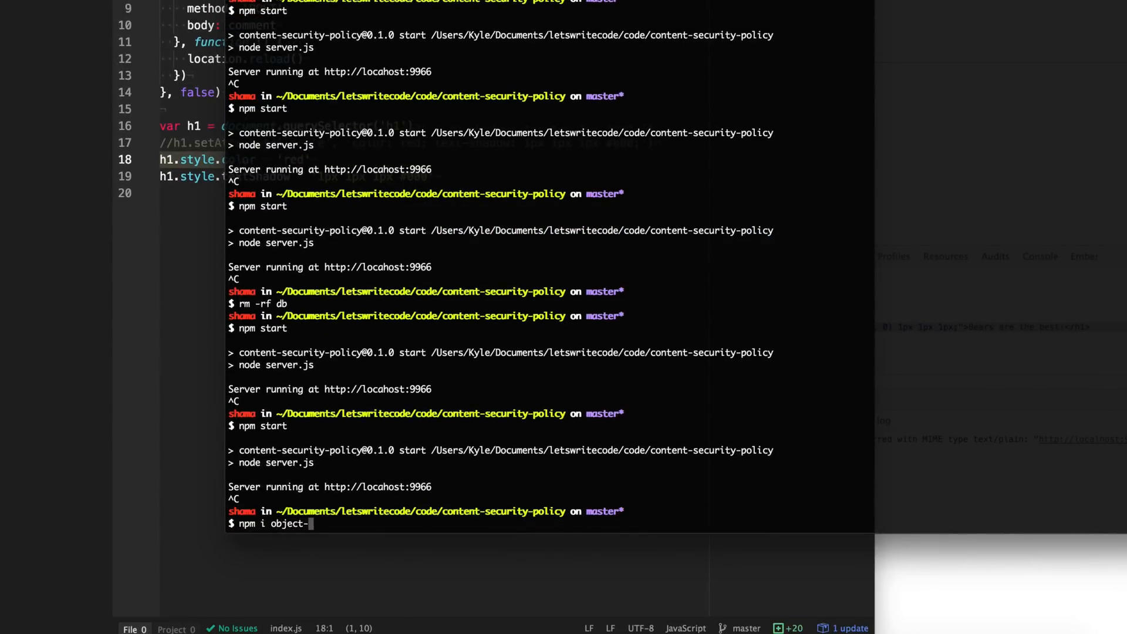
pyautogui.write('sign --save')
pyautogui.write("var assign = require('")
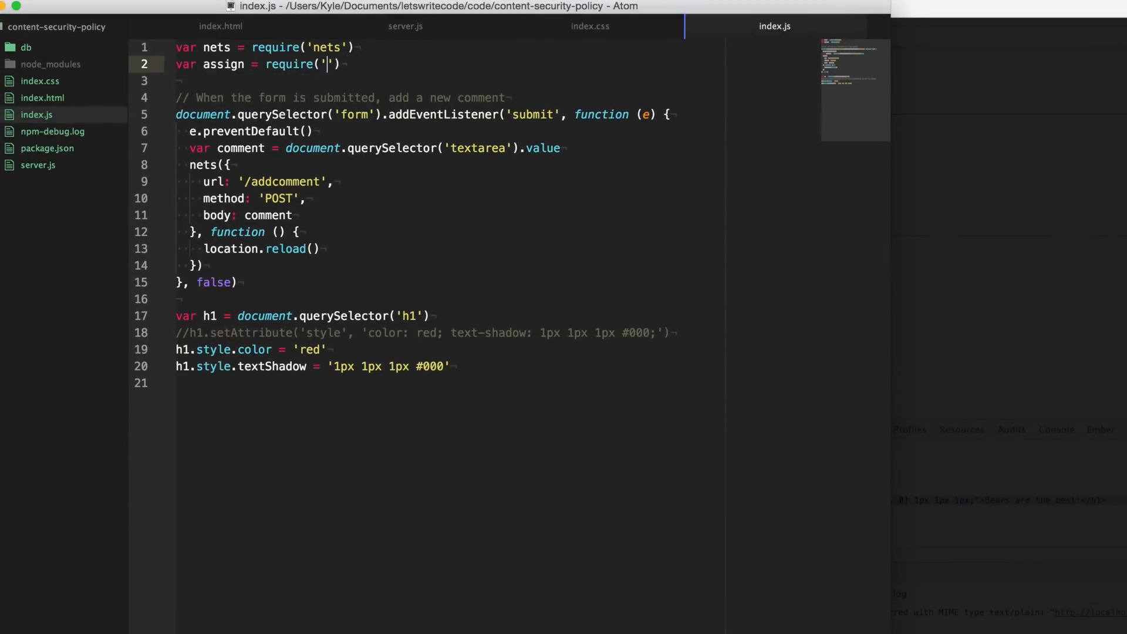
pyautogui.write('object-assing')
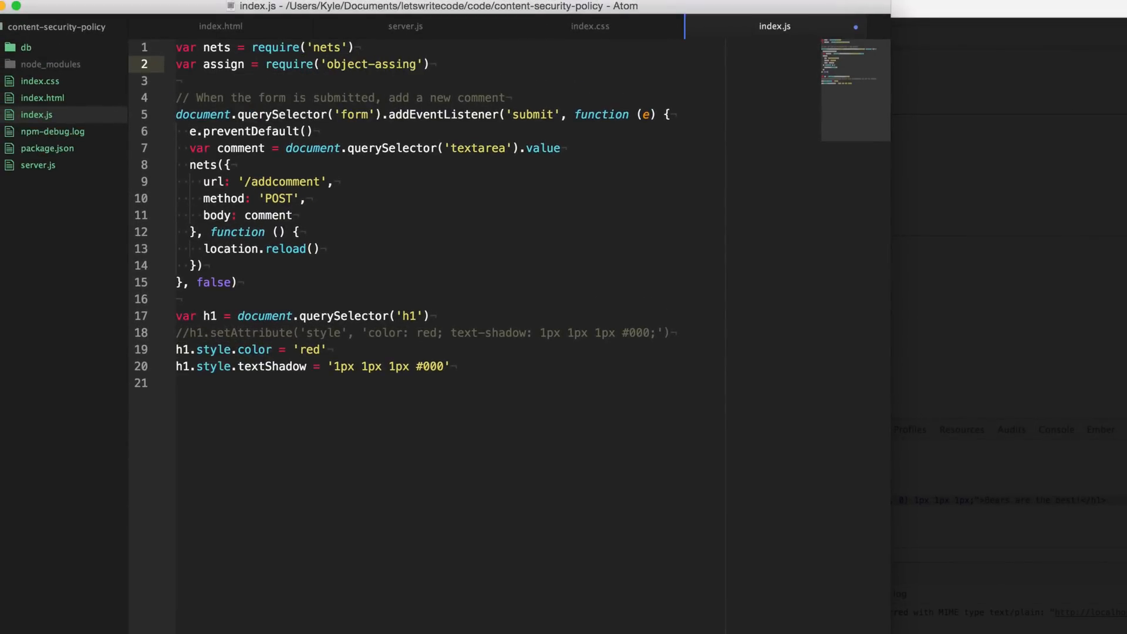
pyautogui.write('object-assign')
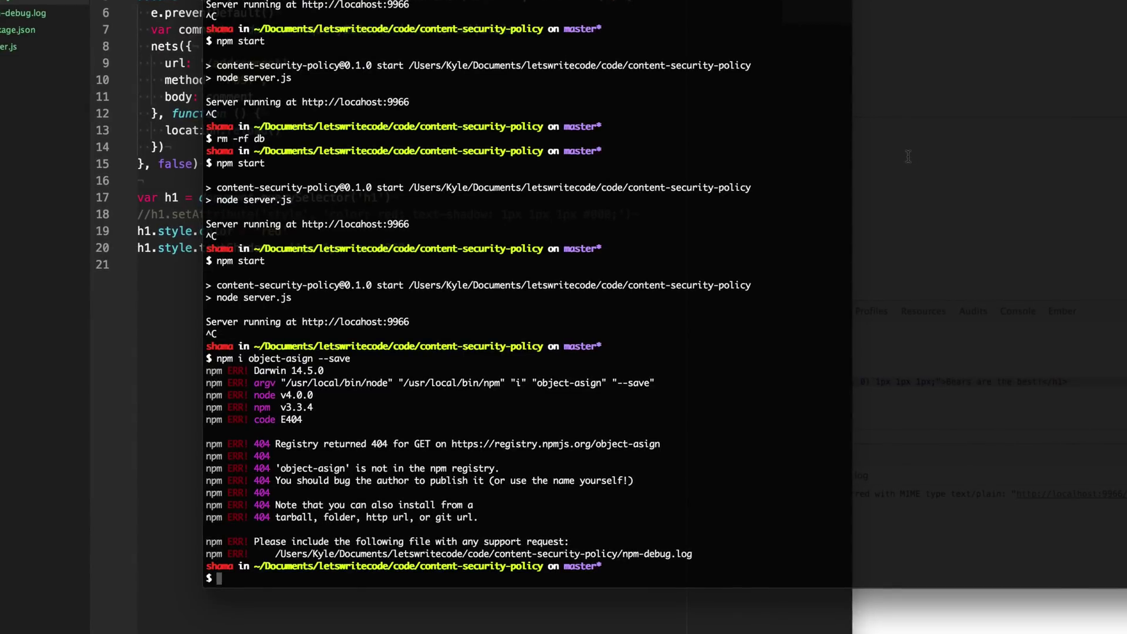
pyautogui.write('npm i object-assign --save')
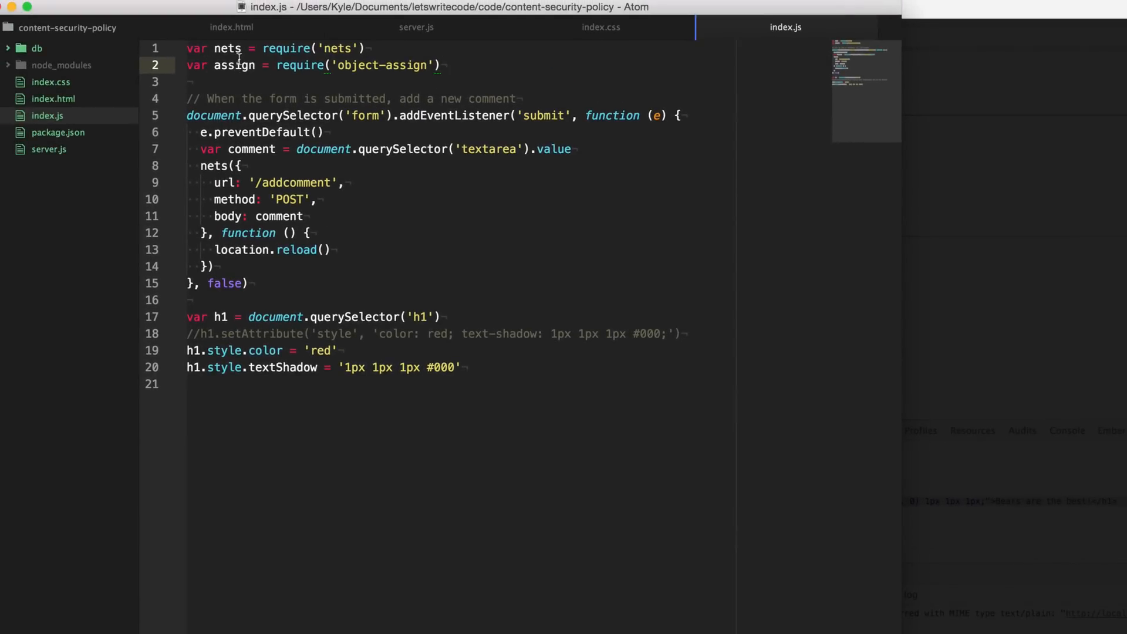
# Step: In index.js, start typing assign(h1.style, { color: 'red', textShadow: '1...' })
pyautogui.click(441, 64)
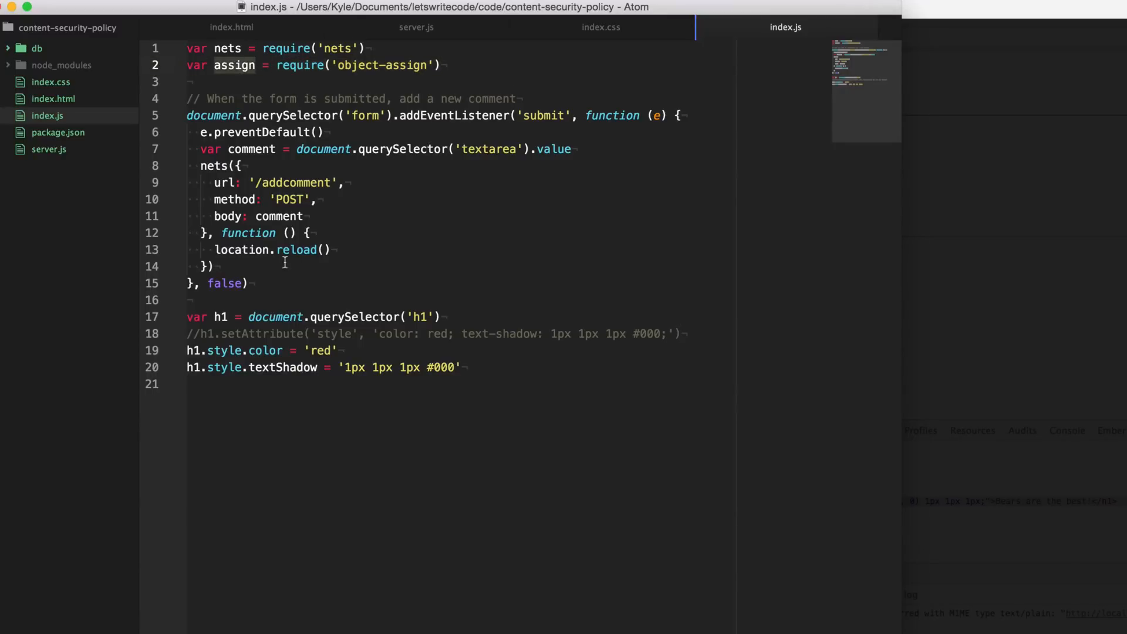
pyautogui.moveTo(374, 354)
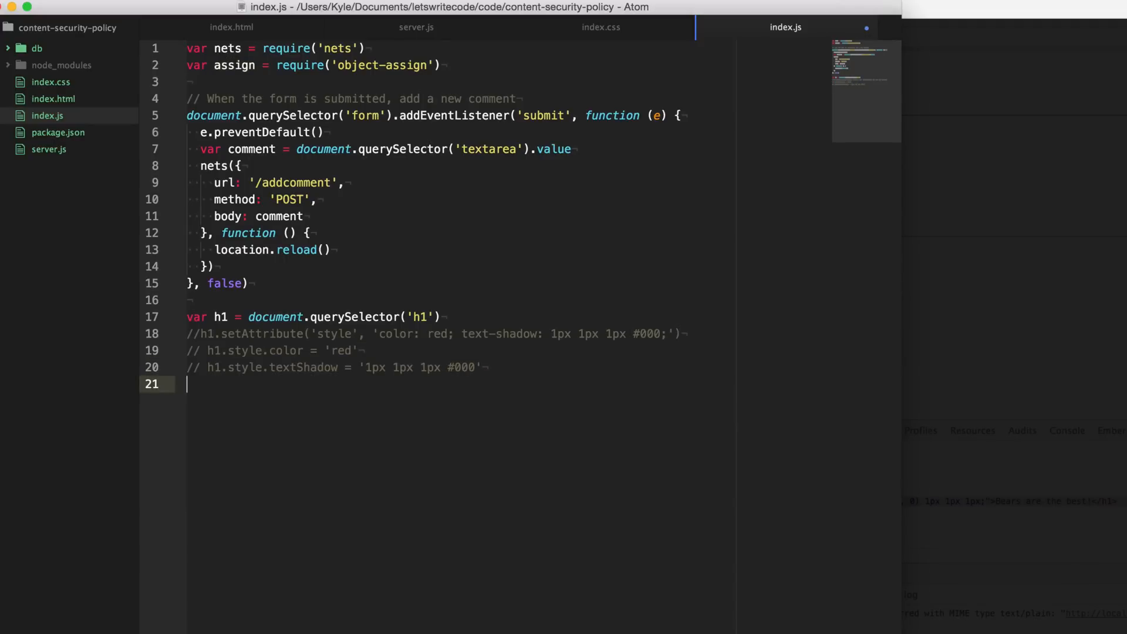
pyautogui.write('assign()')
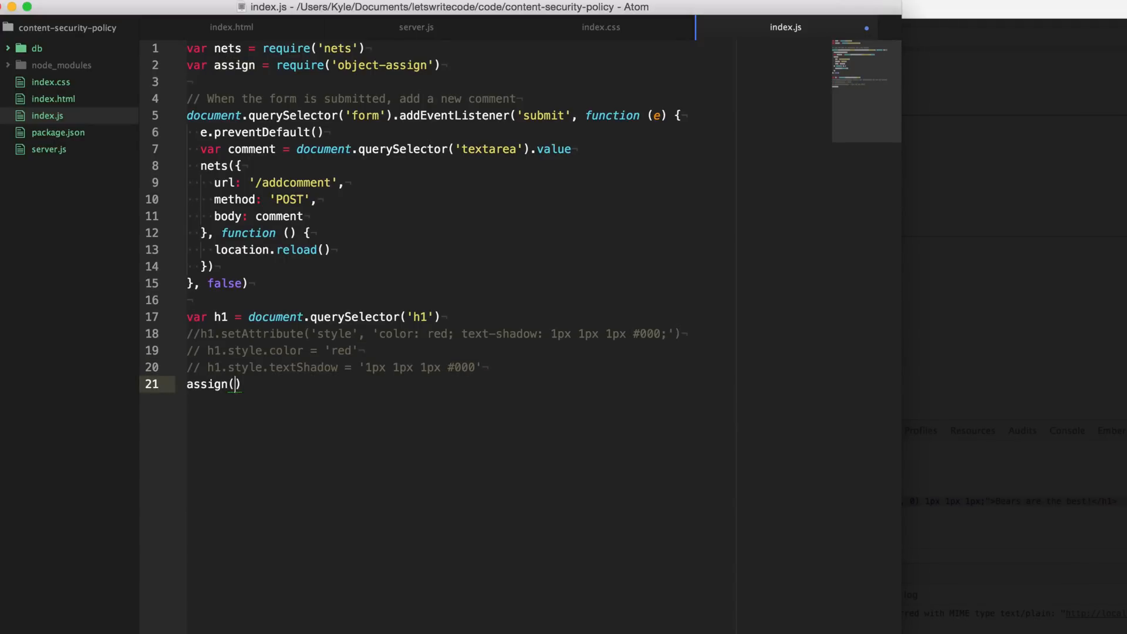
pyautogui.write('h1.style, {')
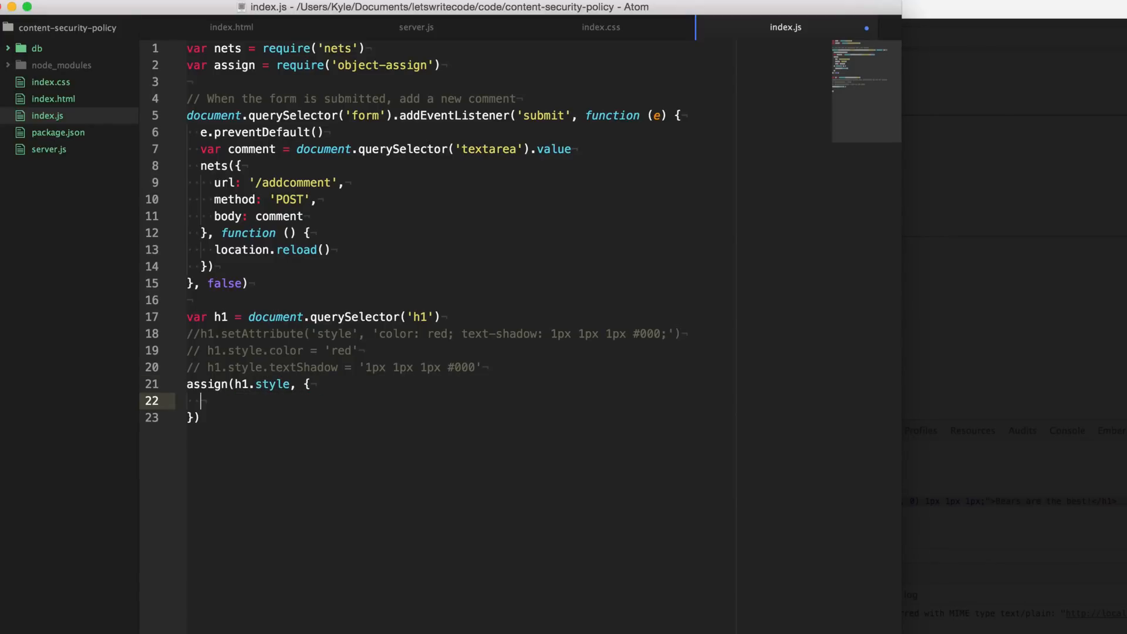
pyautogui.write("color: 'red',")
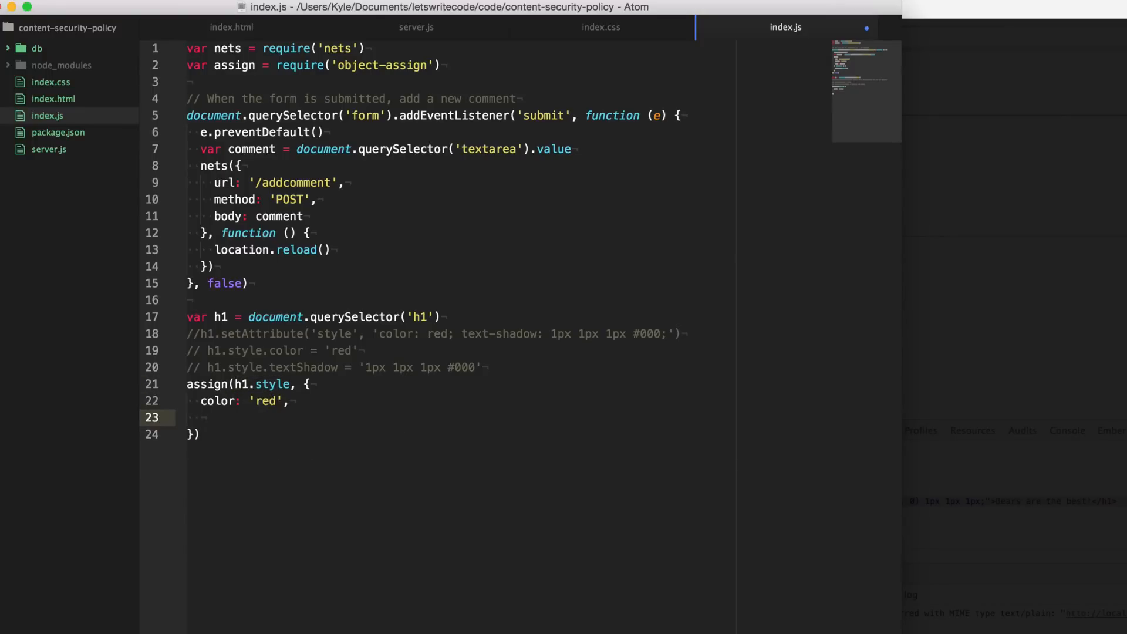
pyautogui.write("textShadow: ''")
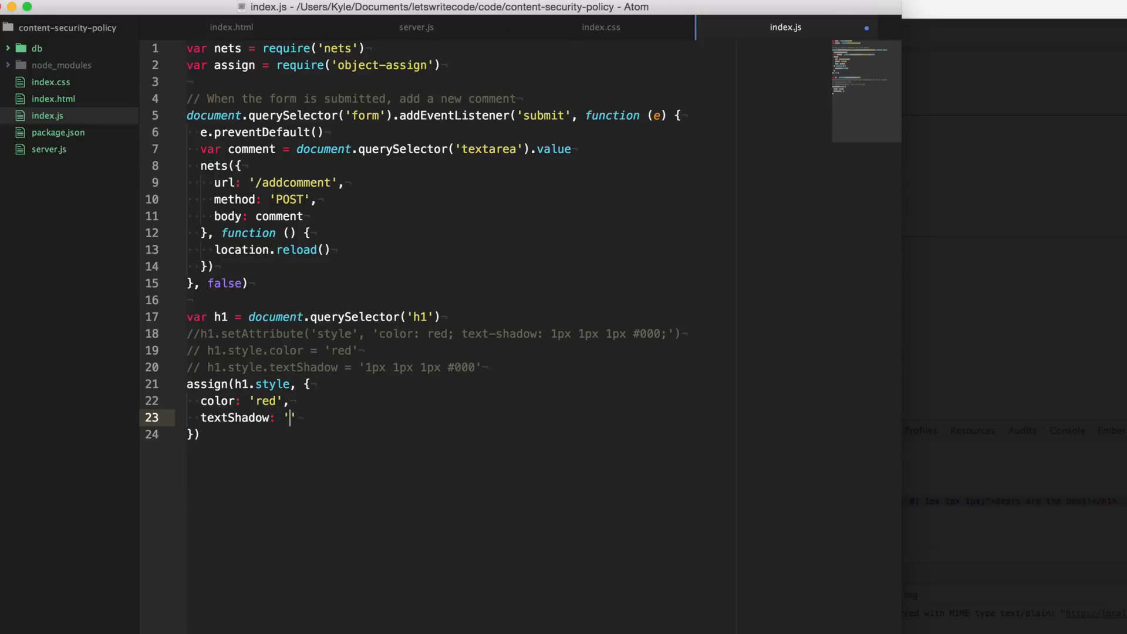
pyautogui.write('1')
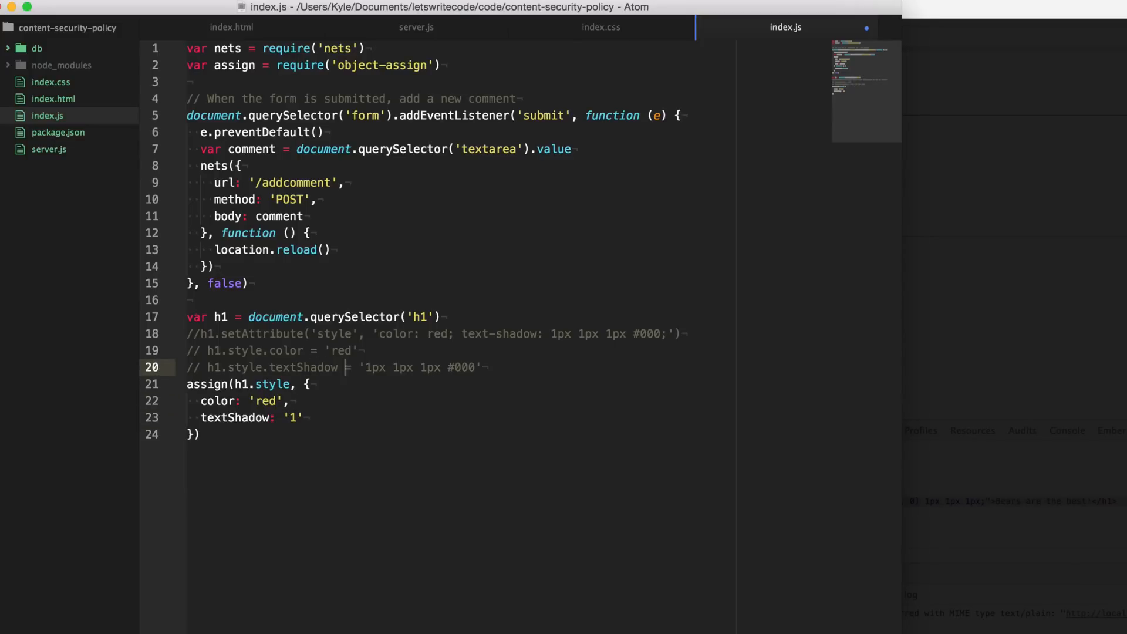